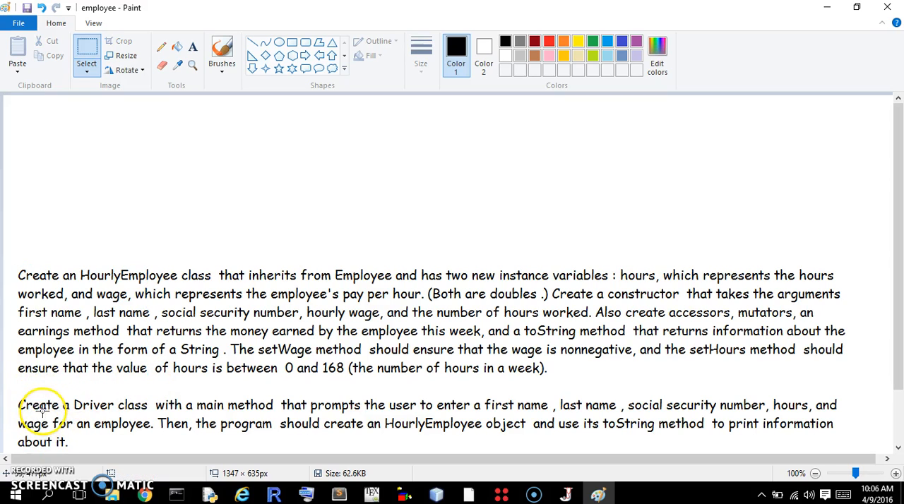
Copy HourlyEmployee, Employee and hours from the text into the blank area above.
left_click_drag(17, 394, 153, 452)
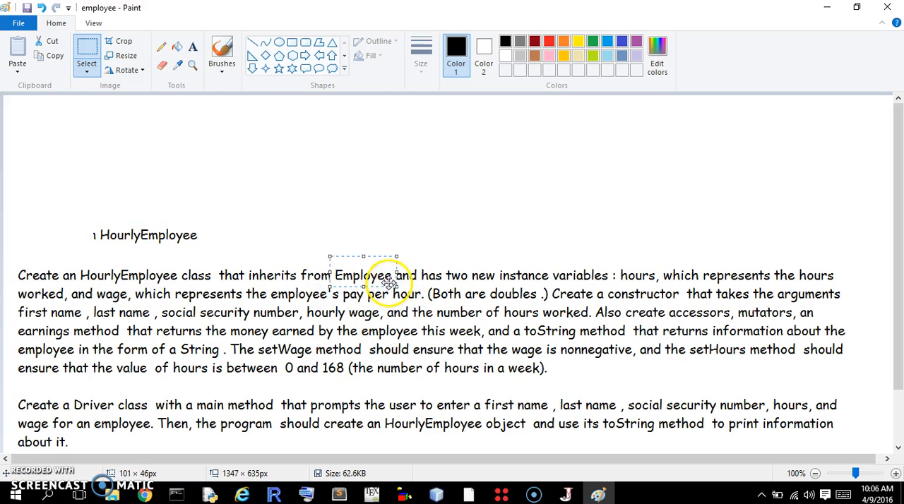
left_click_drag(389, 275, 141, 139)
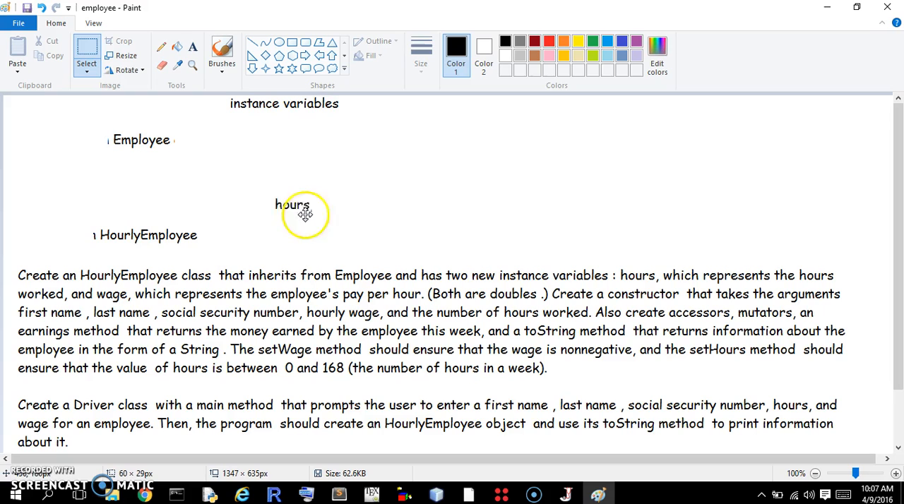
left_click_drag(291, 215, 254, 237)
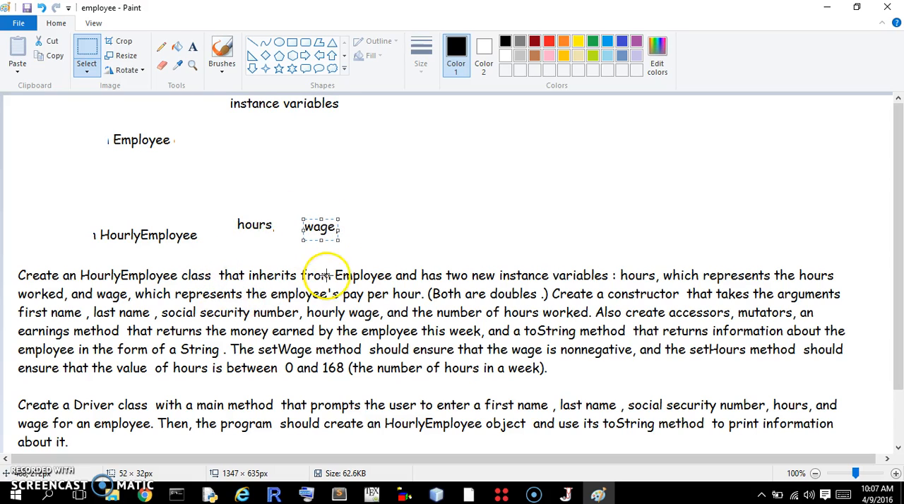
mouse_move(615, 288)
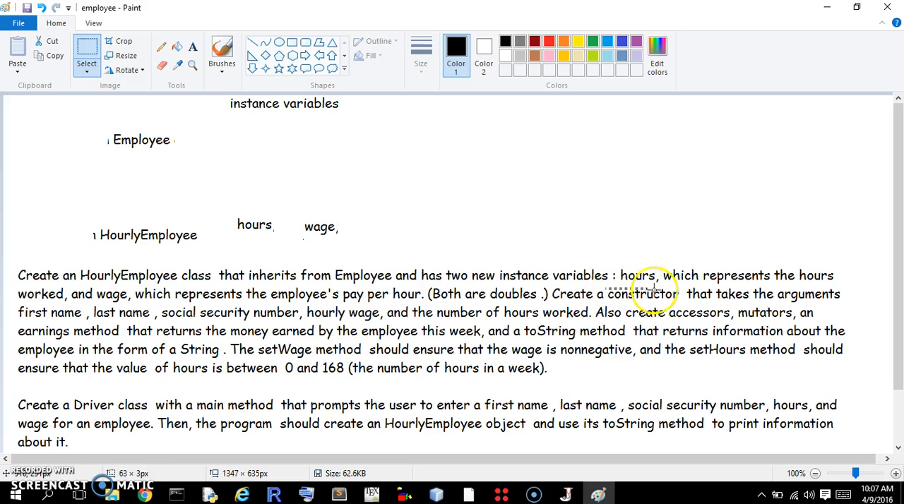
mouse_move(670, 300)
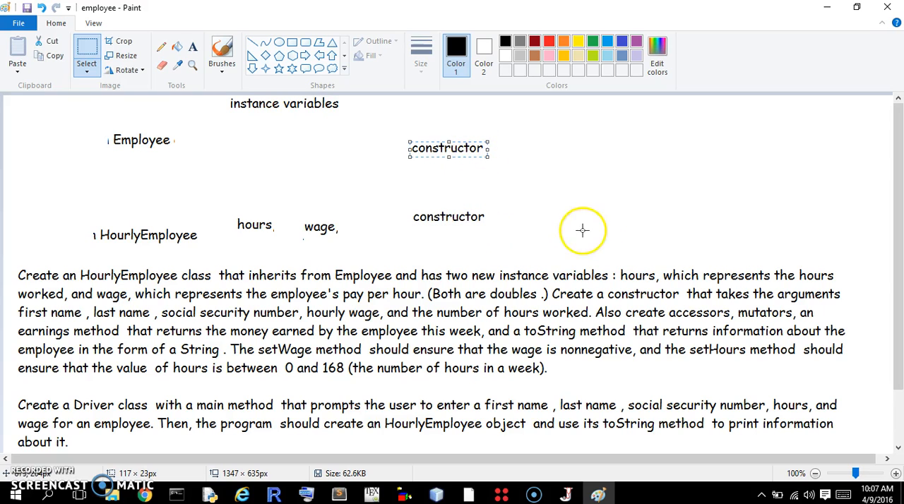
mouse_move(48, 340)
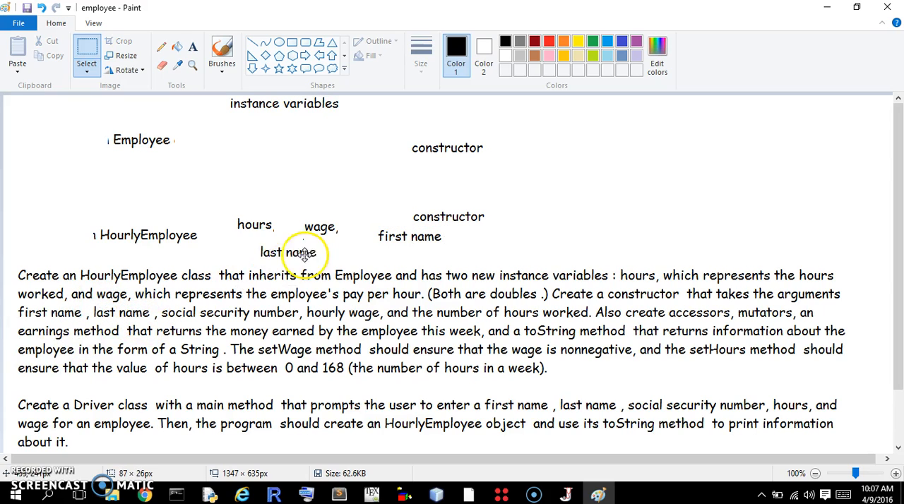
Place 'last name' beside 'first name' under the constructor label.
left_click_drag(288, 252, 480, 237)
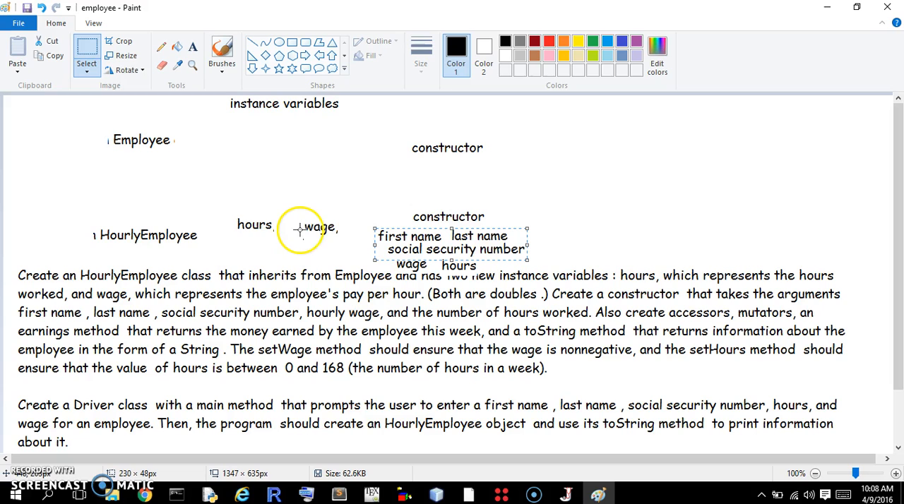
mouse_move(356, 211)
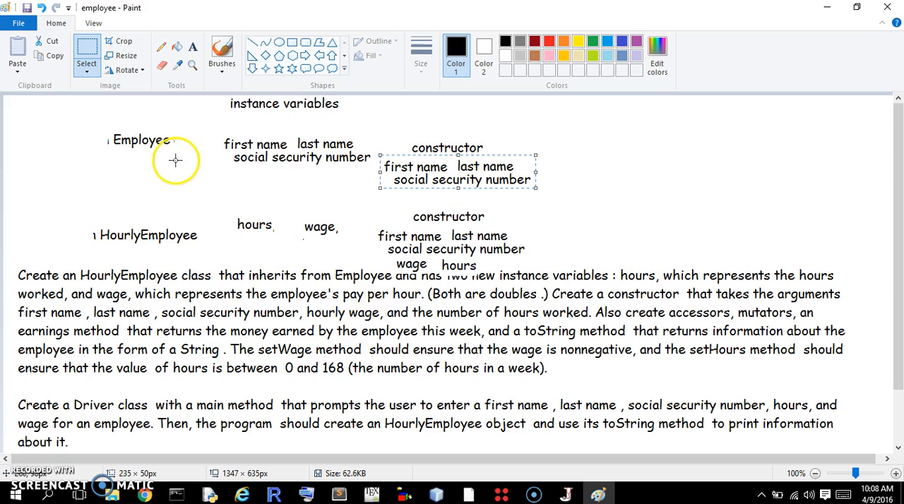
mouse_move(223, 215)
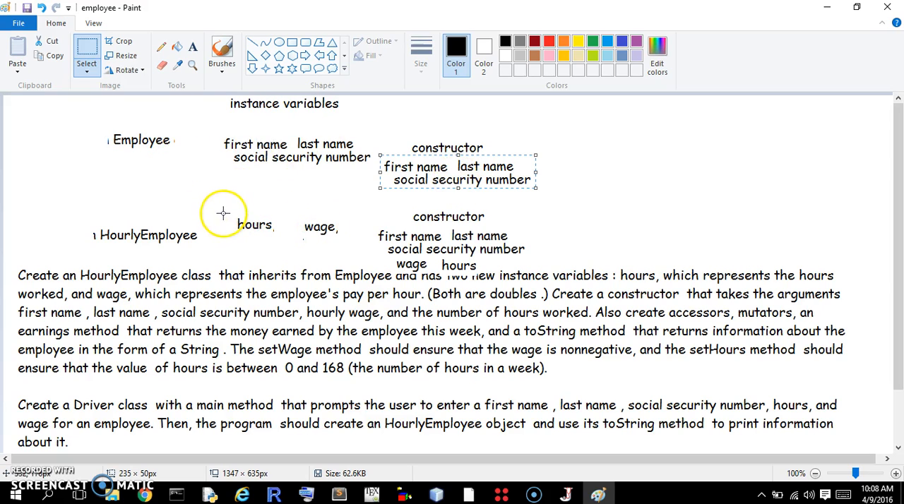
mouse_move(423, 224)
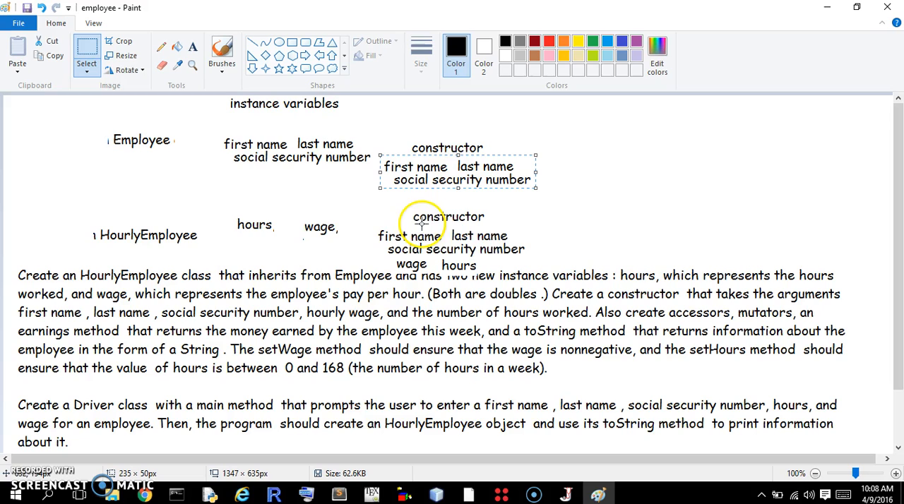
mouse_move(497, 144)
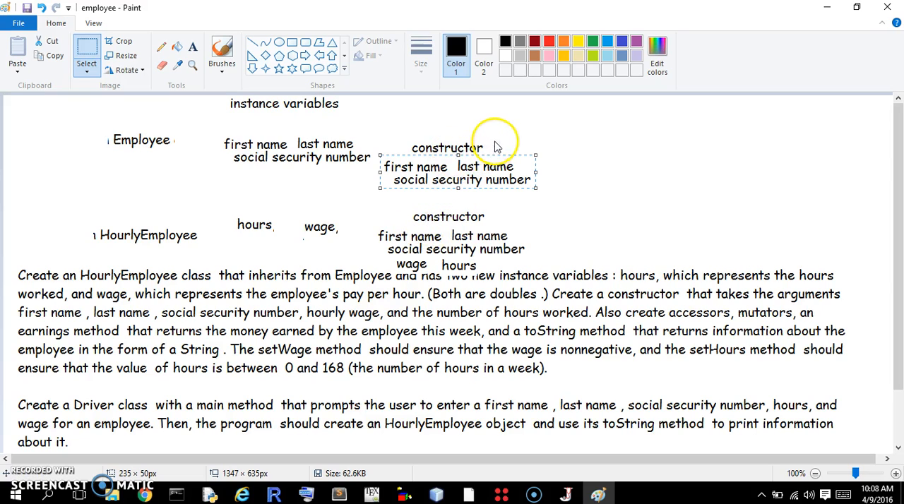
mouse_move(445, 192)
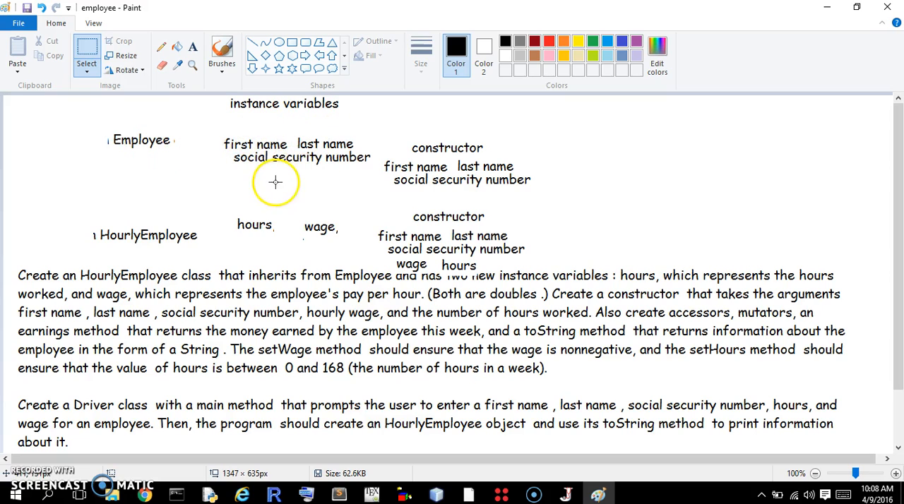
mouse_move(105, 243)
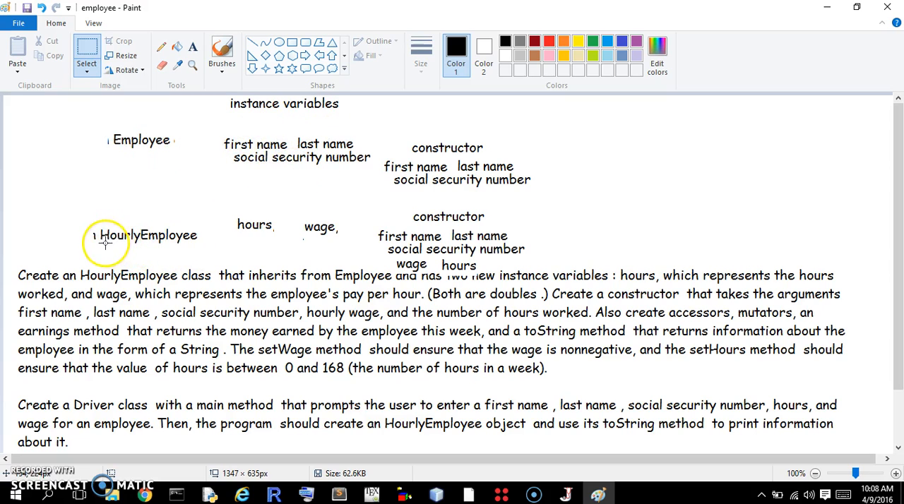
mouse_move(246, 232)
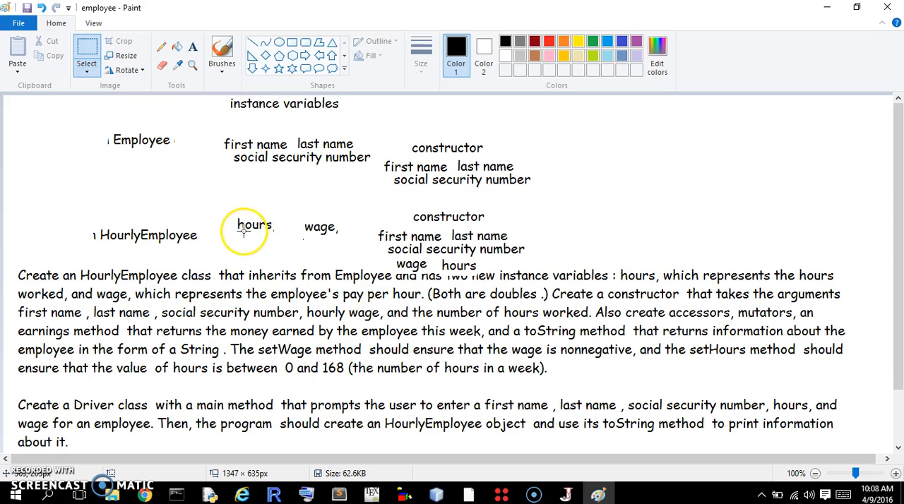
mouse_move(344, 234)
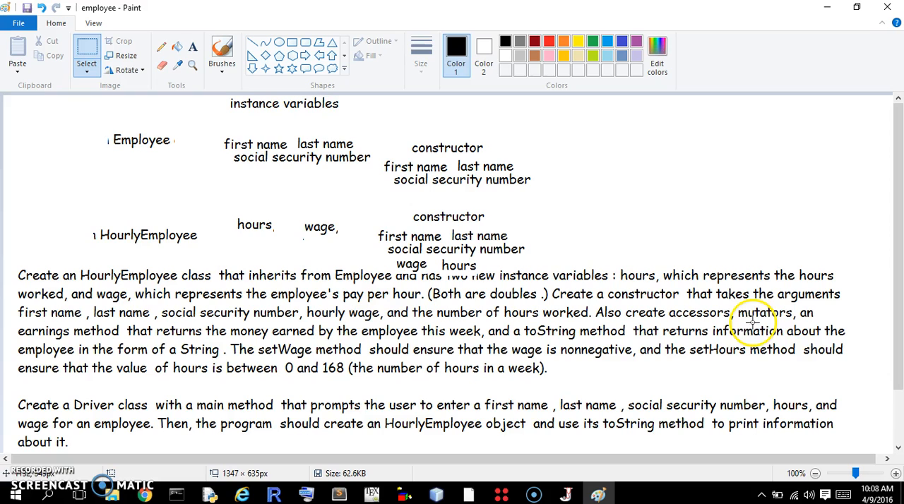
mouse_move(418, 338)
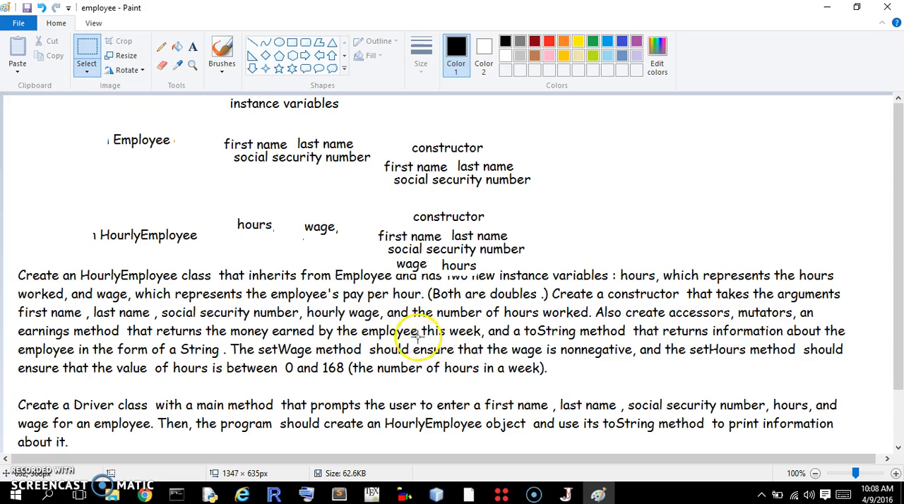
mouse_move(669, 303)
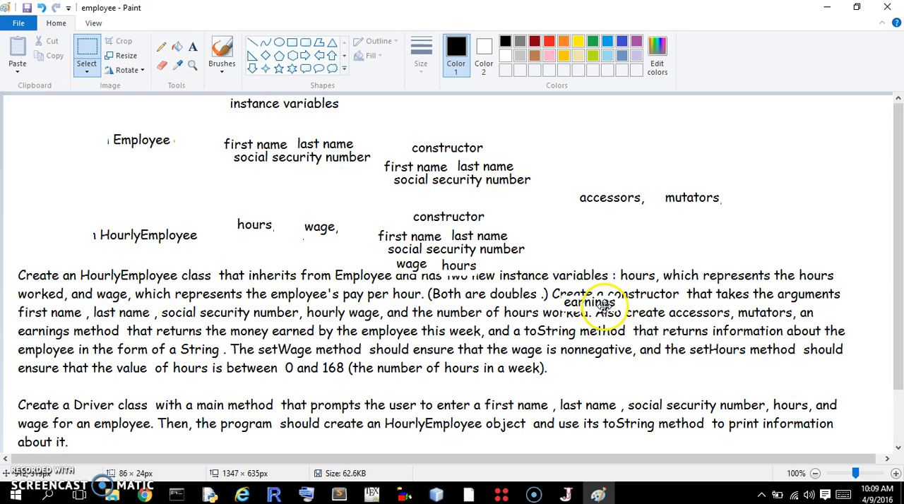
Place the word 'earnings' on the right side of the canvas.
left_click_drag(595, 302, 751, 227)
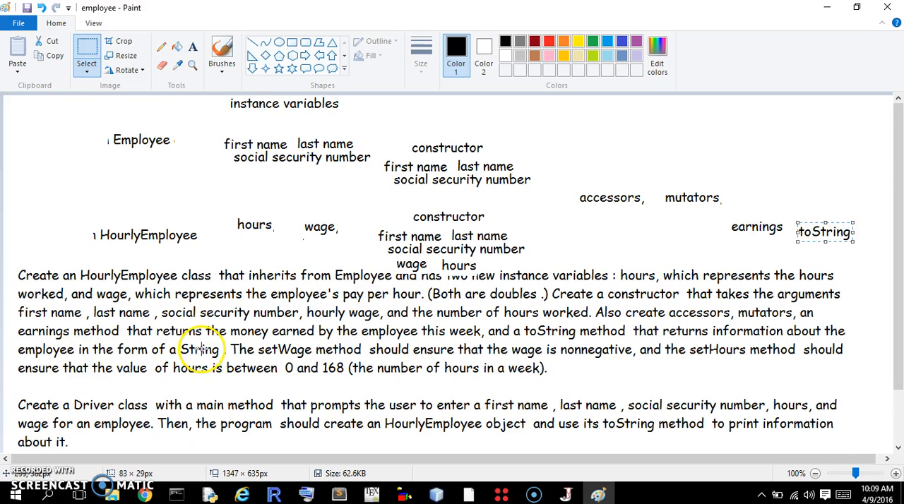
mouse_move(326, 340)
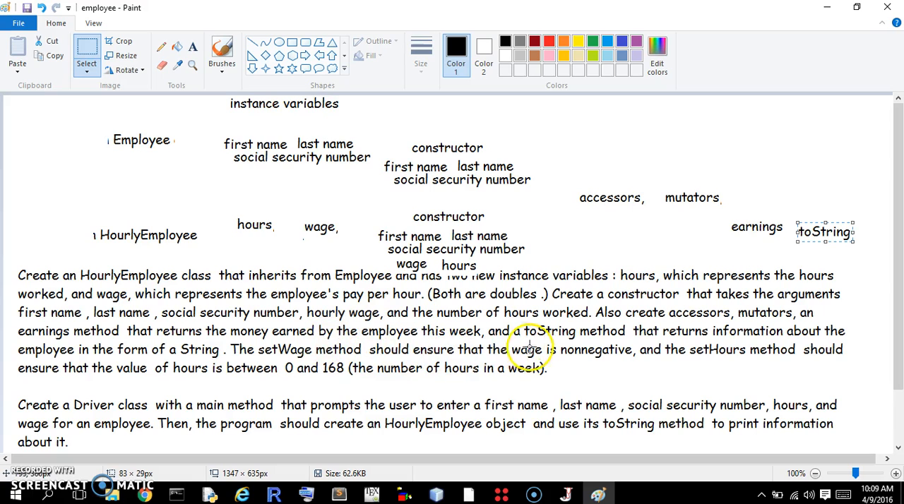
mouse_move(507, 359)
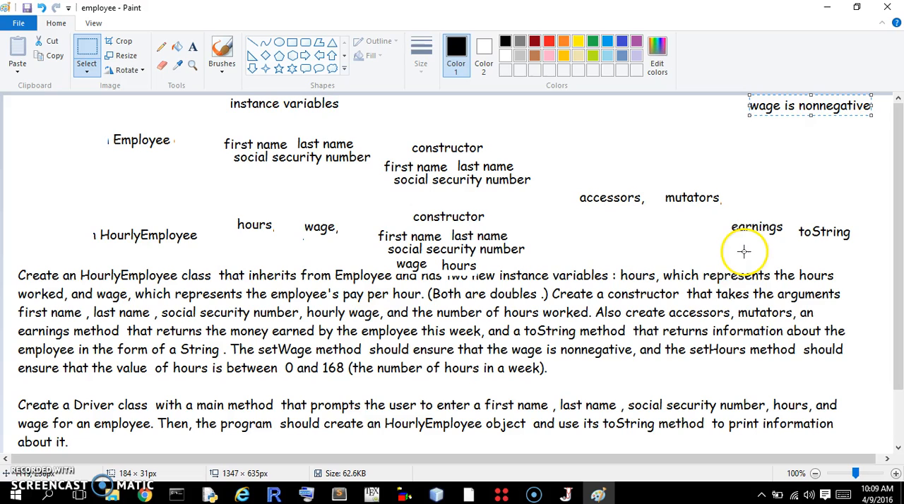
mouse_move(114, 391)
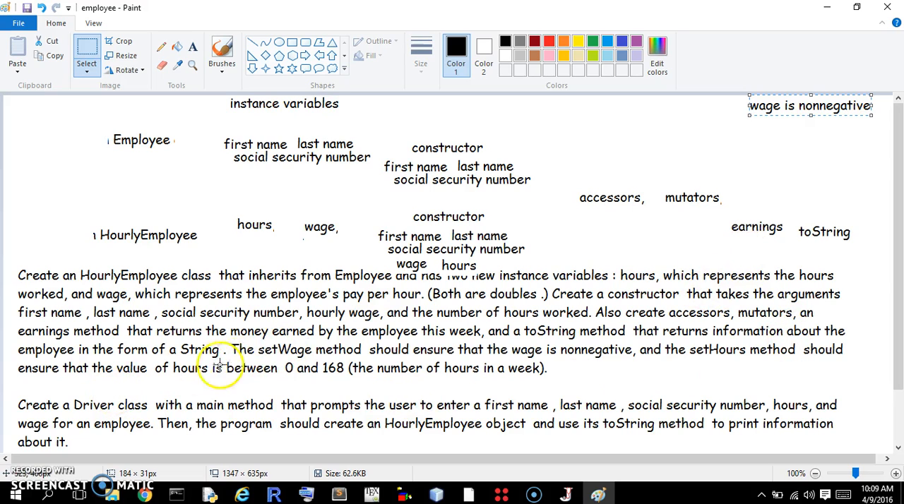
mouse_move(175, 356)
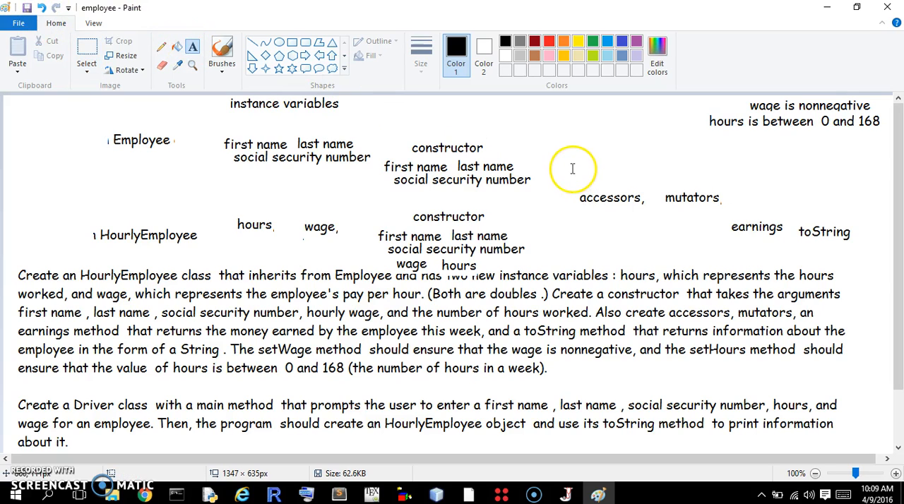
left_click(572, 168)
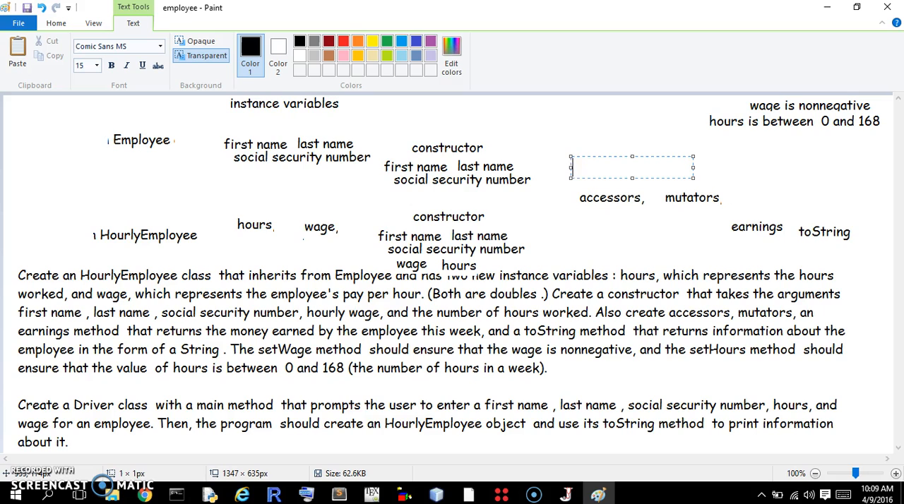
type("get")
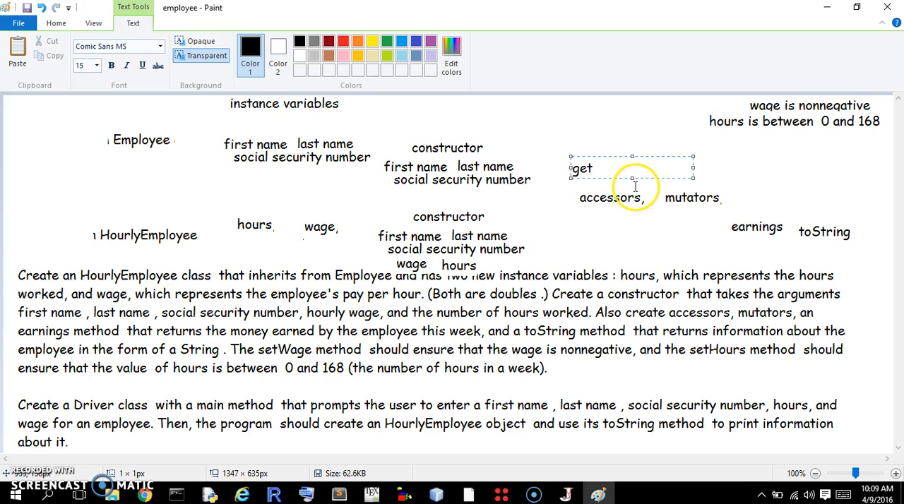
type("Fi")
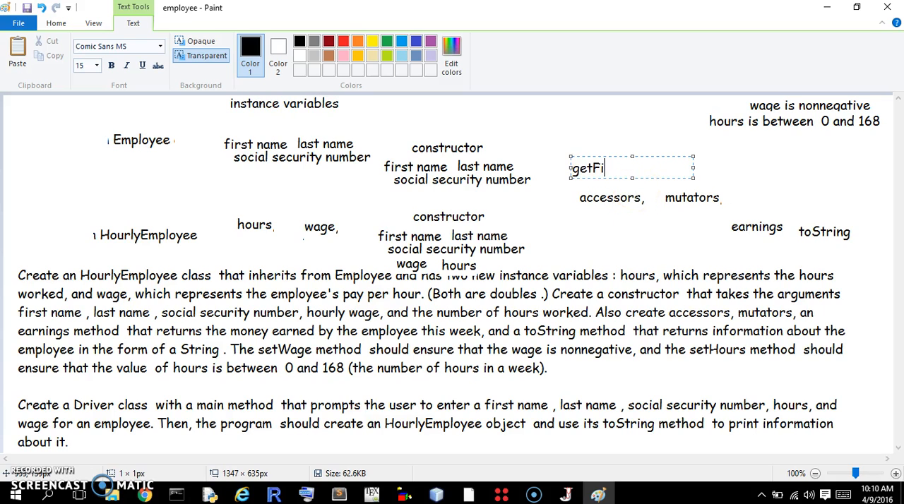
type("rstName")
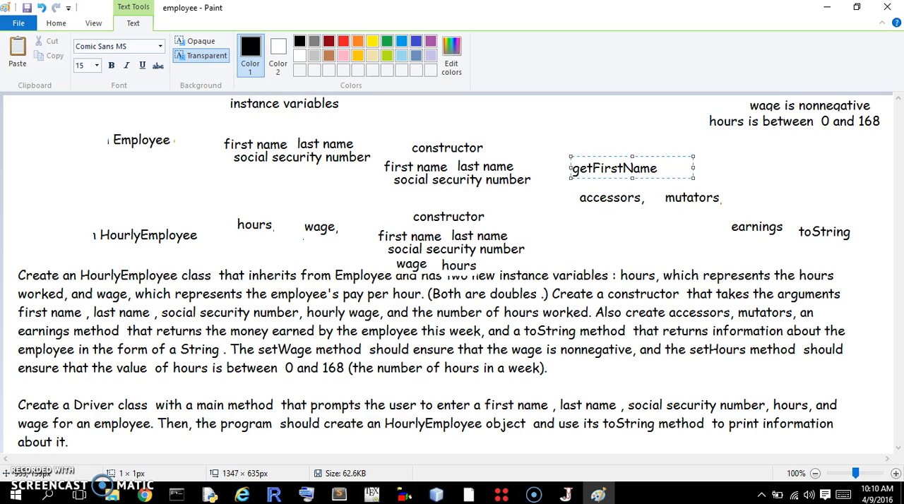
key("Backspace")
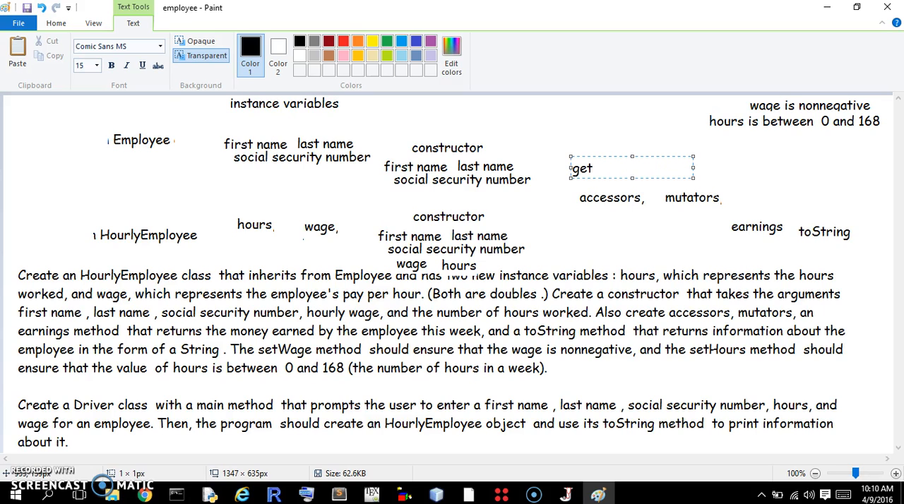
type("Hour")
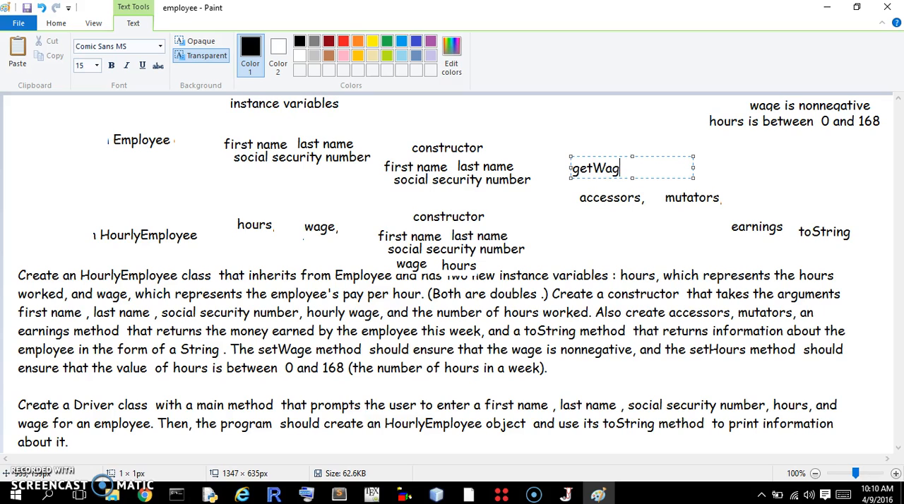
type("e")
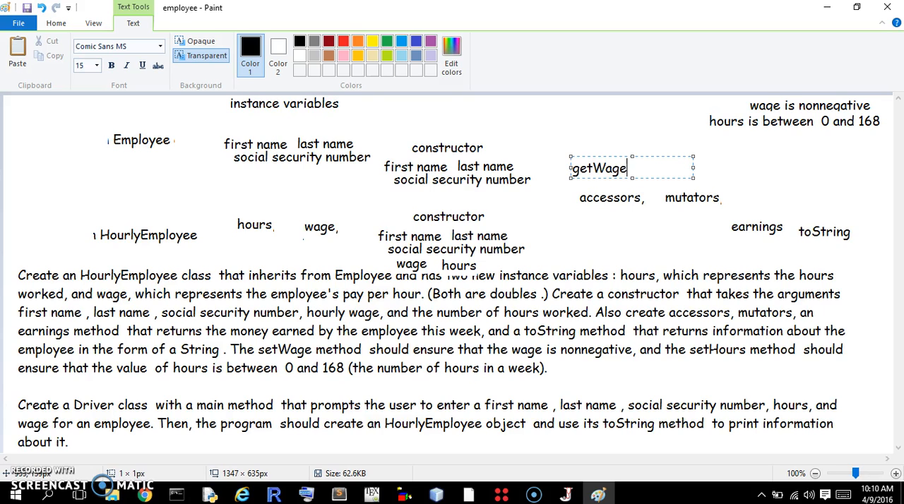
key("Backspace")
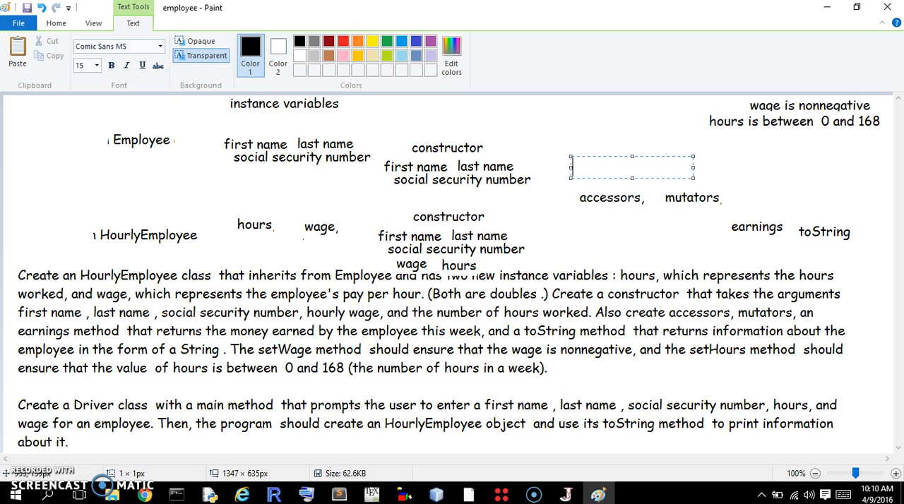
type("setFi")
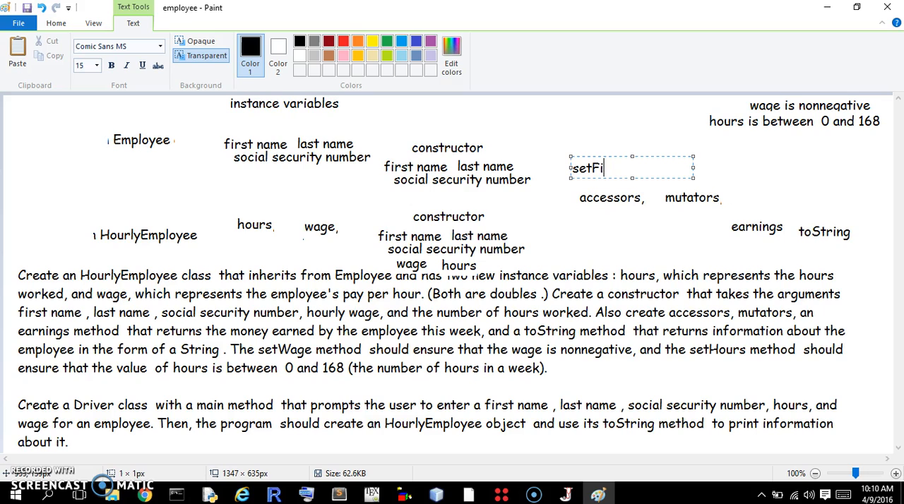
type("rstN")
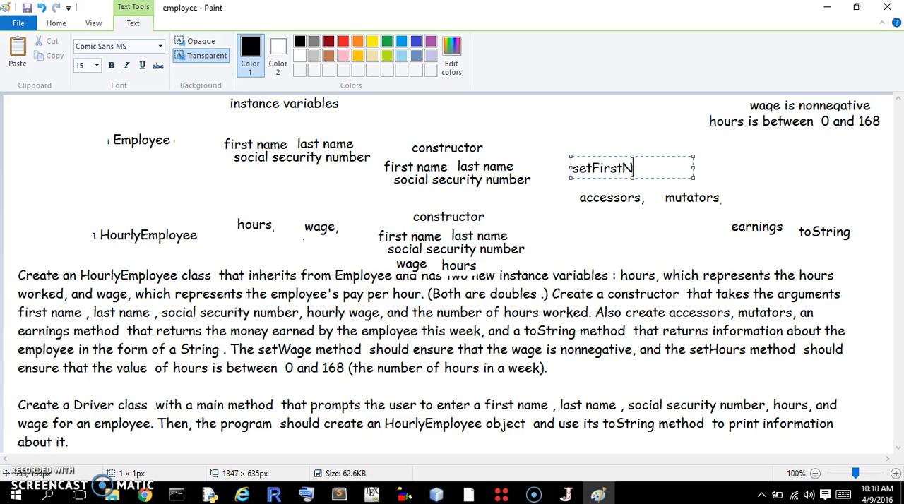
type("setSSN")
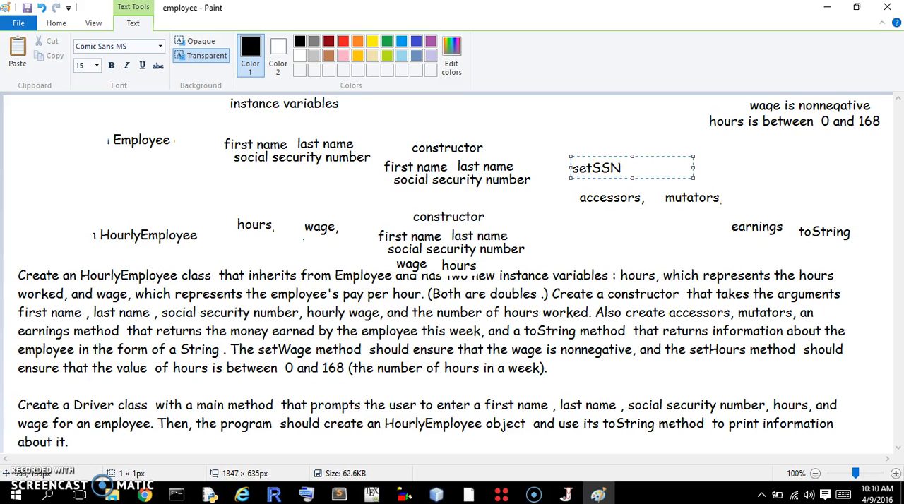
type("setHour")
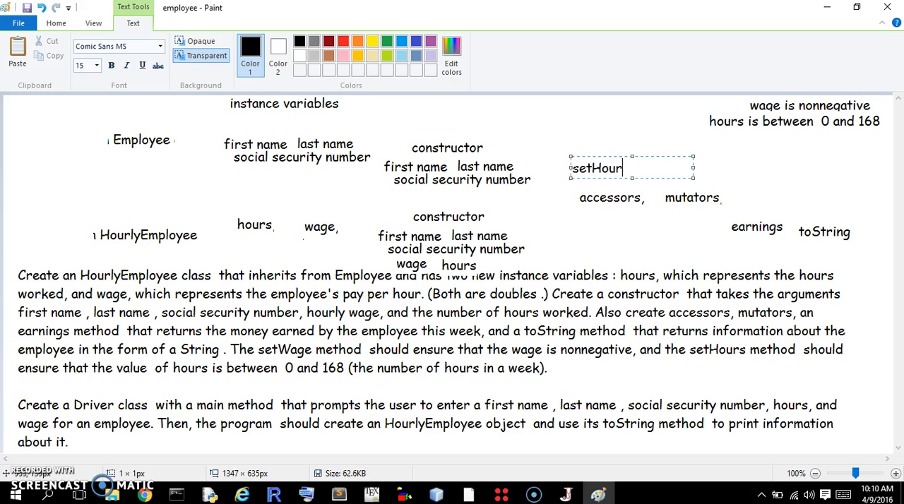
key("BackSpace")
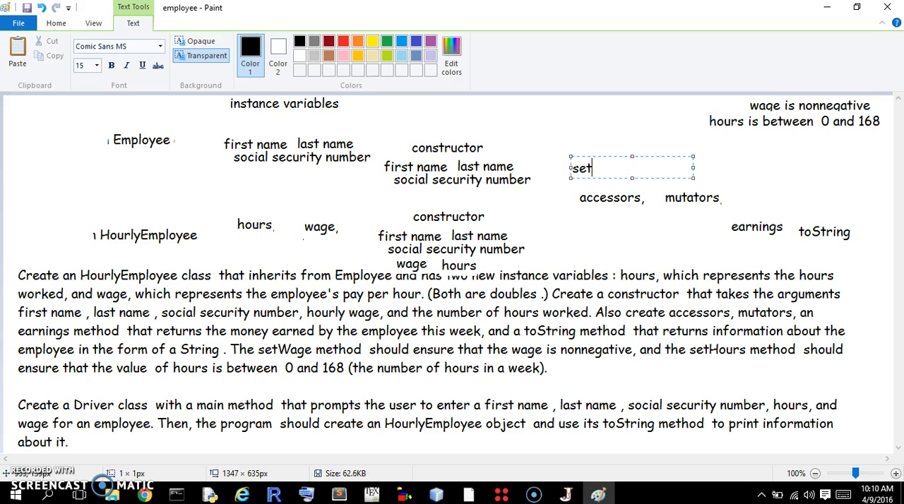
key("ctrl+z")
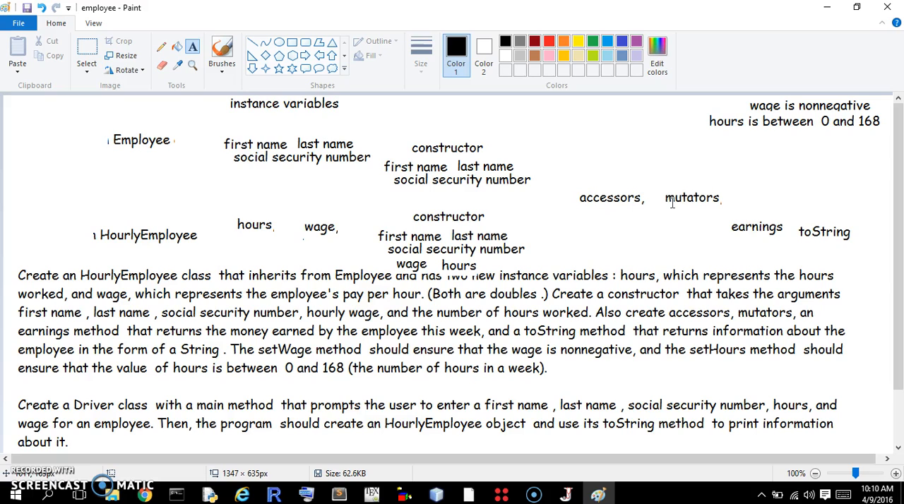
mouse_move(379, 238)
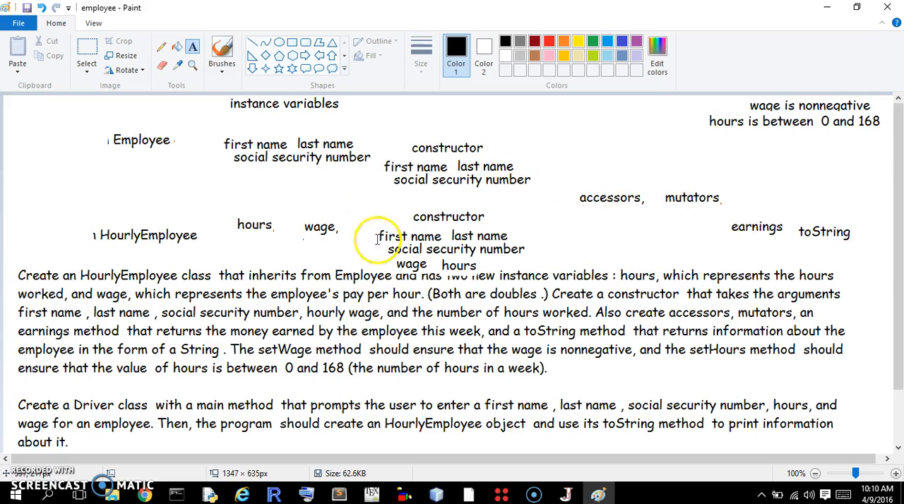
mouse_move(175, 163)
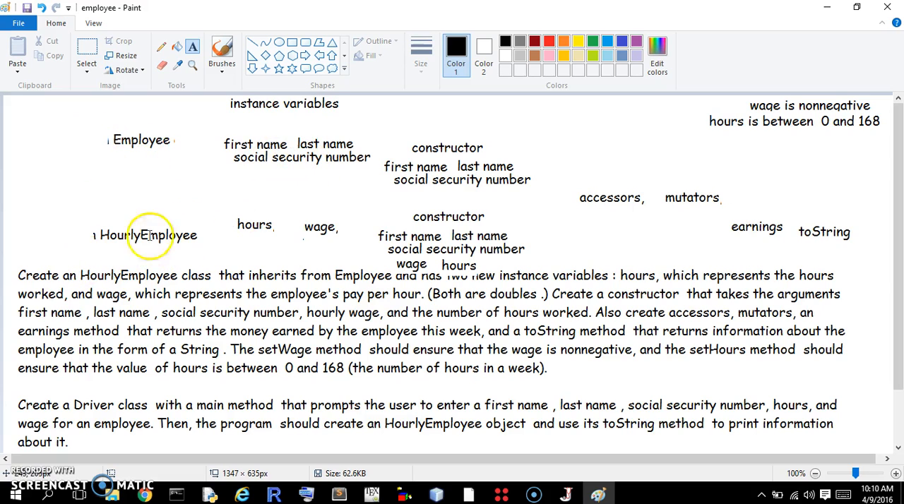
mouse_move(249, 240)
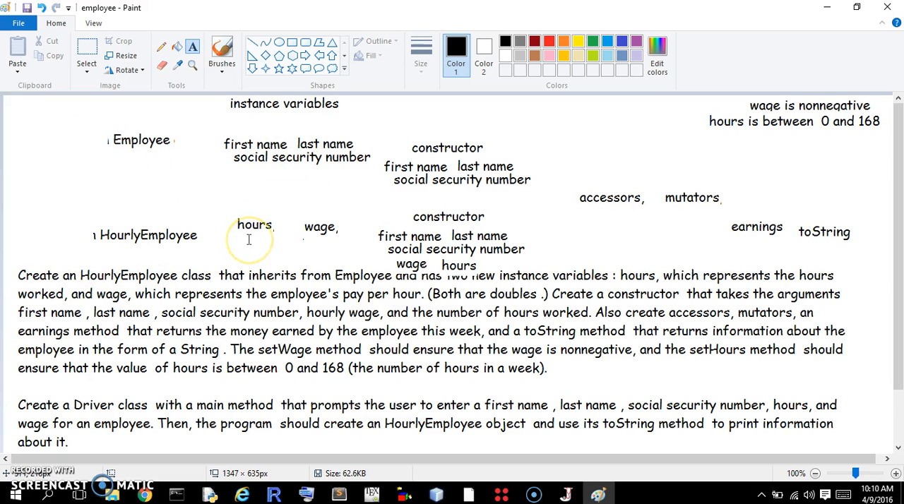
mouse_move(106, 375)
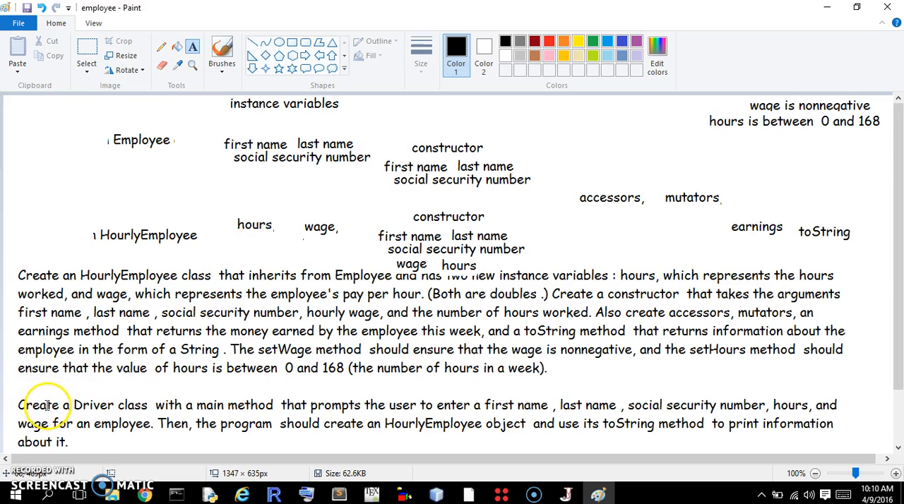
mouse_move(361, 399)
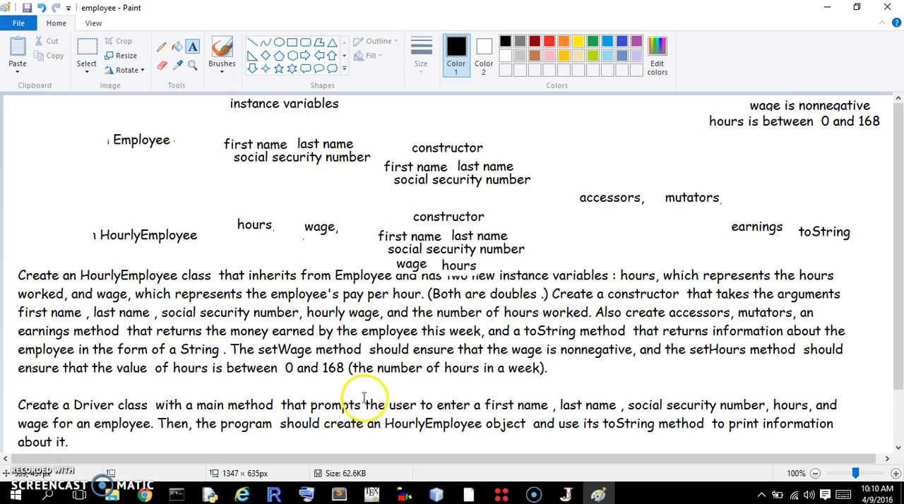
mouse_move(576, 404)
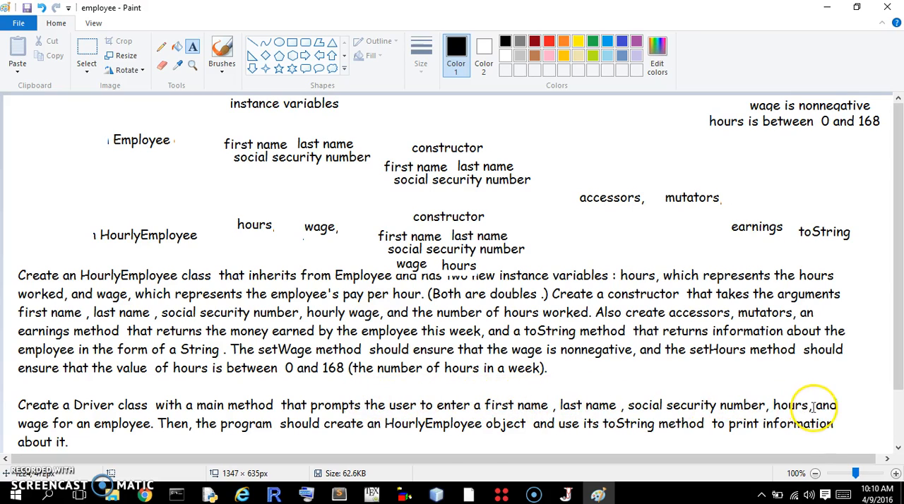
mouse_move(315, 387)
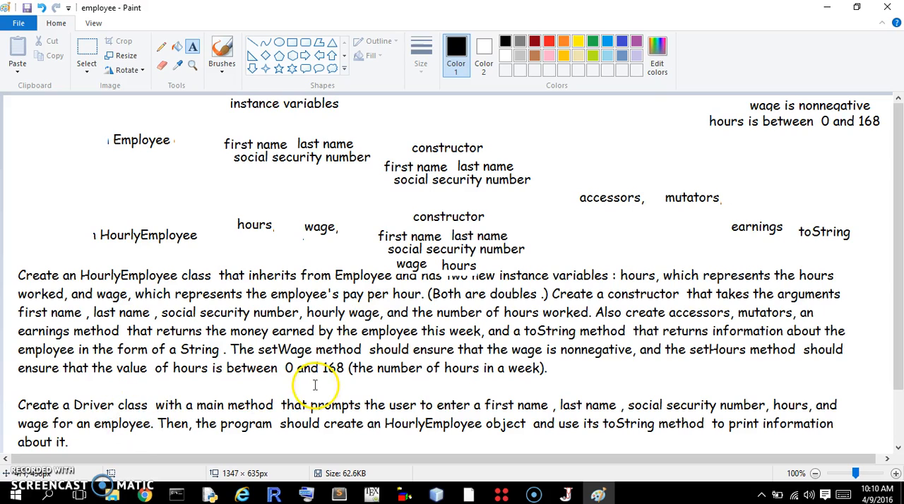
mouse_move(522, 430)
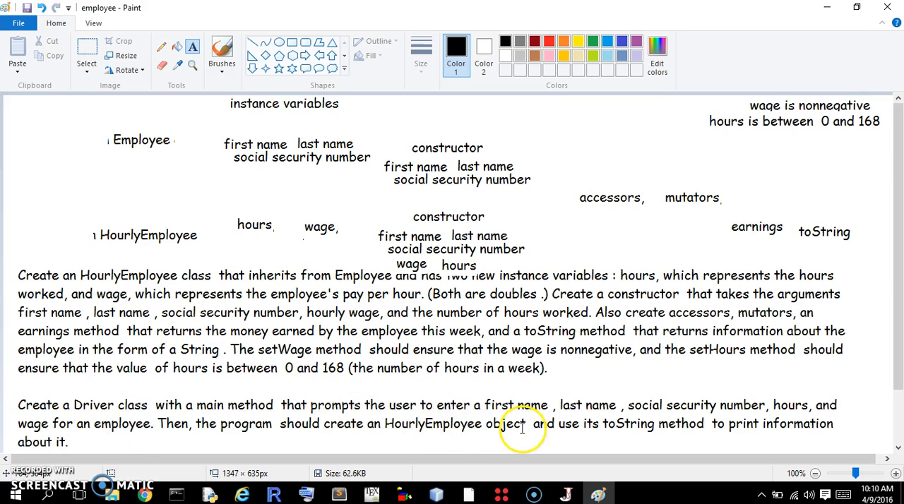
mouse_move(768, 405)
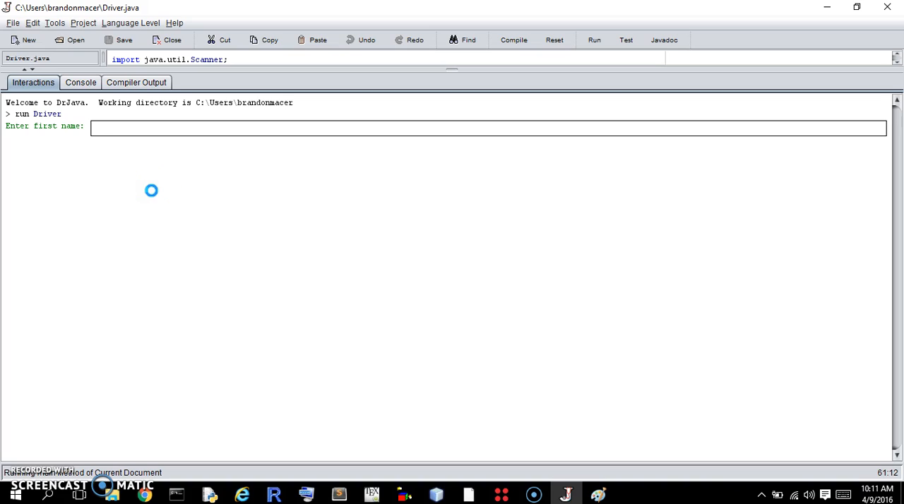
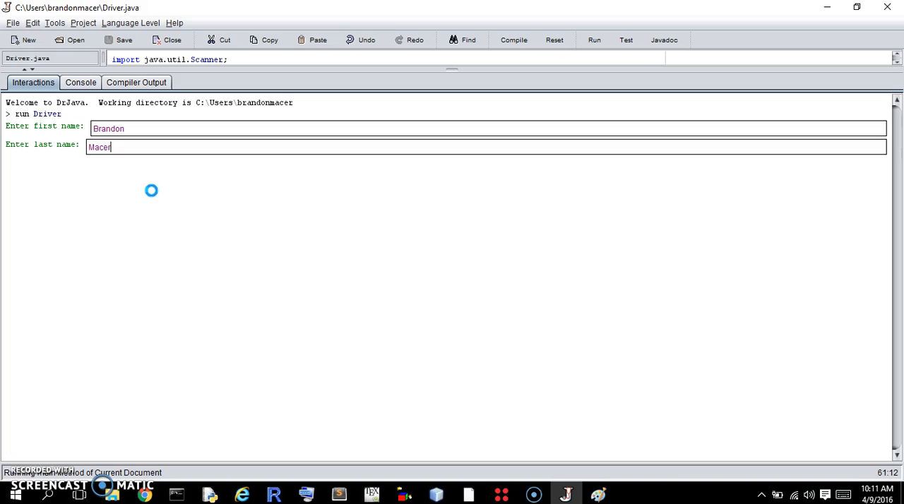
type("23-")
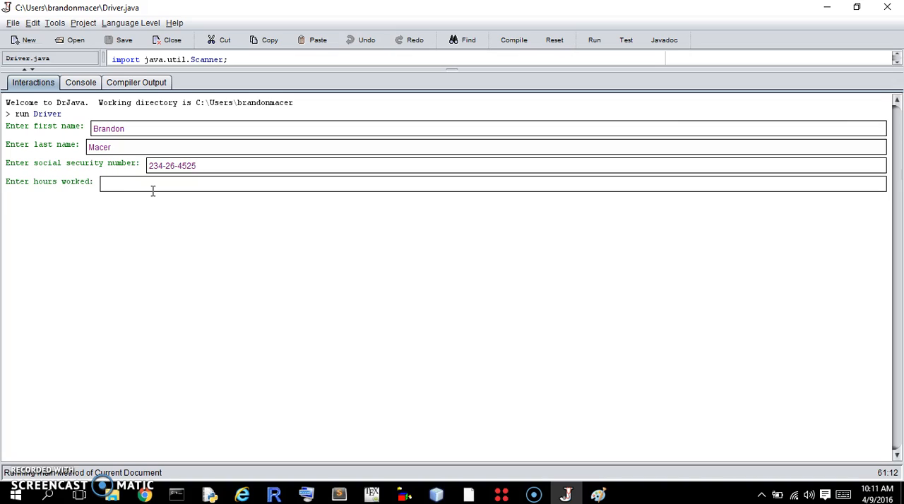
type("30")
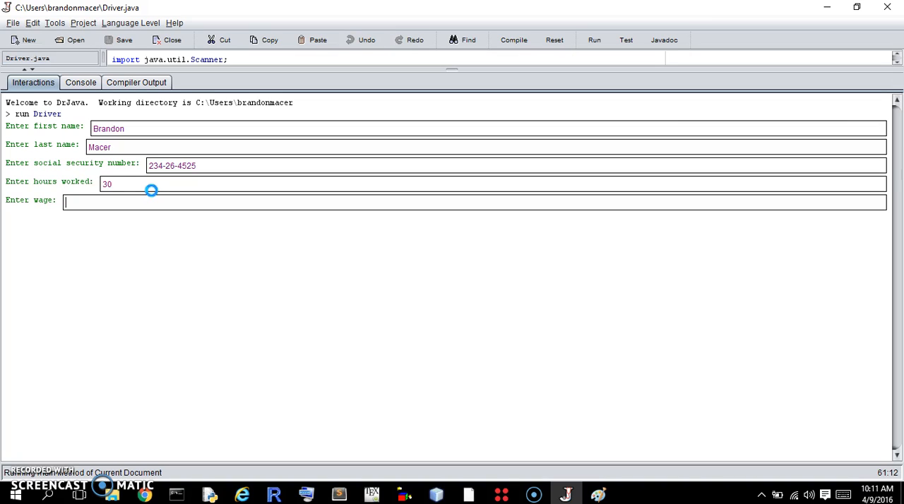
type("25")
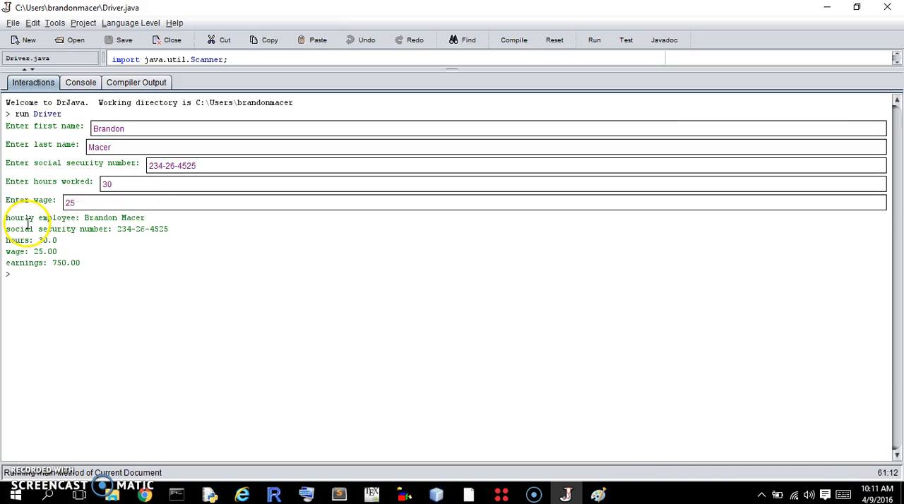
mouse_move(85, 274)
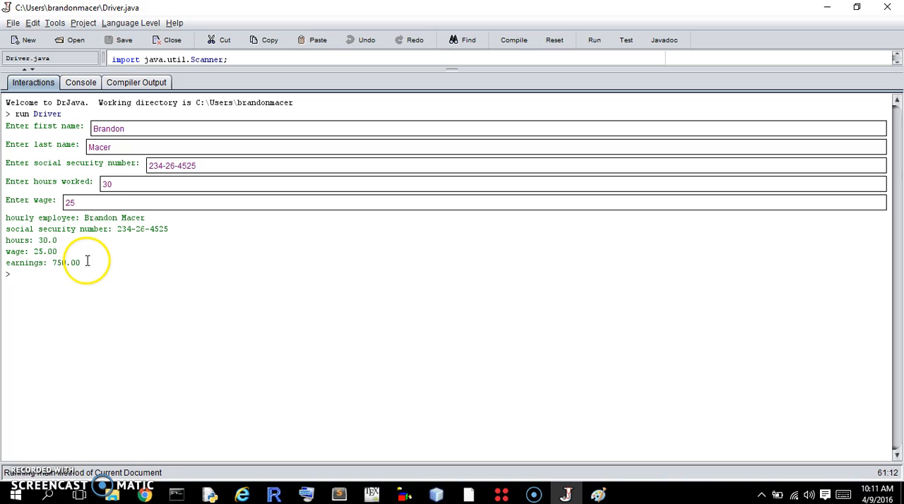
mouse_move(106, 147)
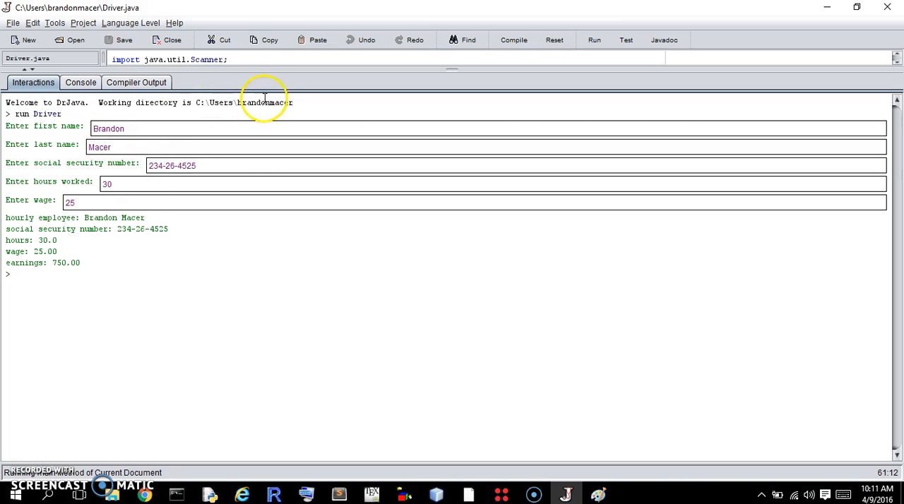
mouse_move(263, 96)
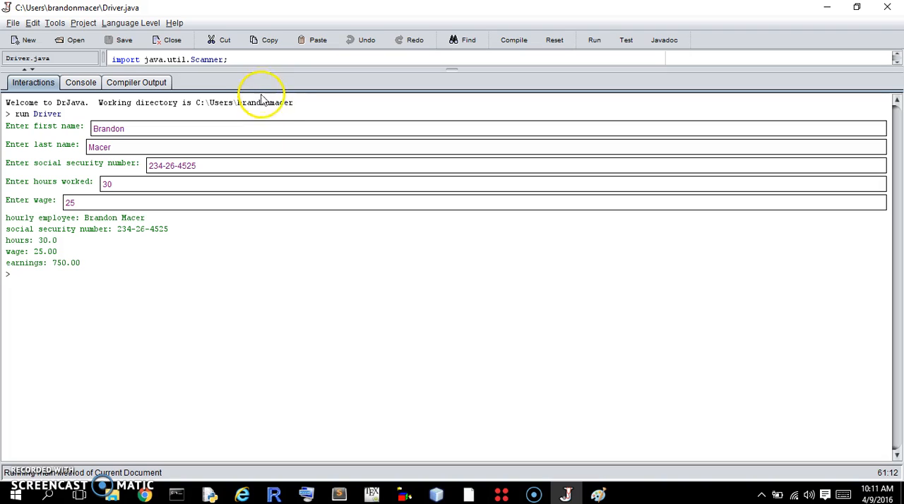
mouse_move(249, 96)
type("c")
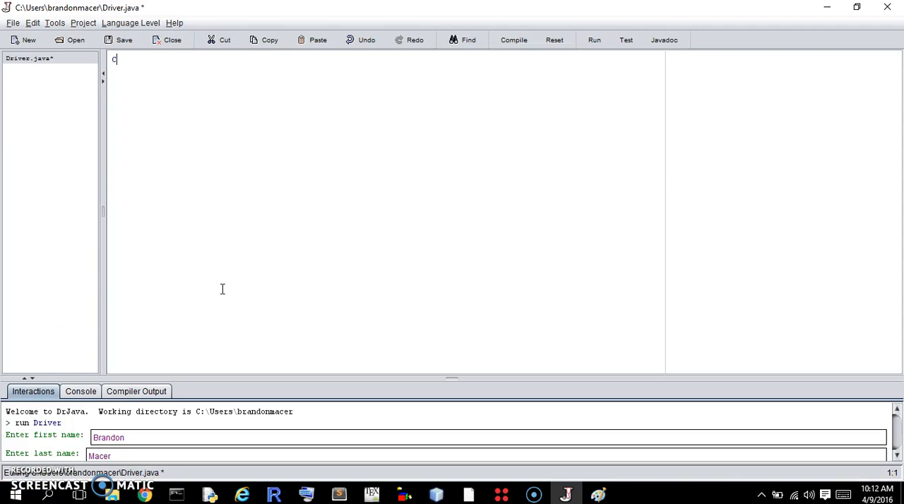
Declare 'class Employee {' in the editor.
type("lass Em")
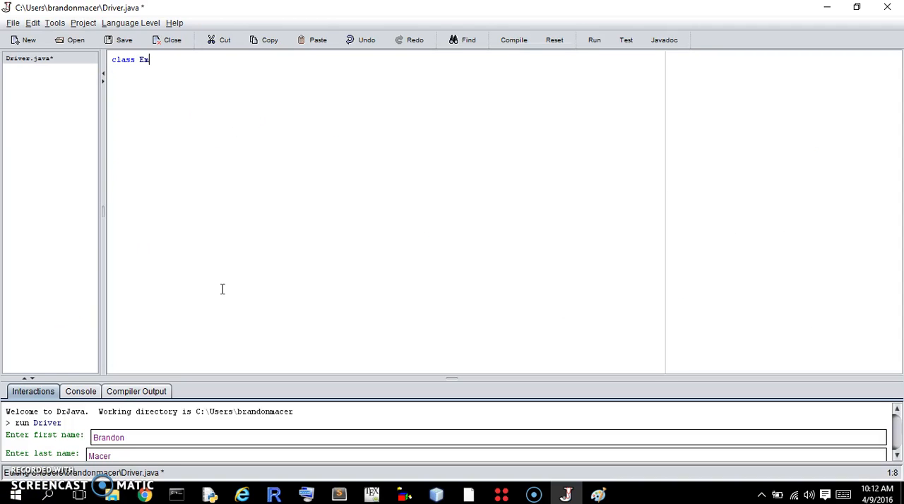
type("ployee")
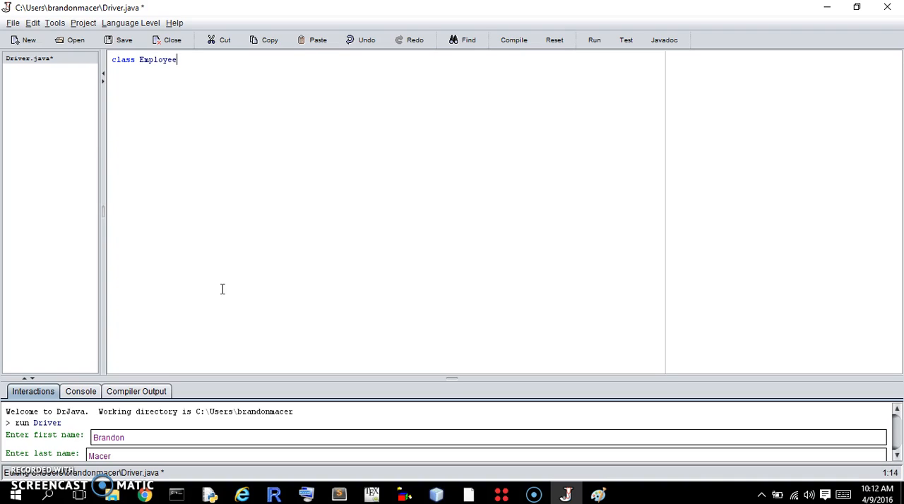
type("{")
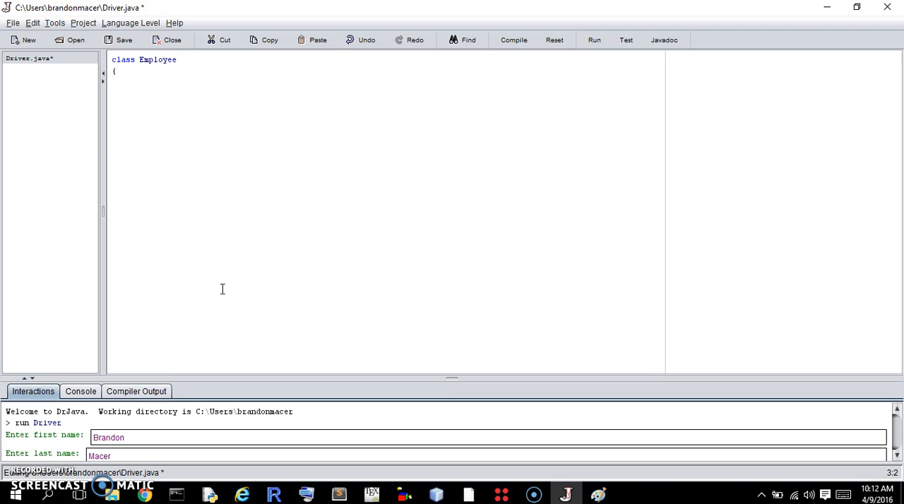
Declare private String fields firstName and lastName.
type("private S")
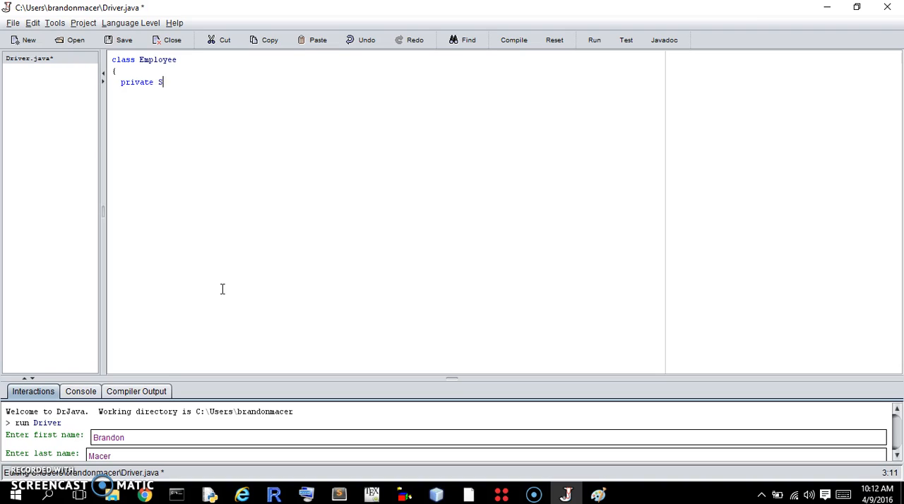
type("tring")
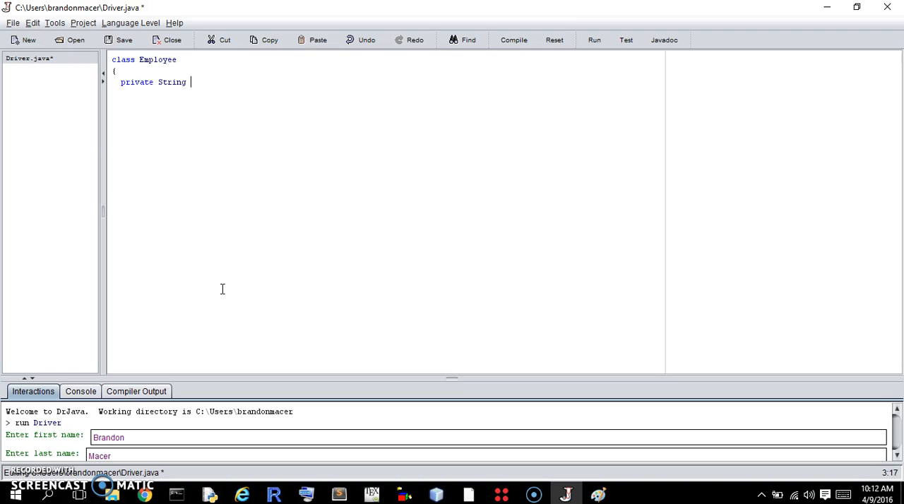
type("first")
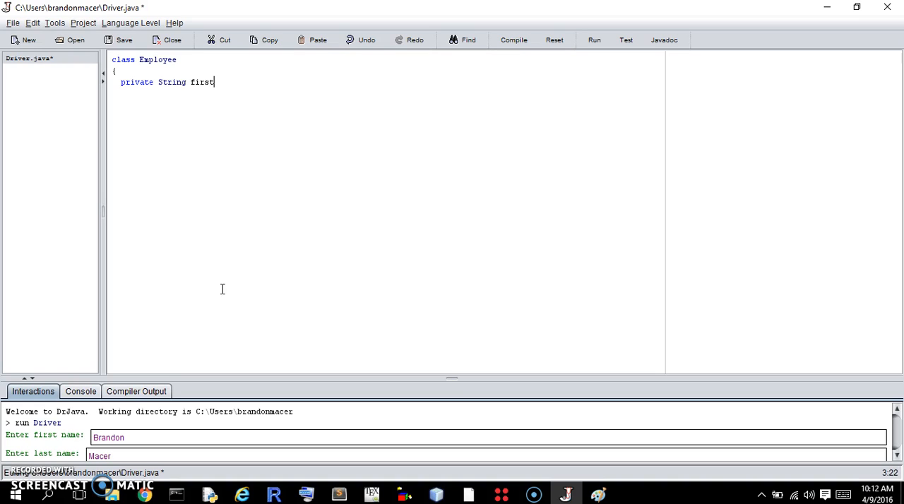
type("Name;")
type("private")
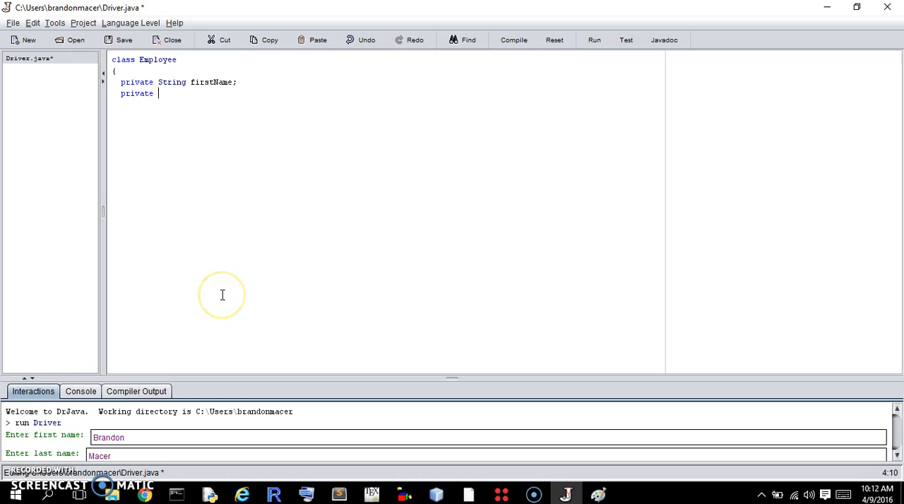
type("String last")
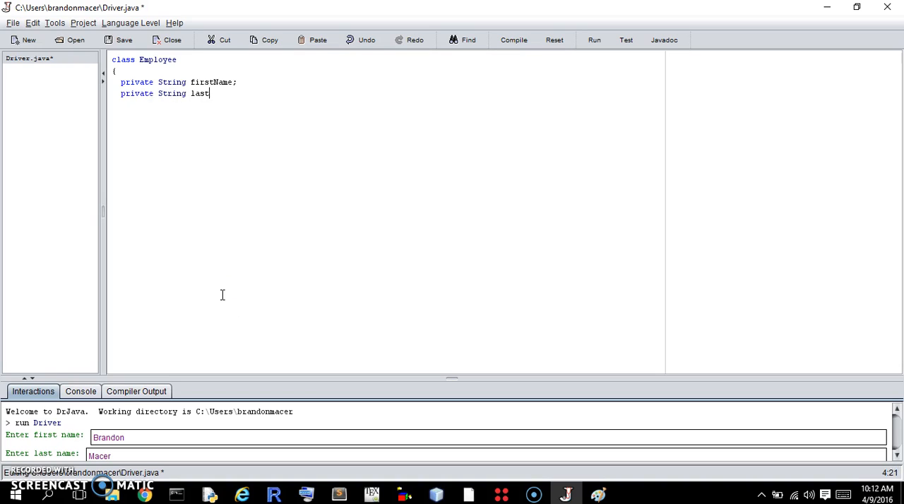
type("Name;")
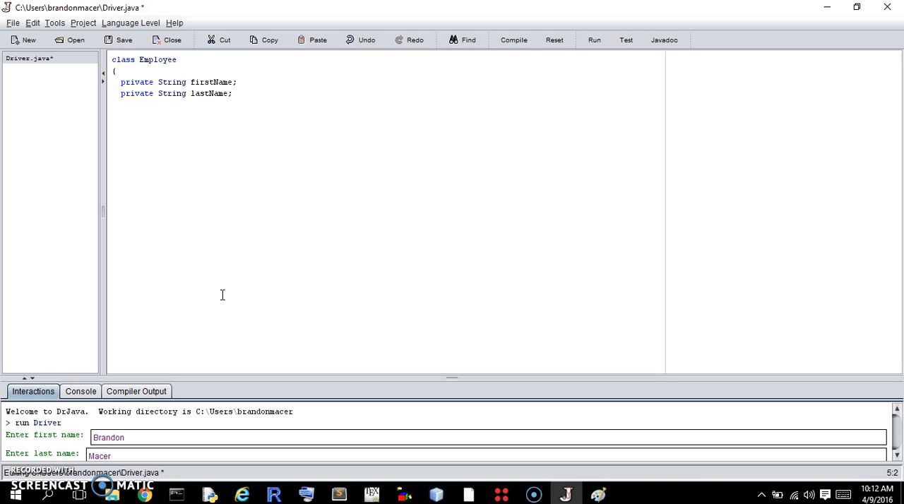
Declare the private String field socialSecurityNumber.
type("private")
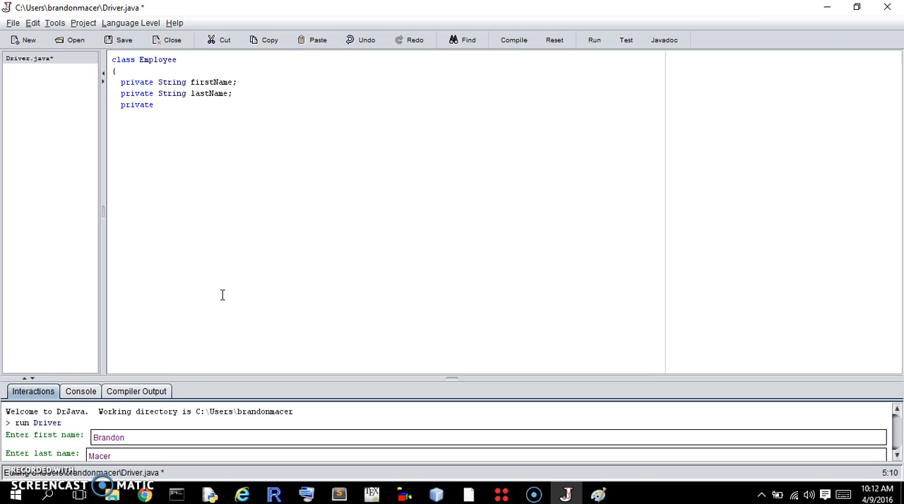
type("String s")
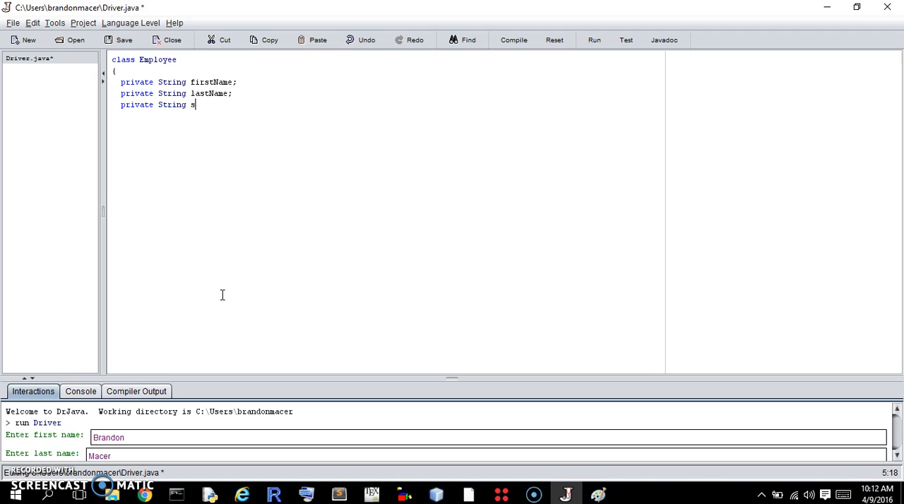
type("ocial")
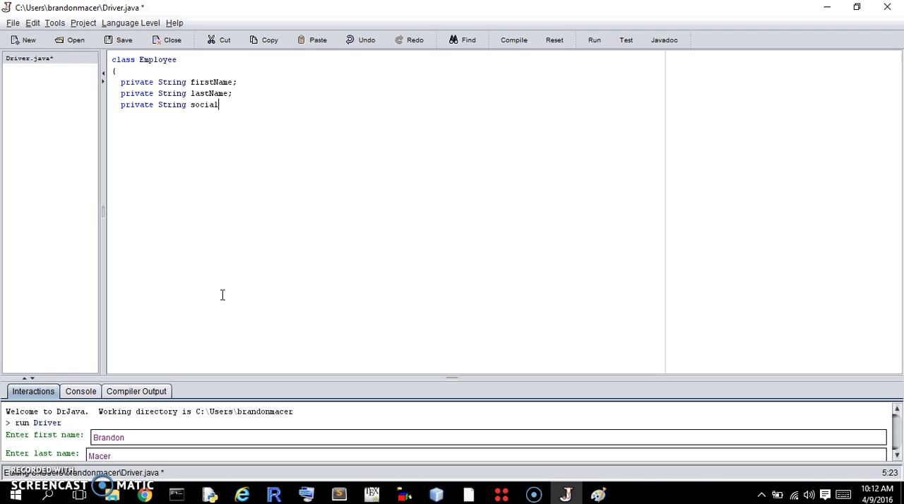
type("Securi")
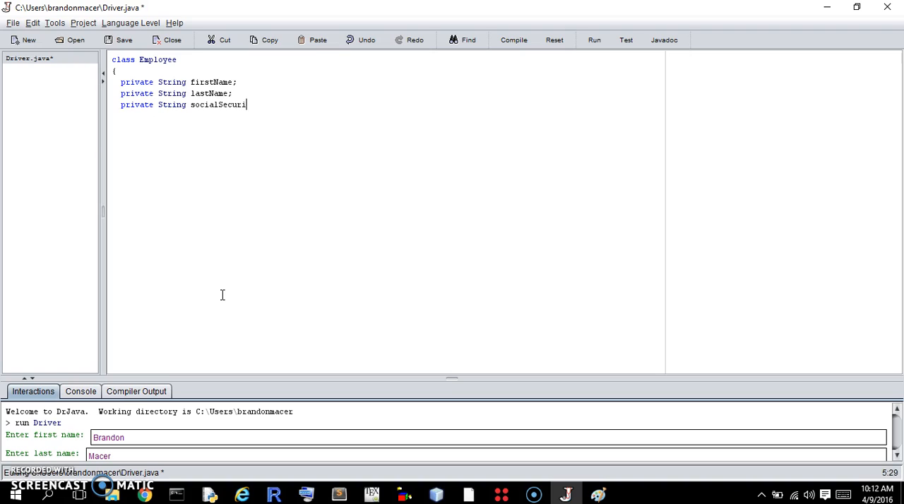
type("tyNum")
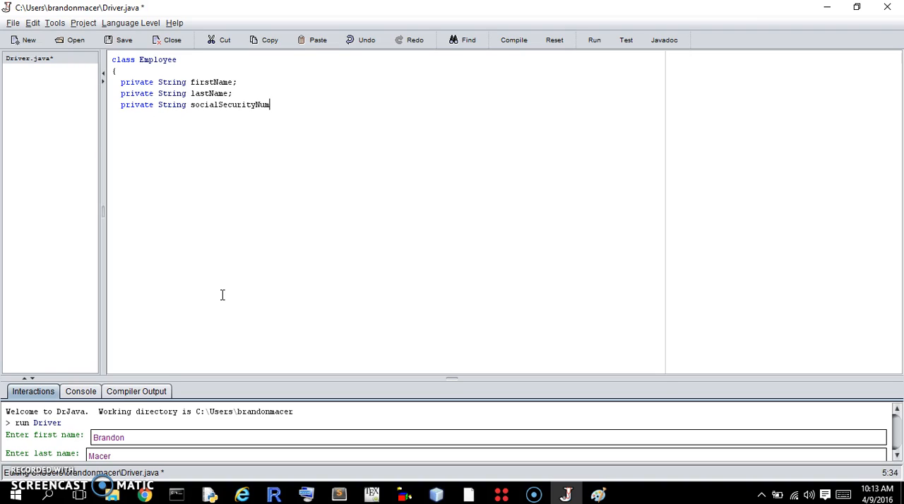
type("ber")
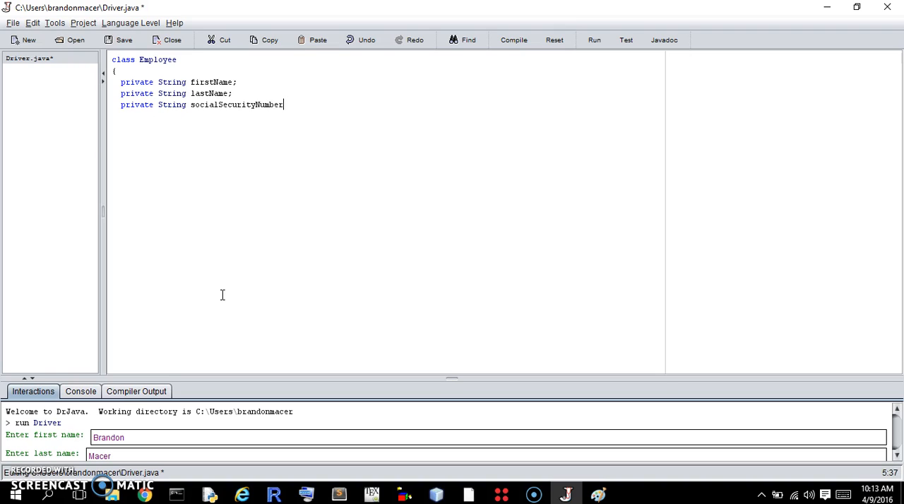
type(";")
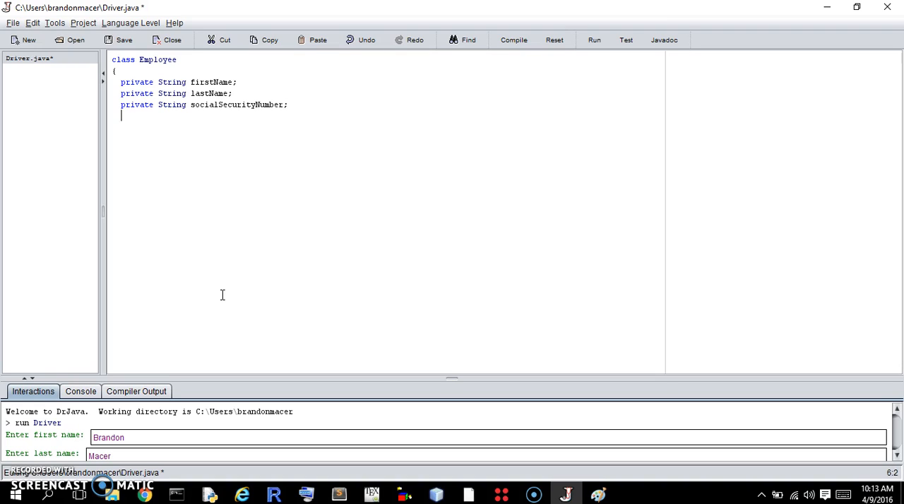
Begin 'public Employee(' with the String firstName parameter.
type("public Emp")
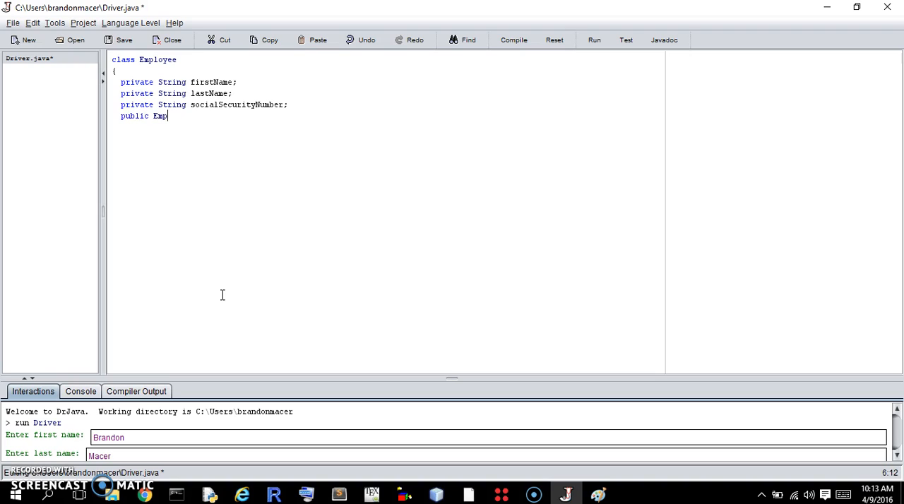
type("loyee")
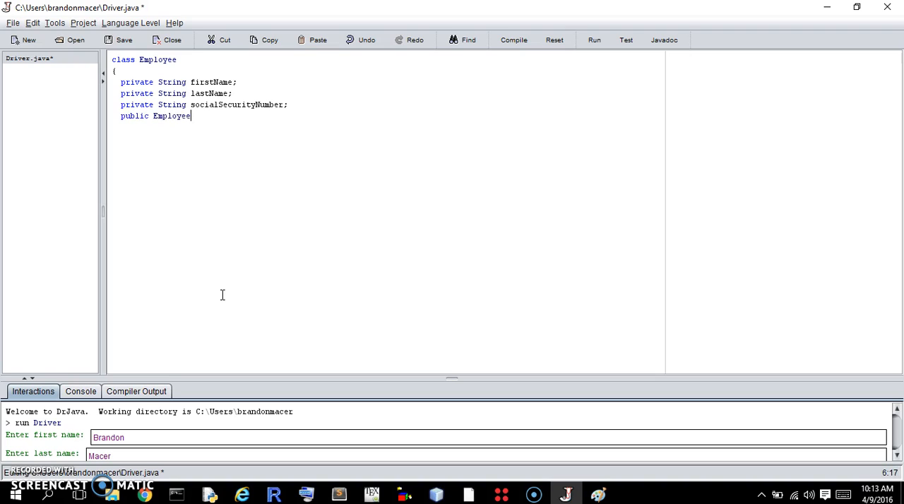
type("(")
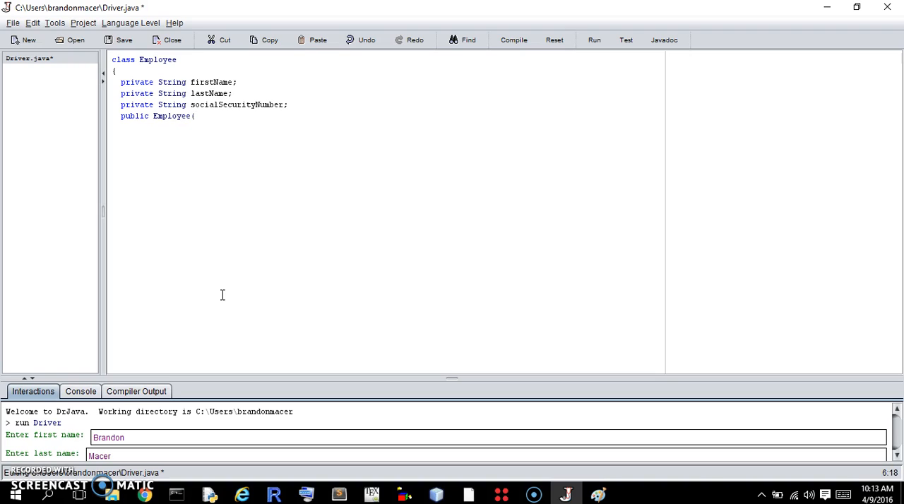
type("String f")
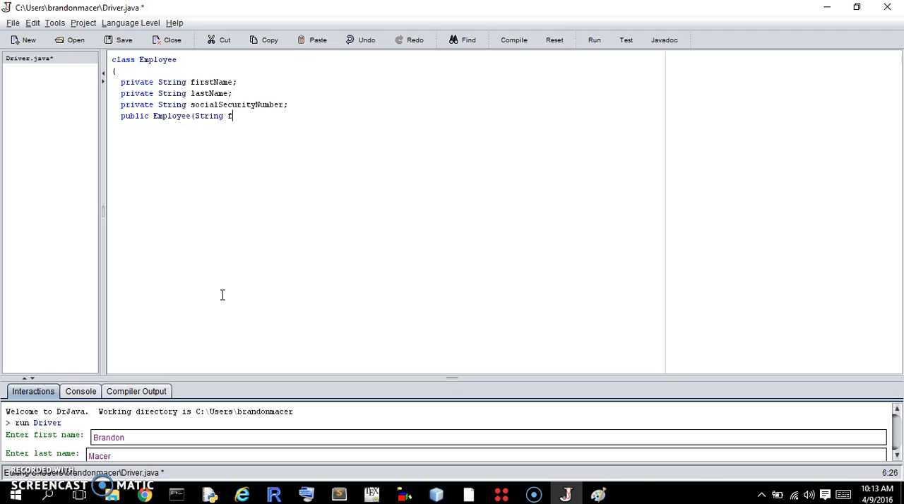
type("irstNu")
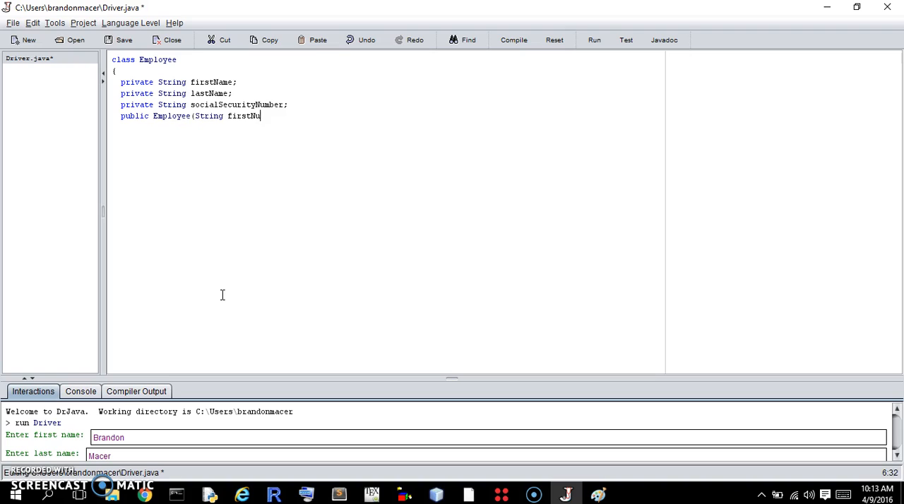
type("me")
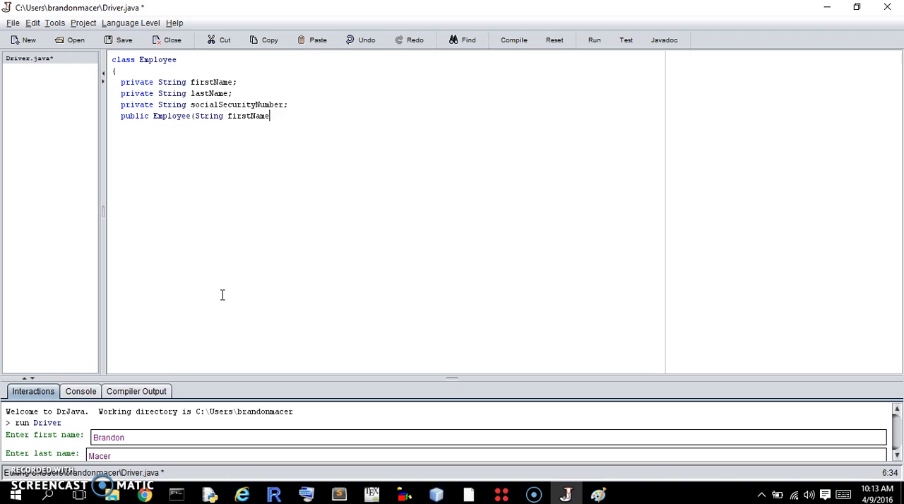
Add String lastName and String socialSecurityNumber parameters and close the header.
type(", Sring las")
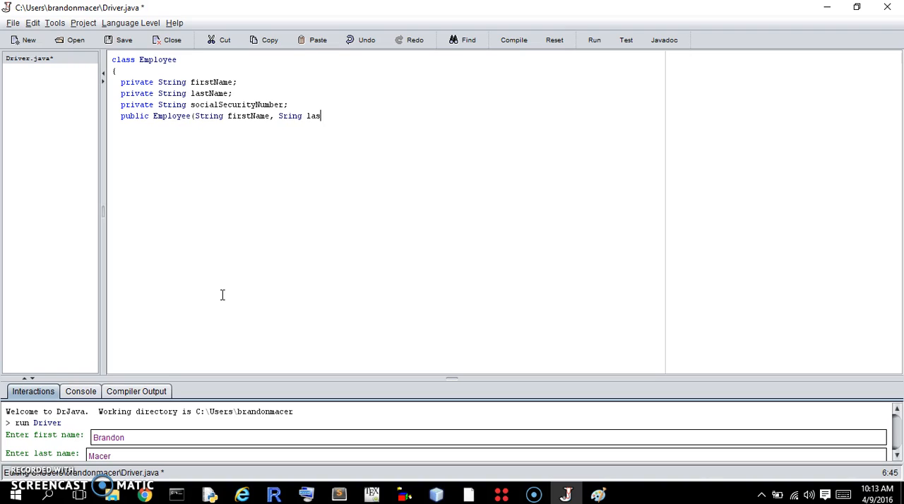
type("tName")
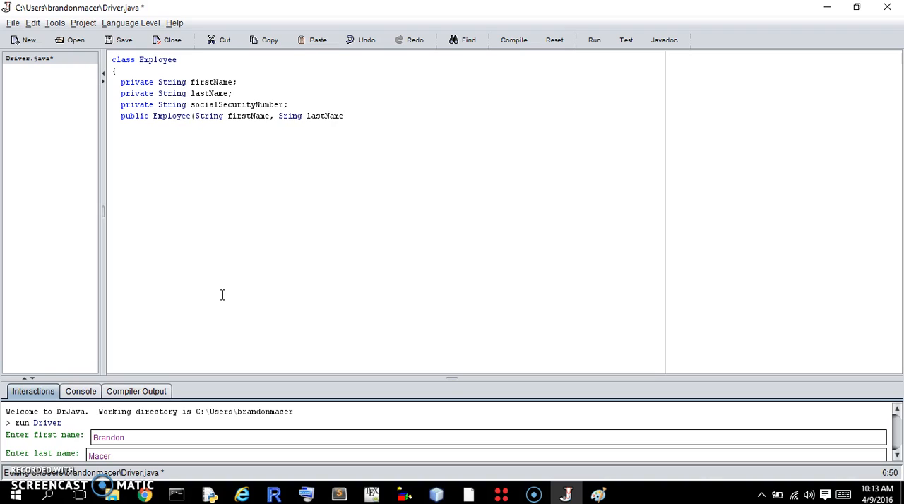
type(", String")
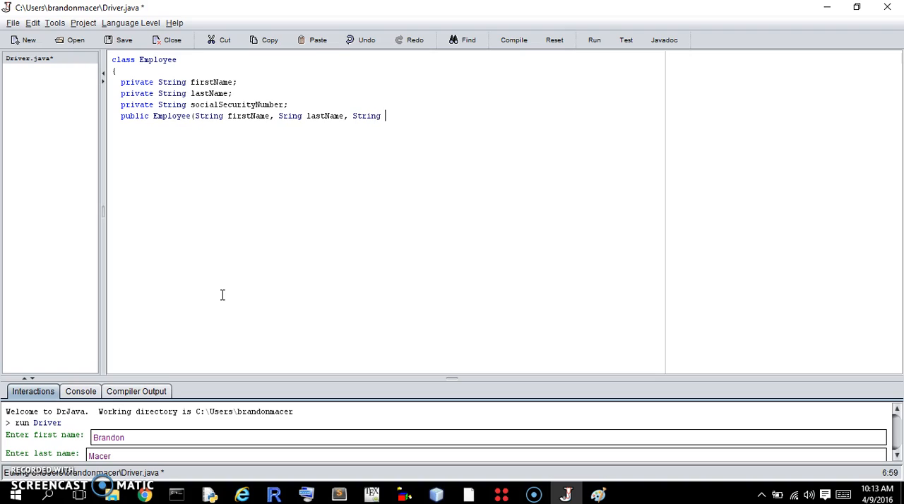
type("socialSec")
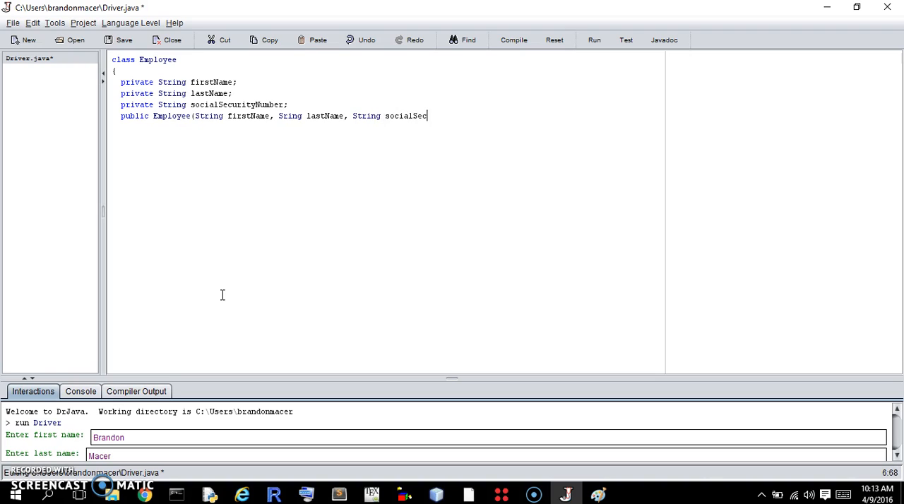
type("urityN")
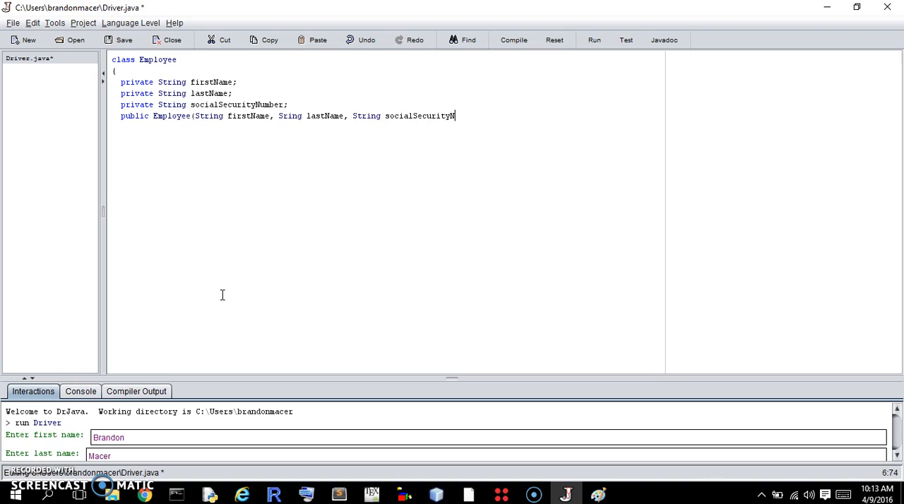
type("umber)")
type("thi")
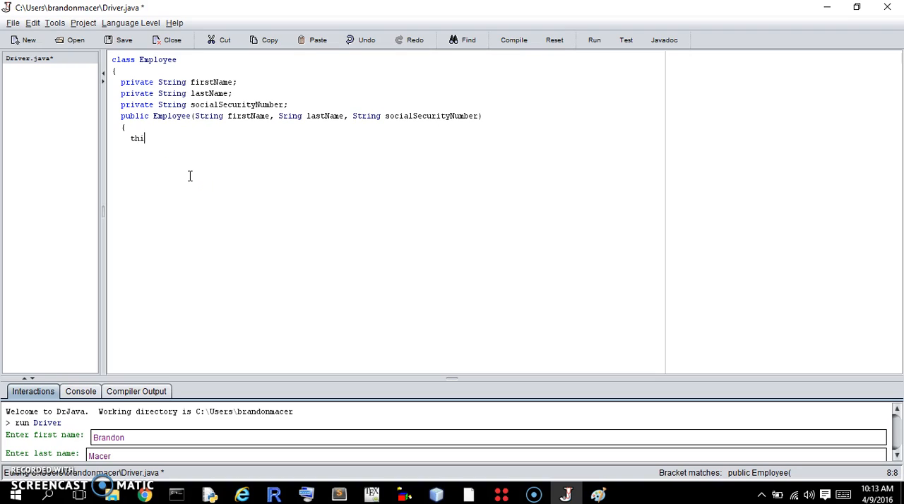
Write 'this.firstName = firstName' and check it against the field name.
type("s.firstName")
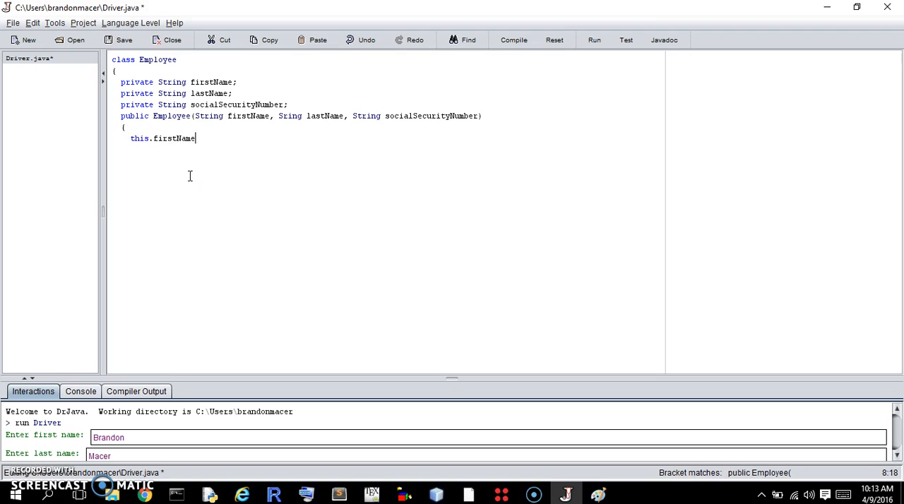
type("=")
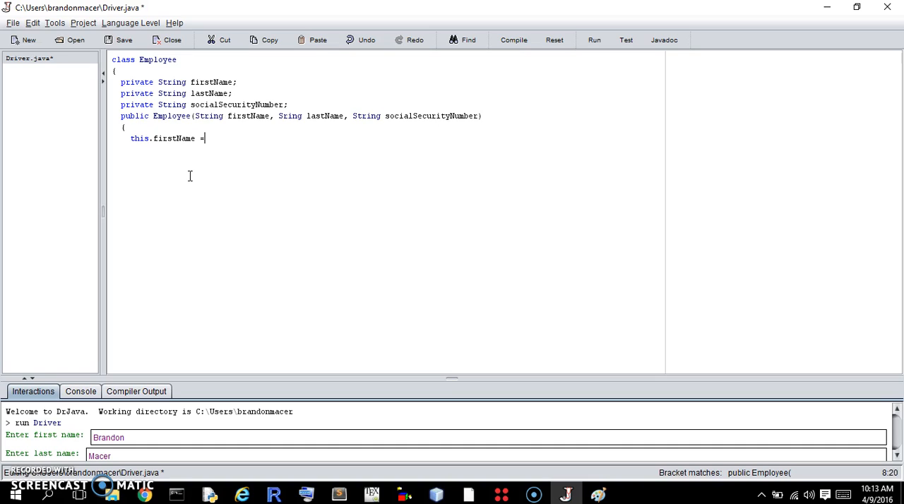
type("first")
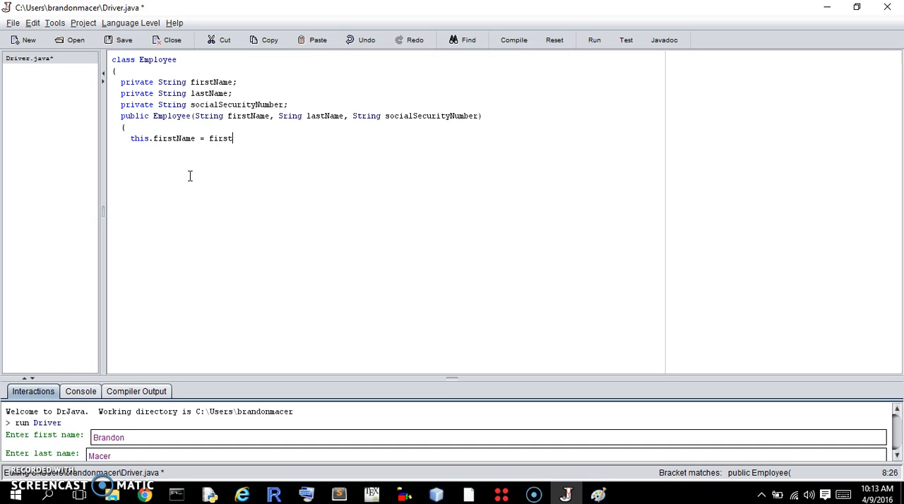
type("Name")
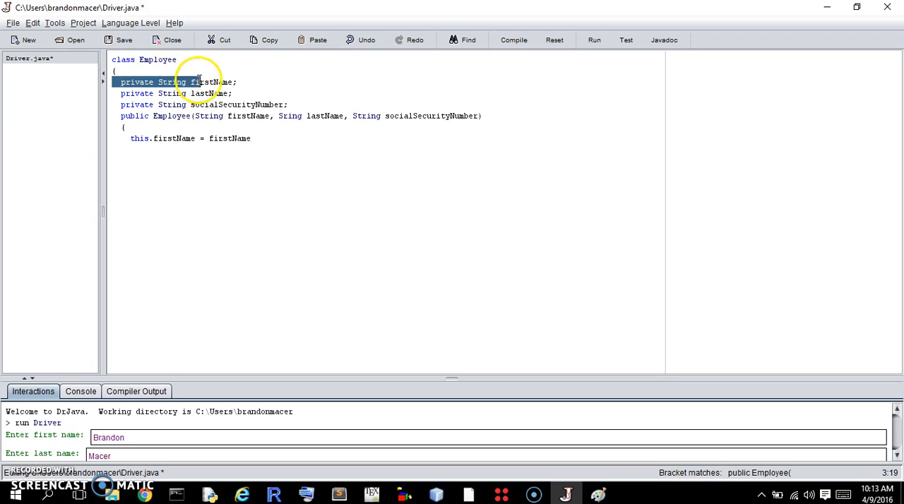
double_click(247, 116)
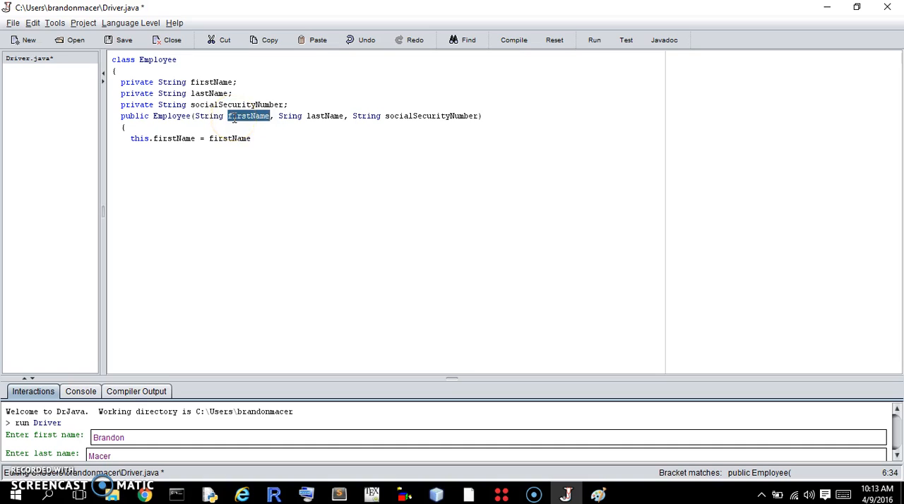
left_click(251, 138)
type("th")
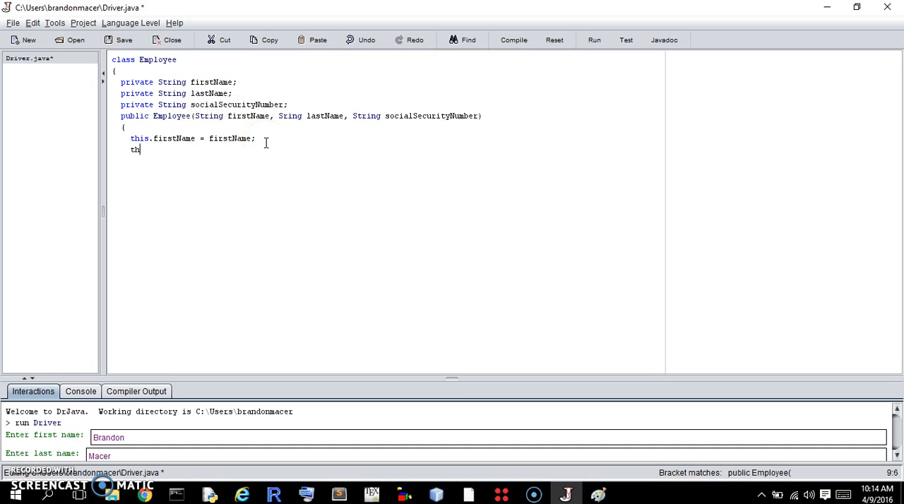
Assign this.lastName and this.socialSecurityNumber from their parameters.
type("is.lastName = lastName;")
type("this.socialSe")
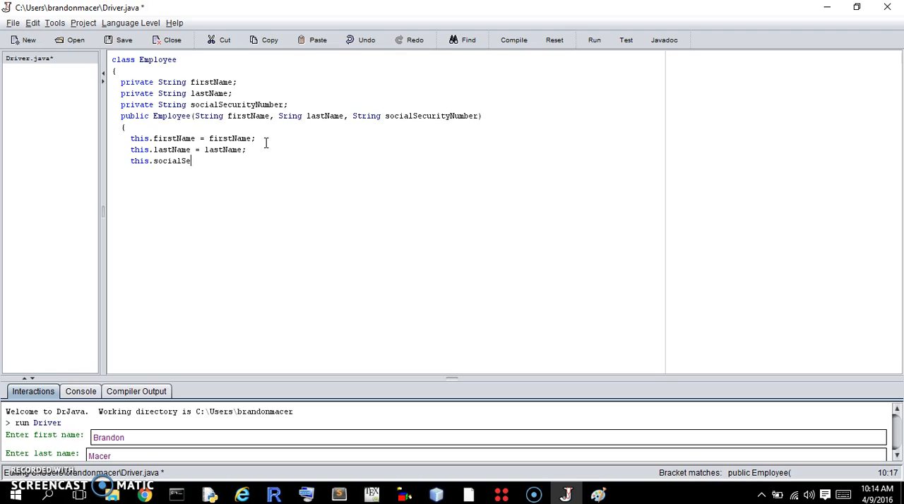
type("curityNumber = social")
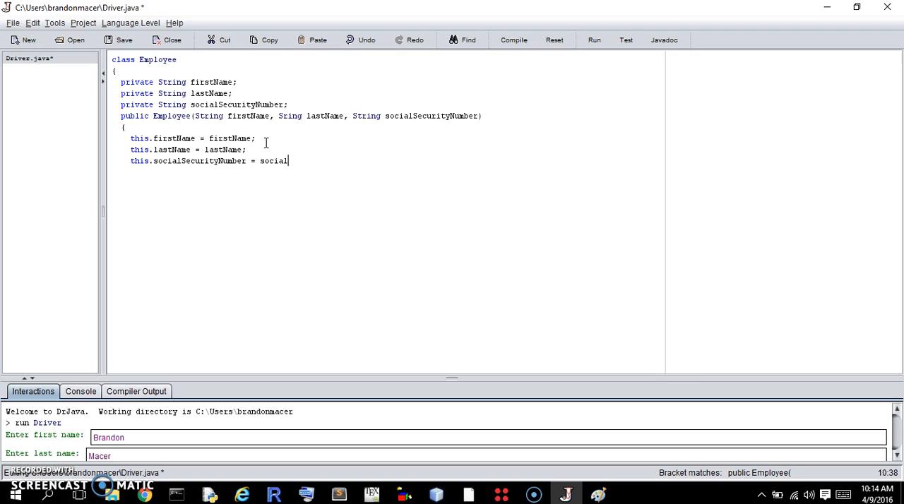
type("Secur")
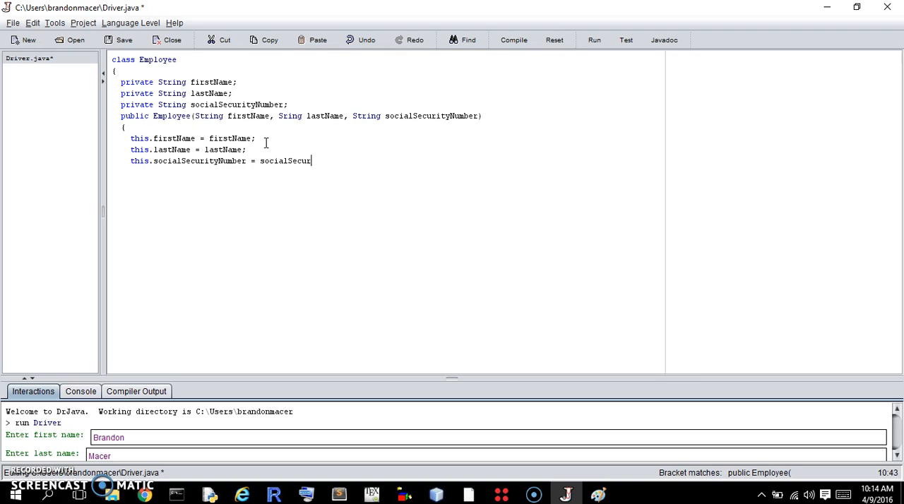
type("ityNumber")
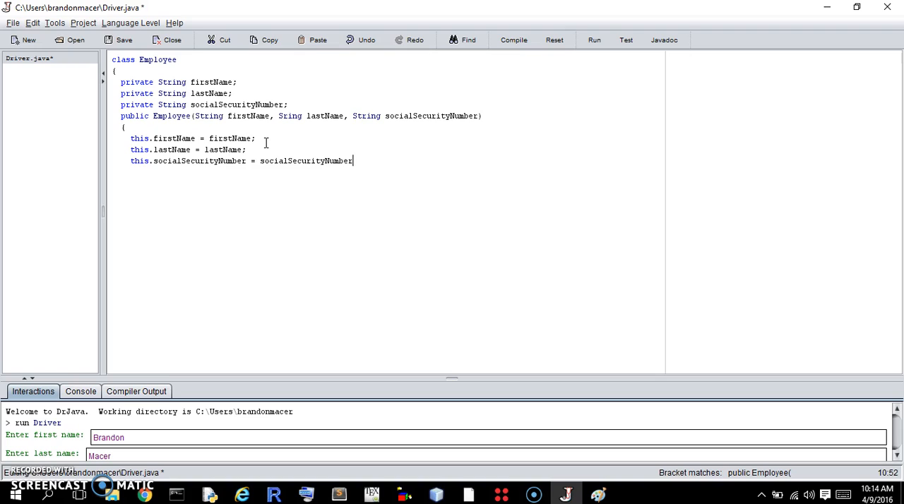
type(";")
type("}")
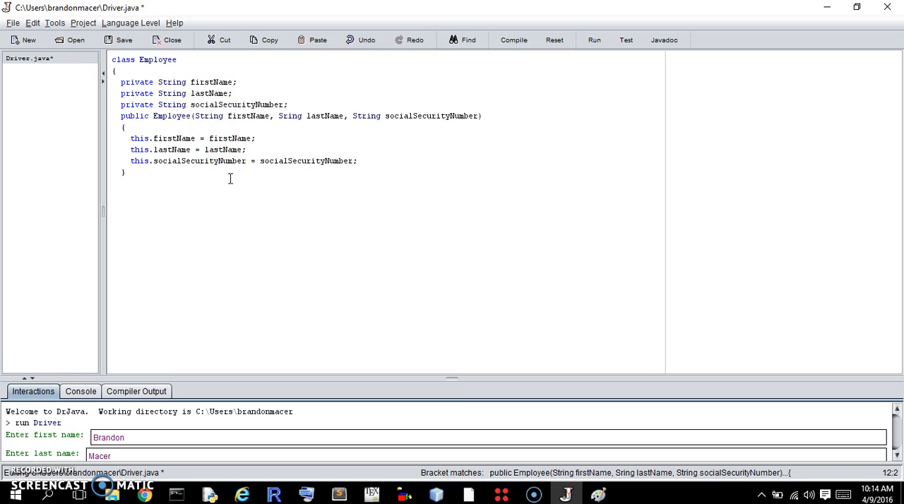
Write public String getFirstName() returning firstName.
type("public String get")
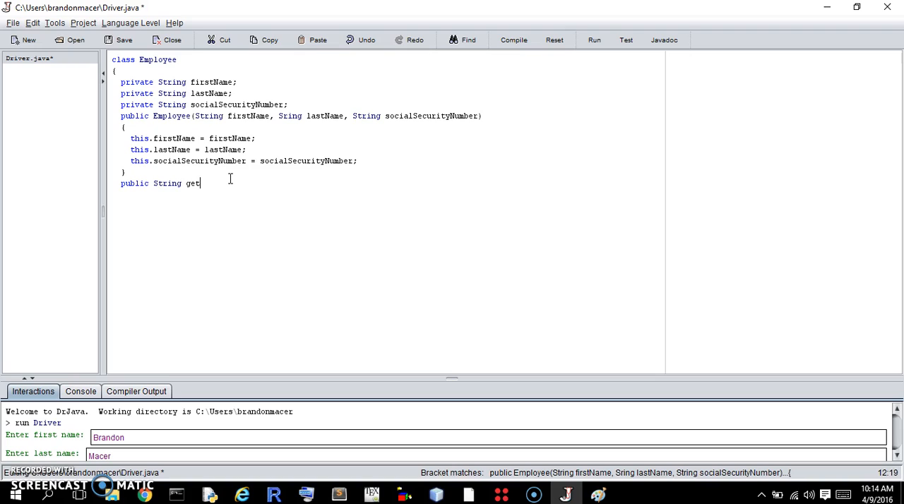
type("FirstName")
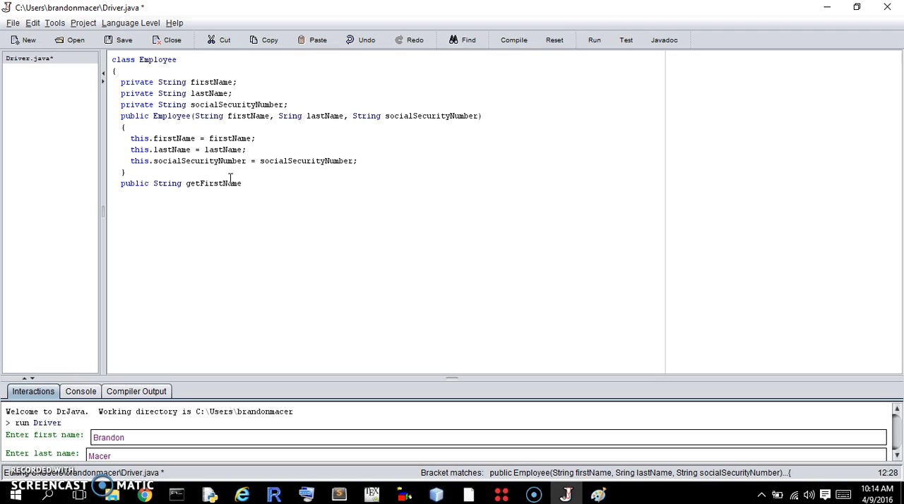
type("()")
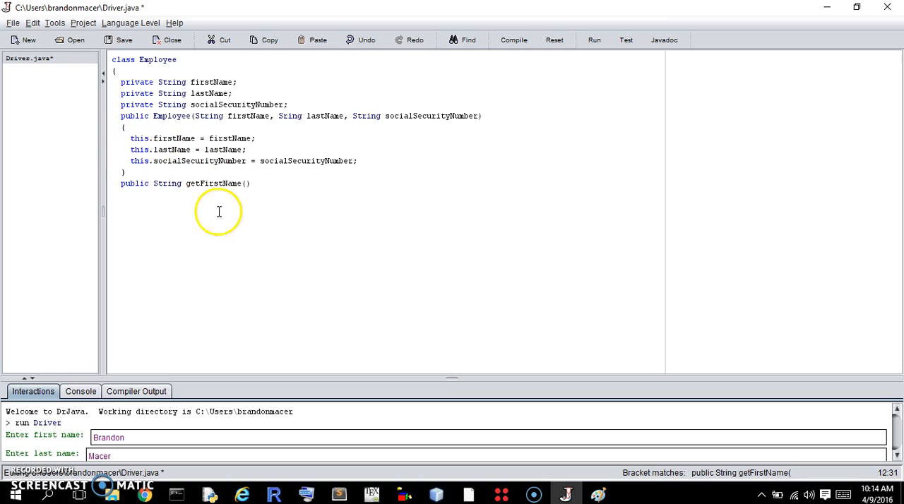
type("{")
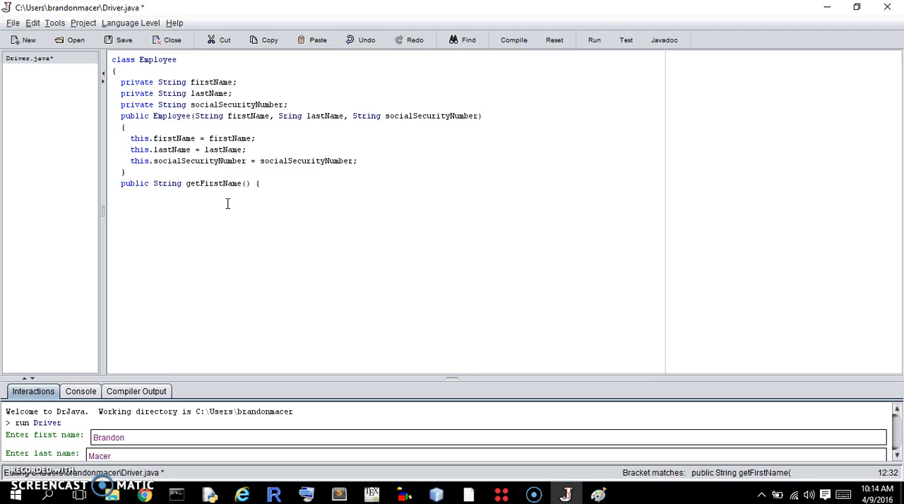
type("return")
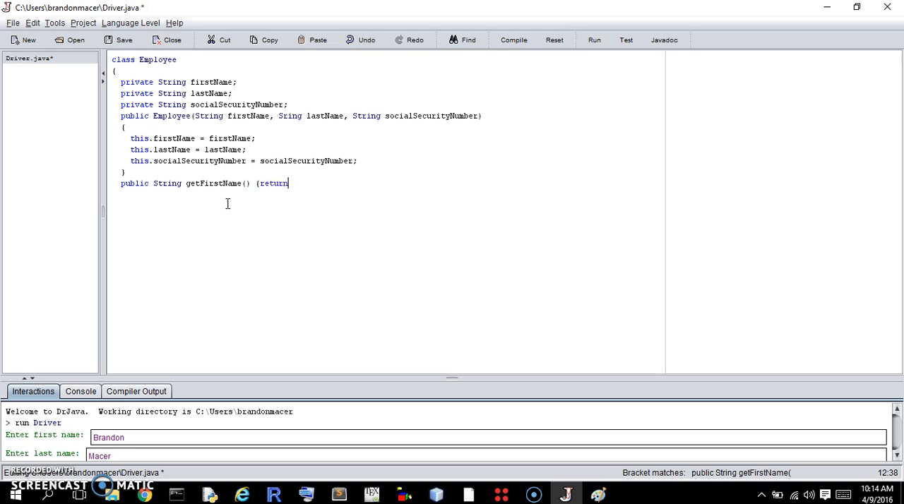
type("firs")
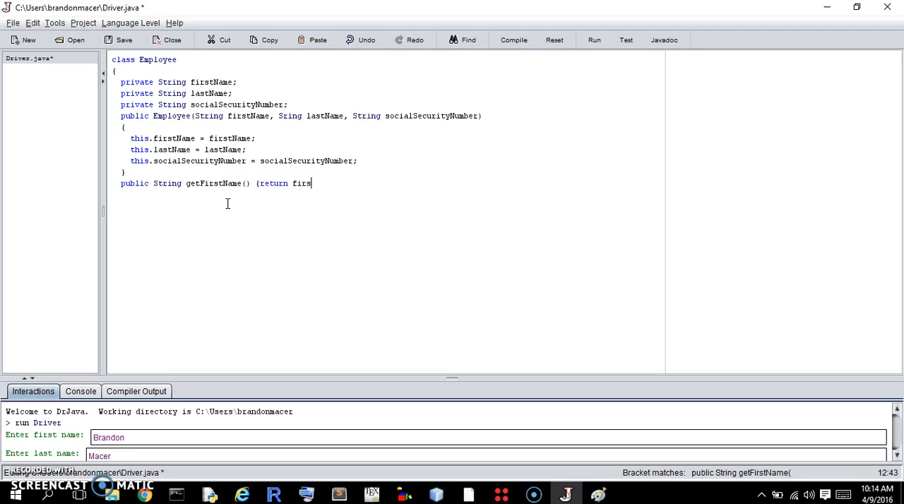
type("tName;")
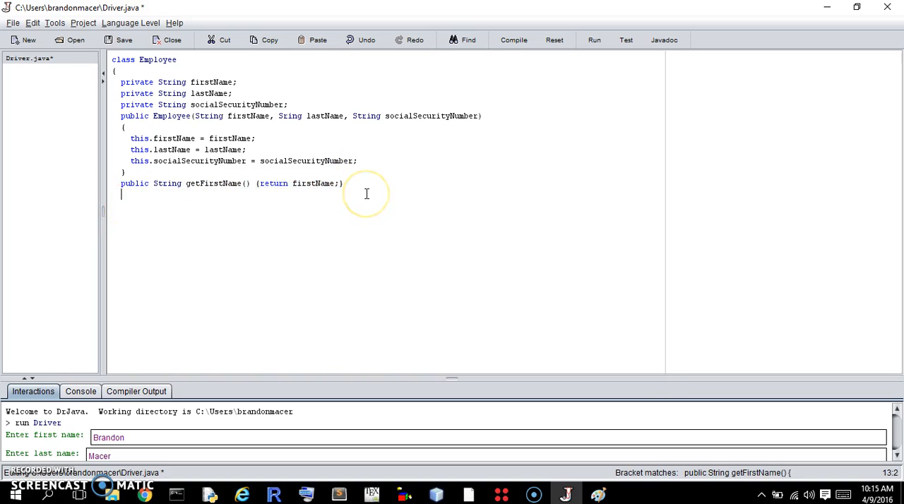
Write public String getLastName() {return lastName;}.
type("public")
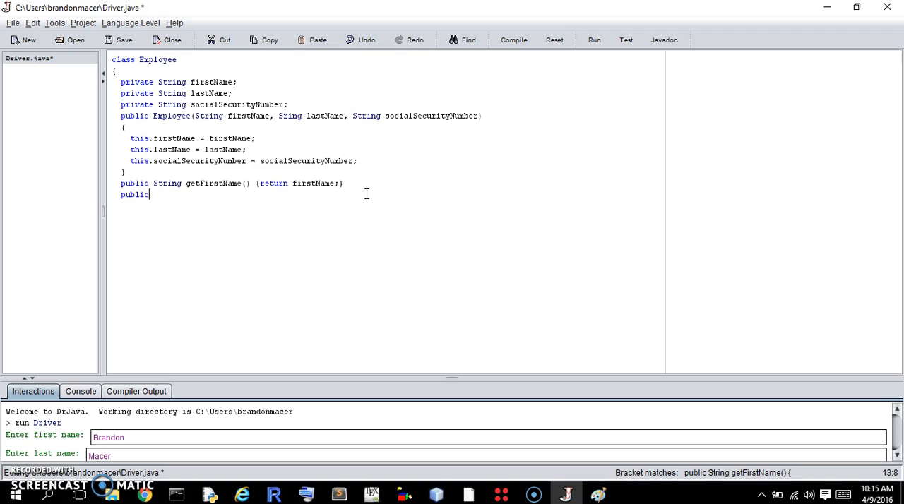
type("String")
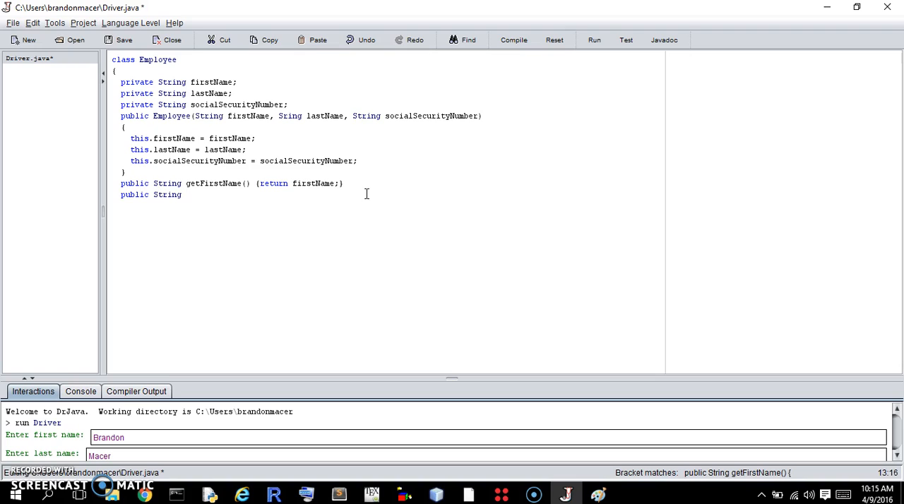
type("getLastName")
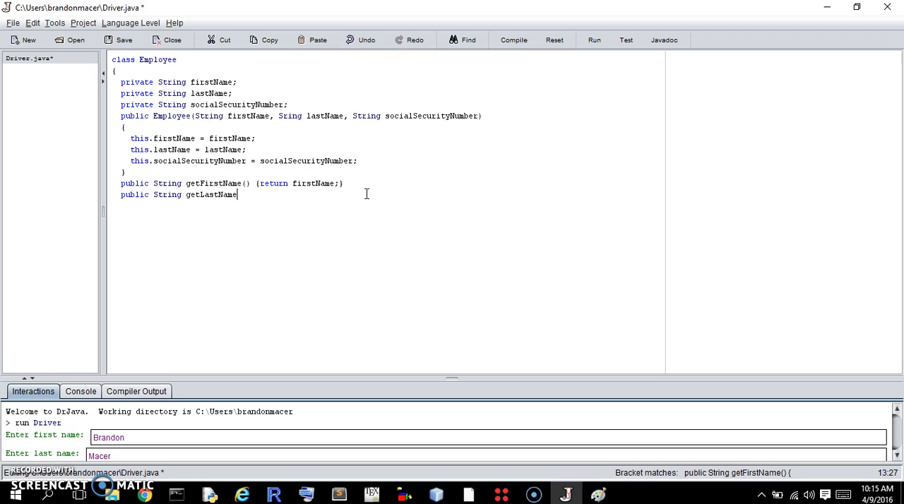
type("() {return")
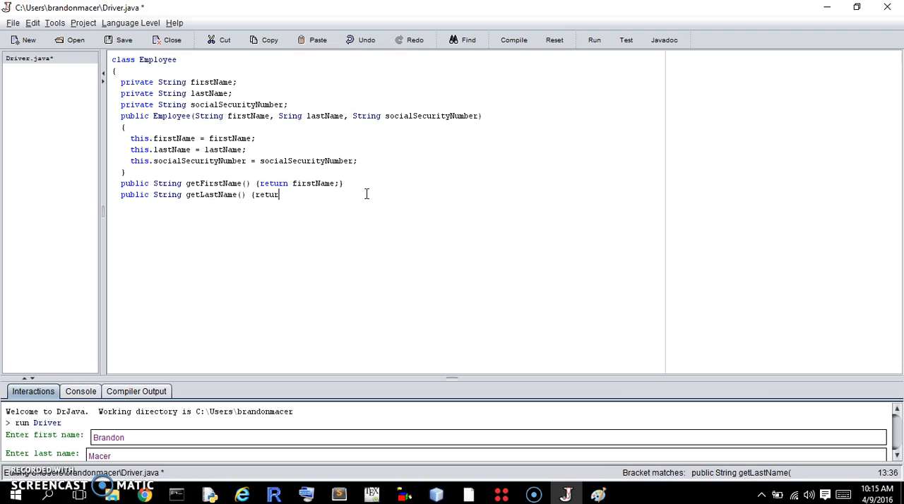
type("l")
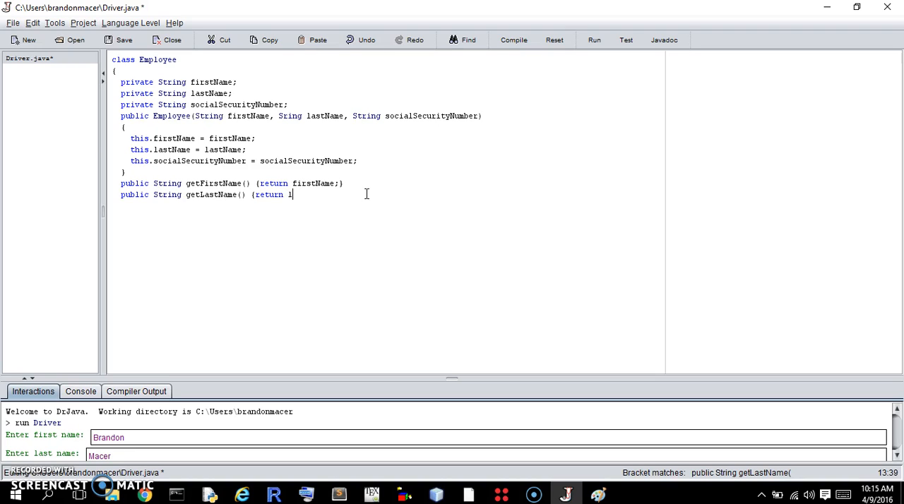
type("as")
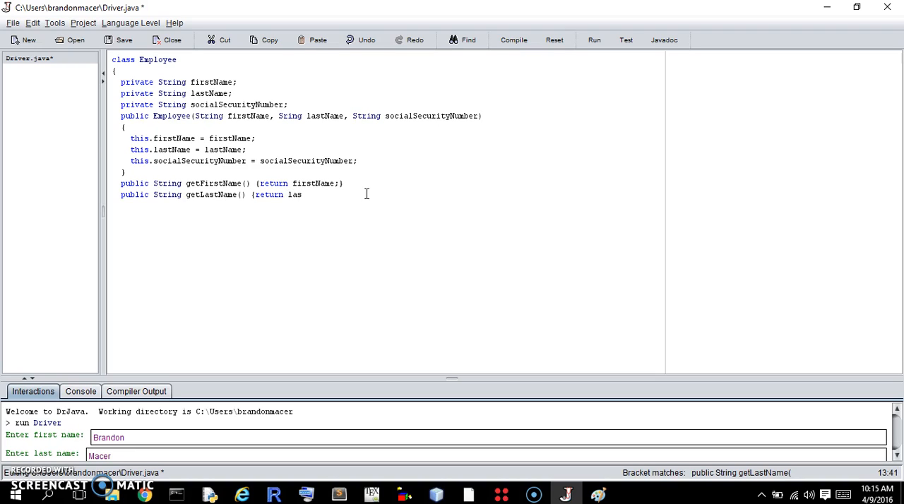
type("tName;}")
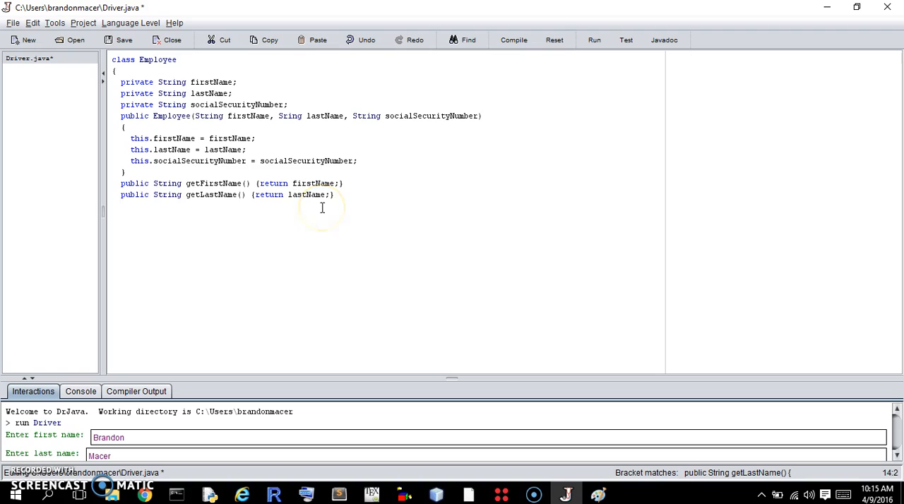
Write public String getSocialSecurityNumber() {return socialSecurityNumber;}.
type("public String")
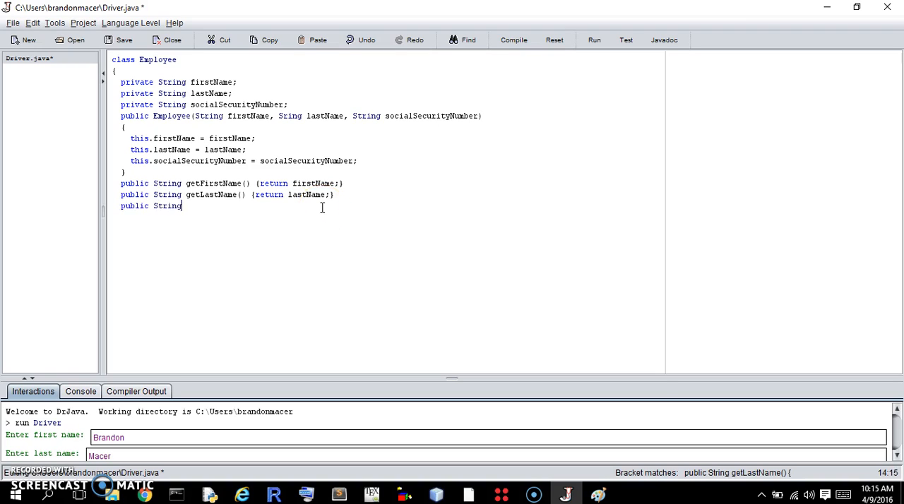
type("getSocial")
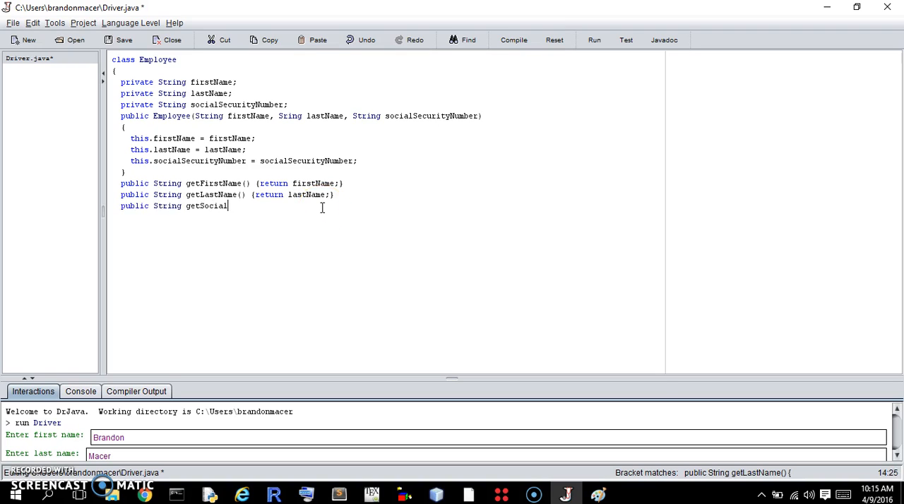
type("Security")
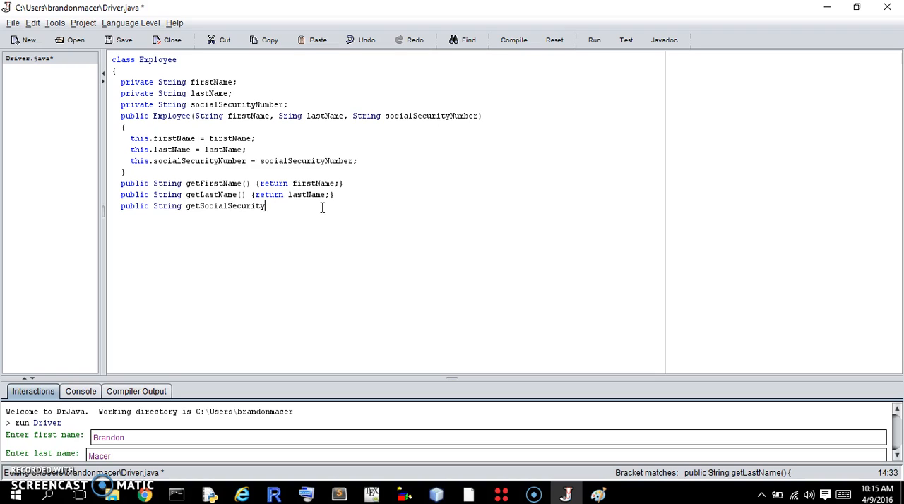
type("Number(")
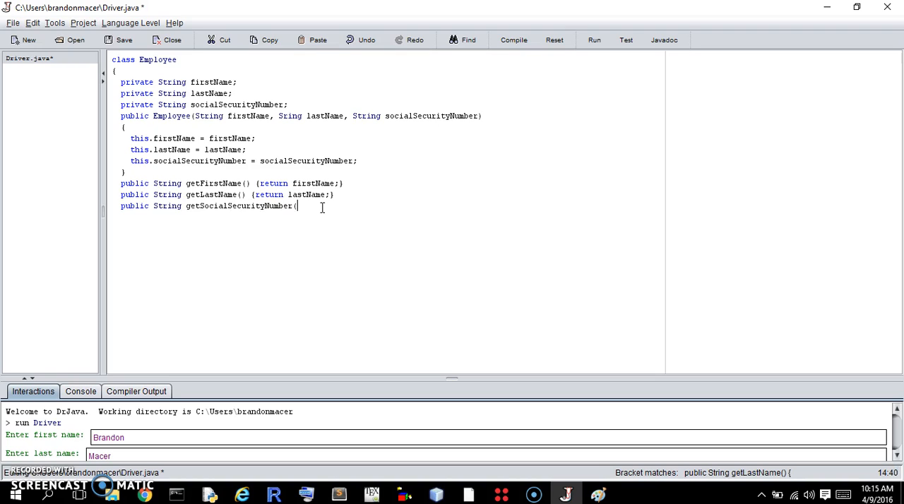
type(") {")
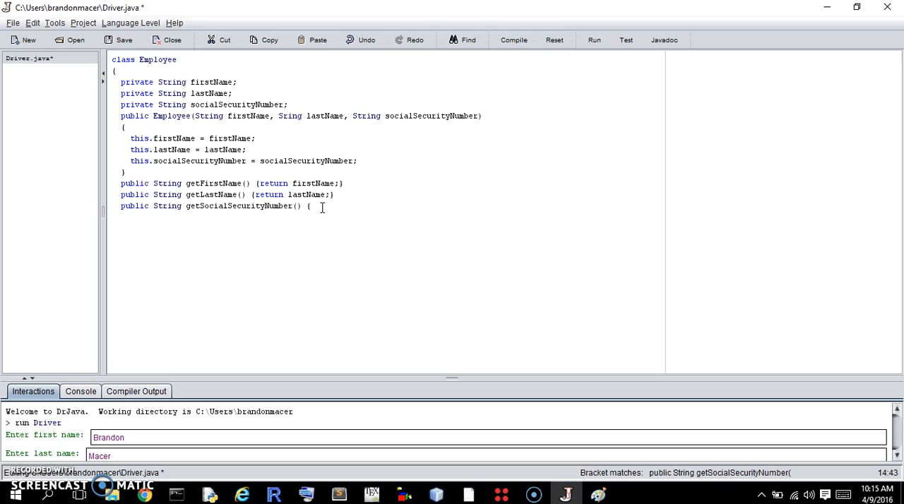
type("return soc")
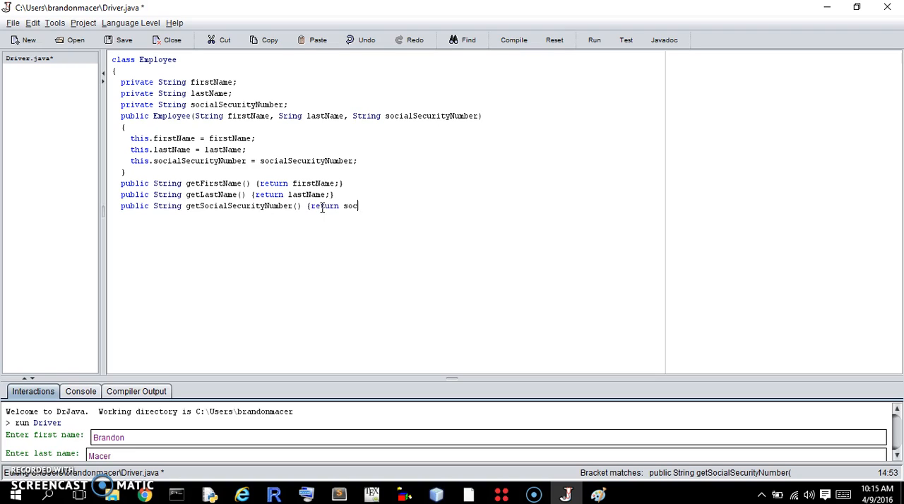
type("ialSecurityNum")
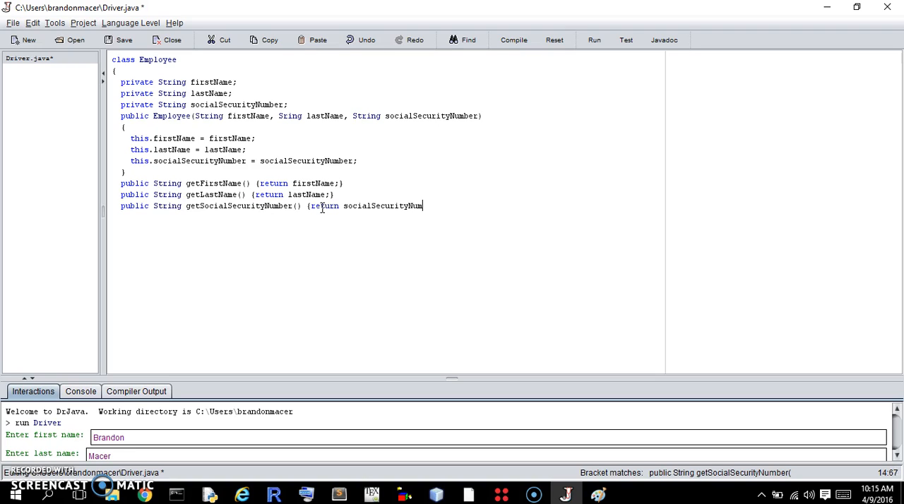
type("ber;}")
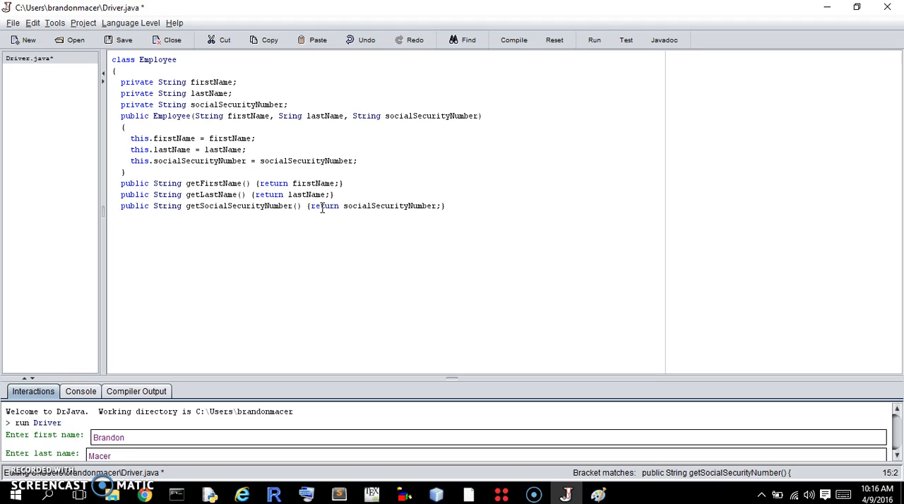
Start the next 'public String toS' method header.
type("public Stri")
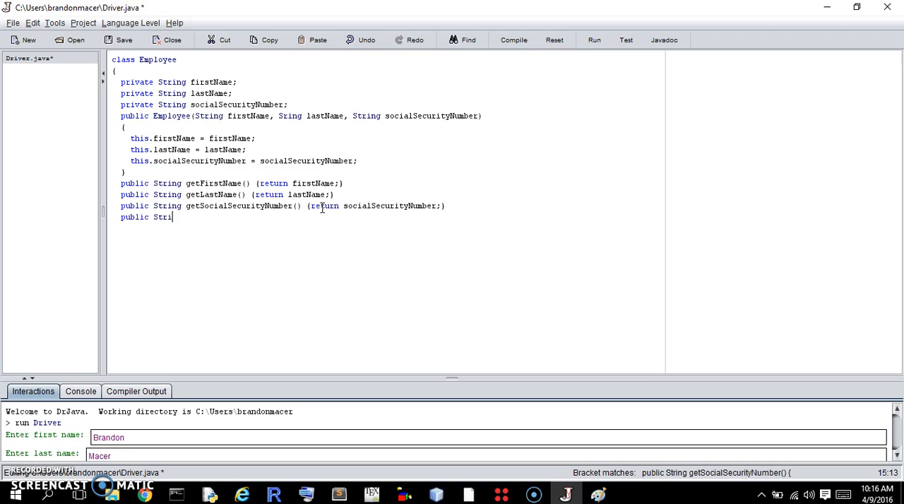
type("oS")
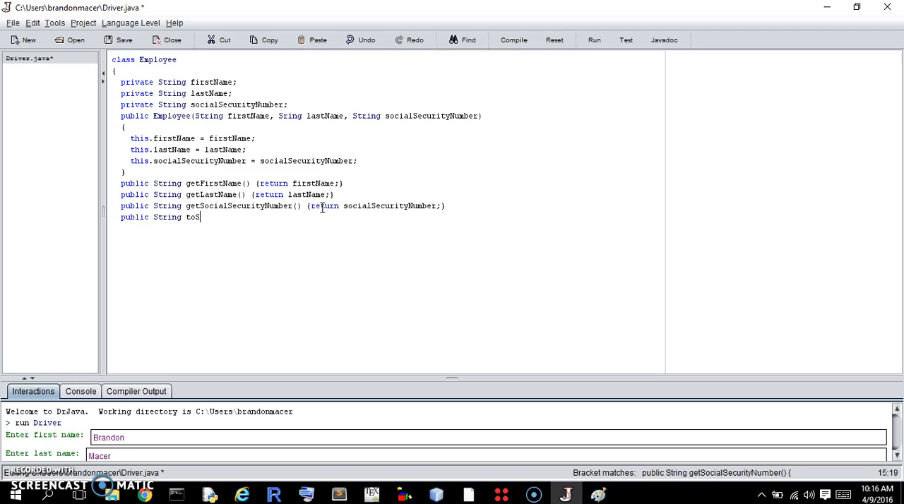
Write the toString() header and begin 'return String.format('.
type("tring")
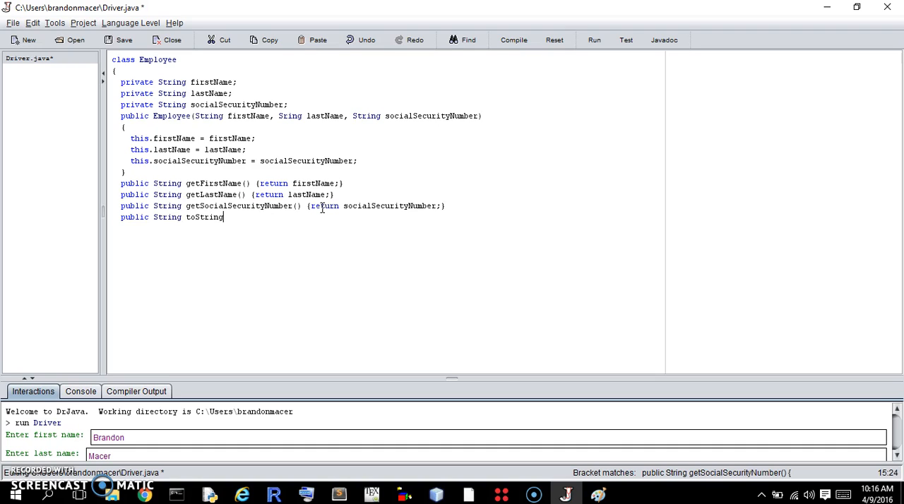
type("(")
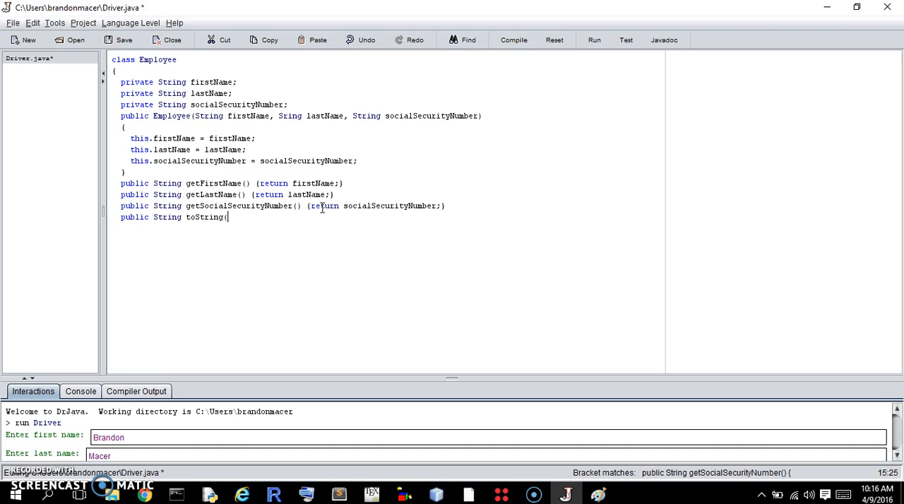
type(")")
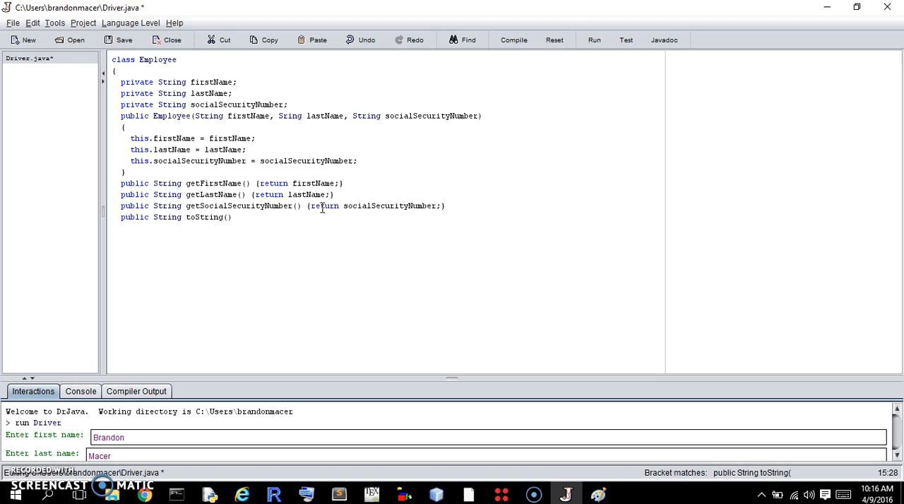
type("{")
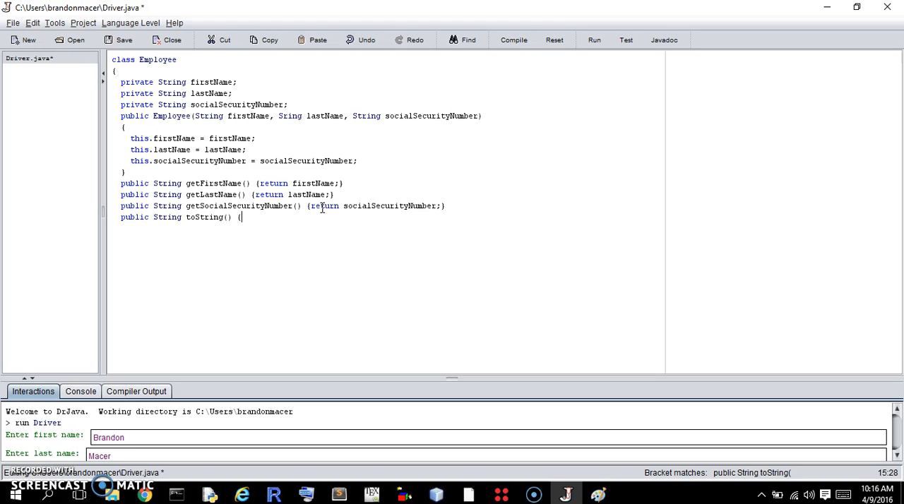
type("return")
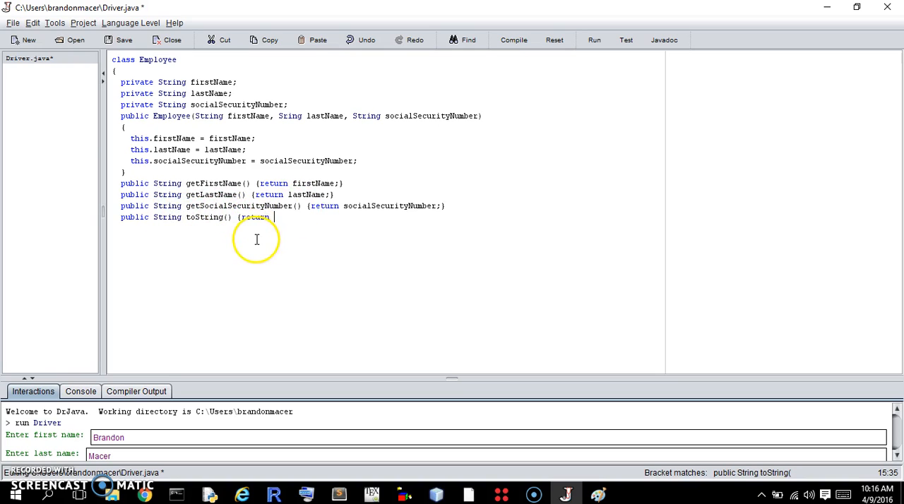
type("S")
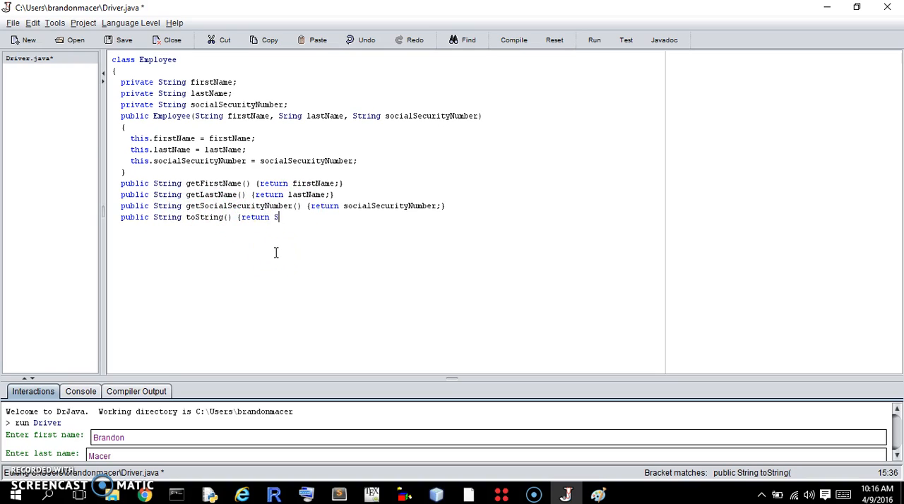
type("tring.fo")
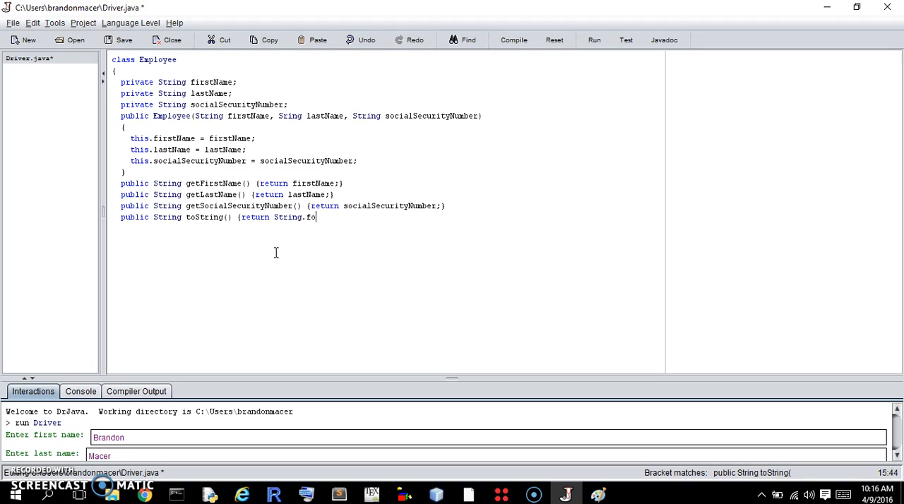
type("rmat")
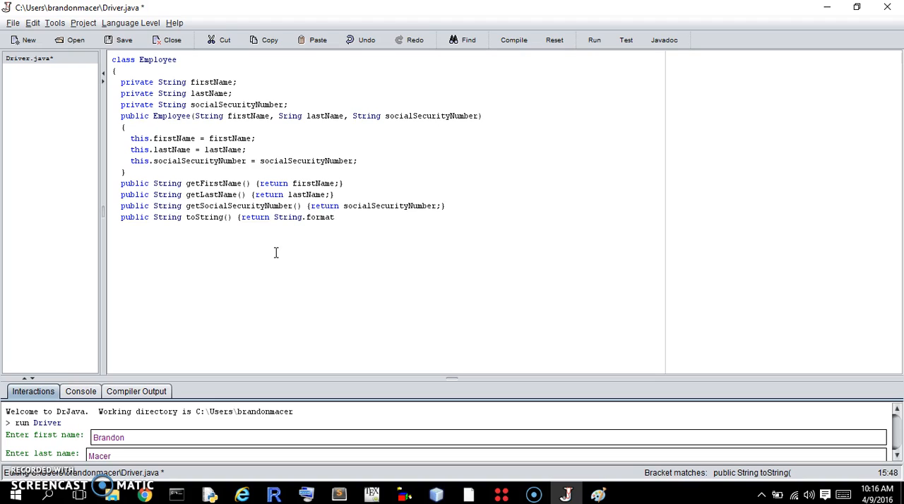
type("(")
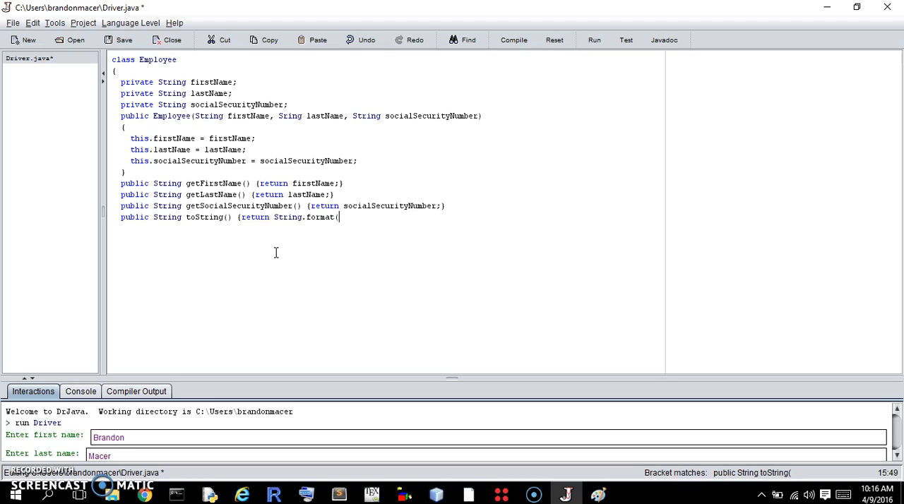
Enter the format string "%s: %s %s\n%s: %s" followed by a comma for arguments.
type("\"")
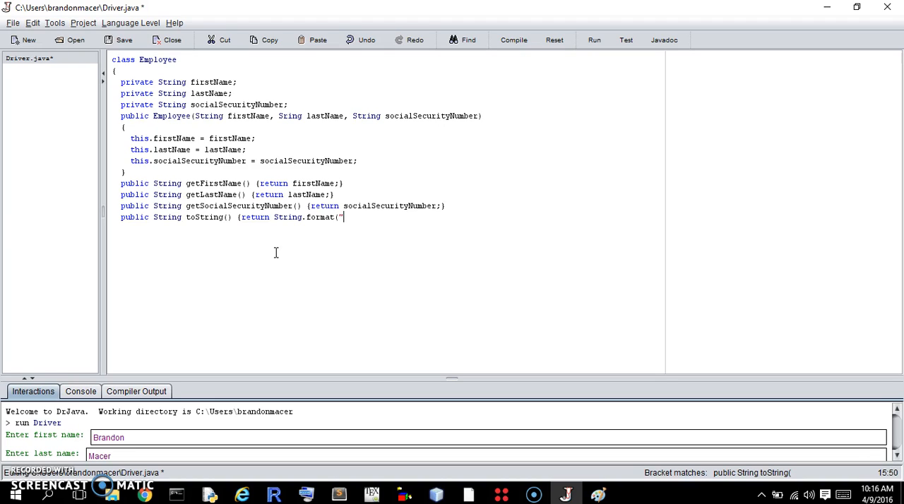
type("%")
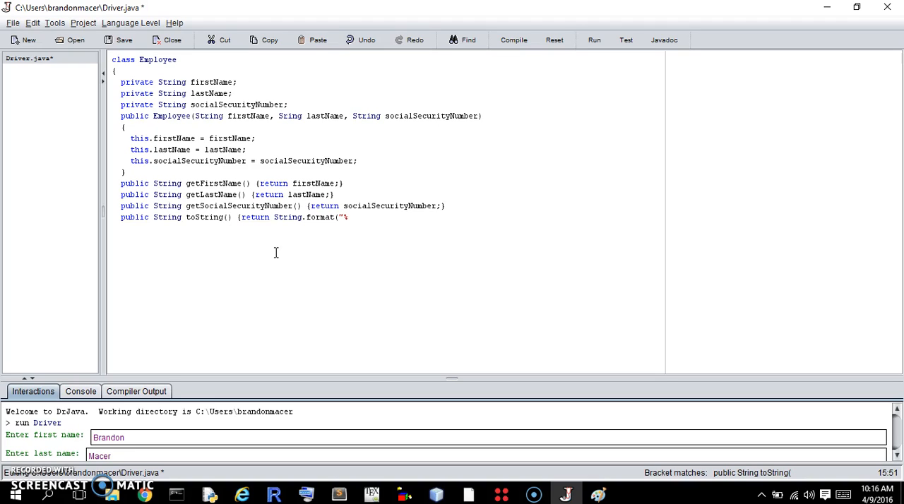
type("s:")
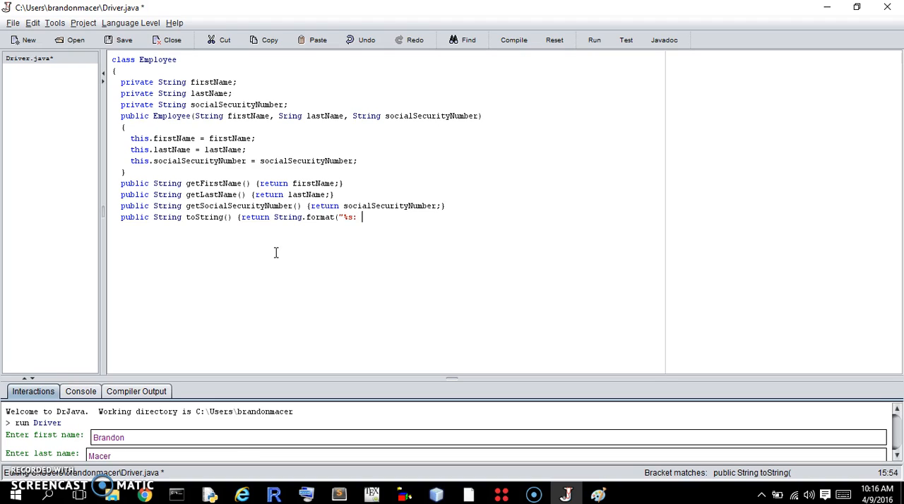
type("%s")
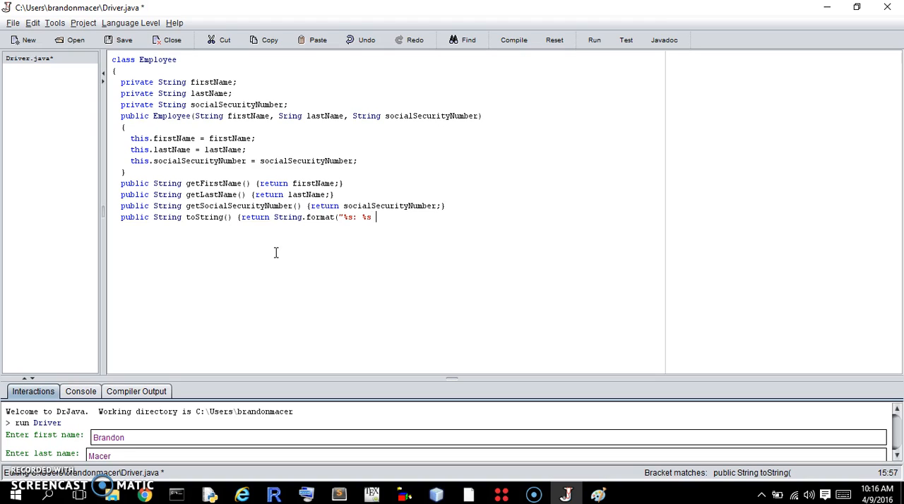
type("%")
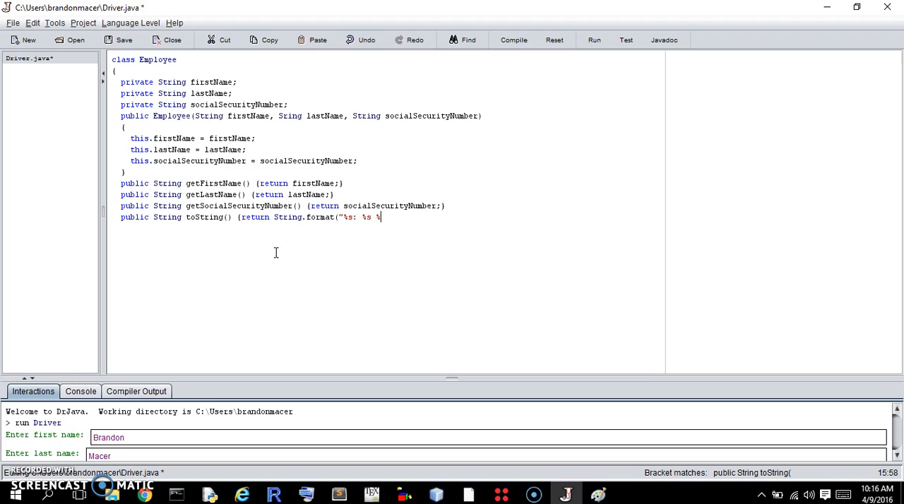
type("s")
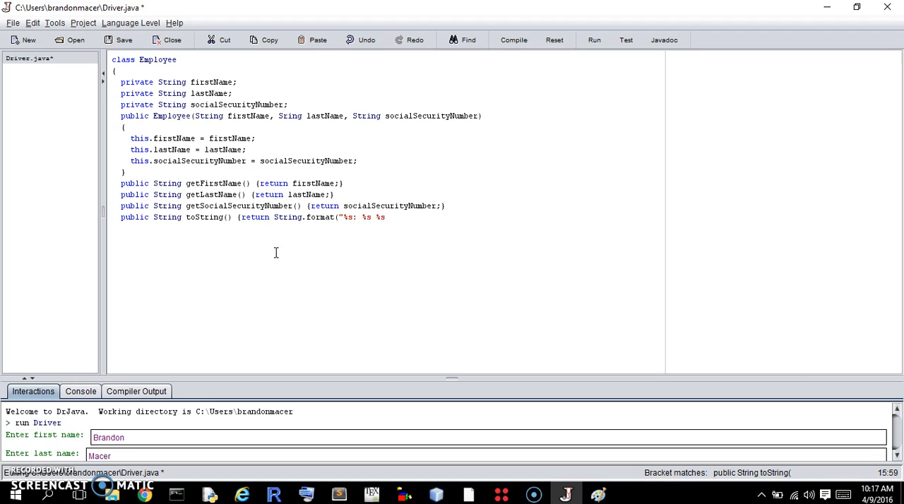
type("\\n%s:")
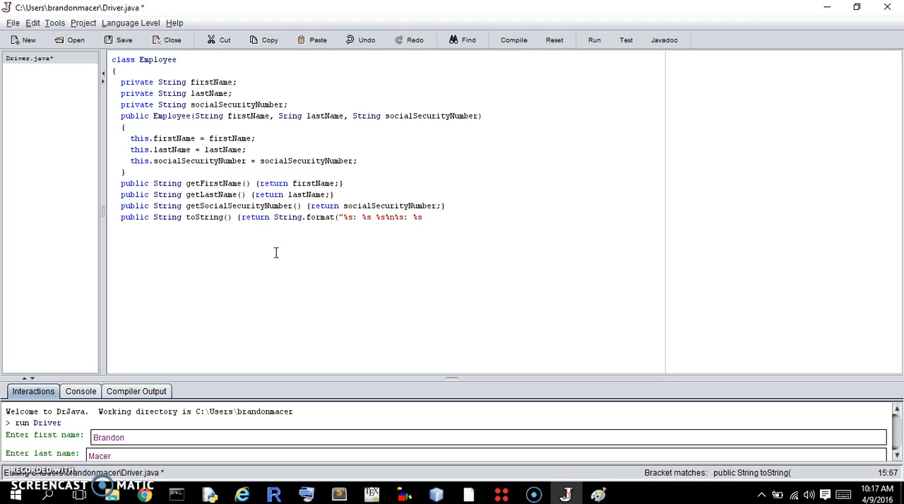
type("%s")
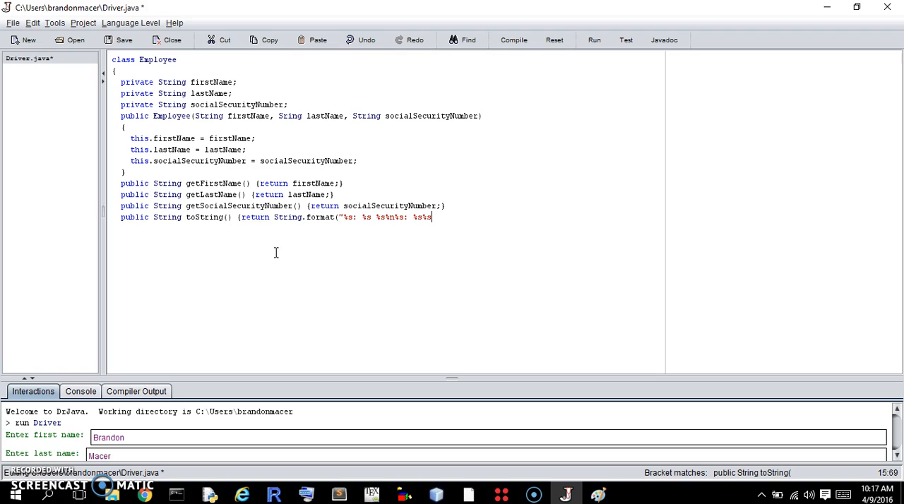
type("\", \"")
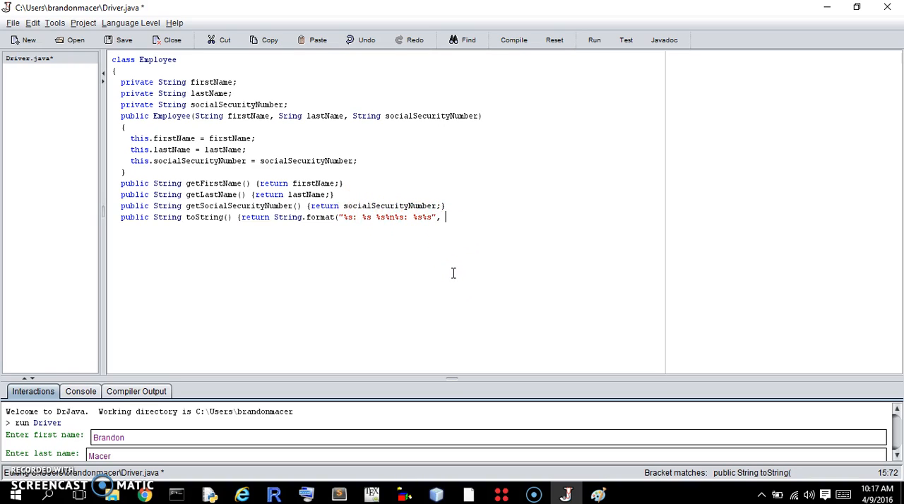
Add the "employee" label with firstName and lastName arguments to the toString format call.
key("Enter")
type("\"empl")
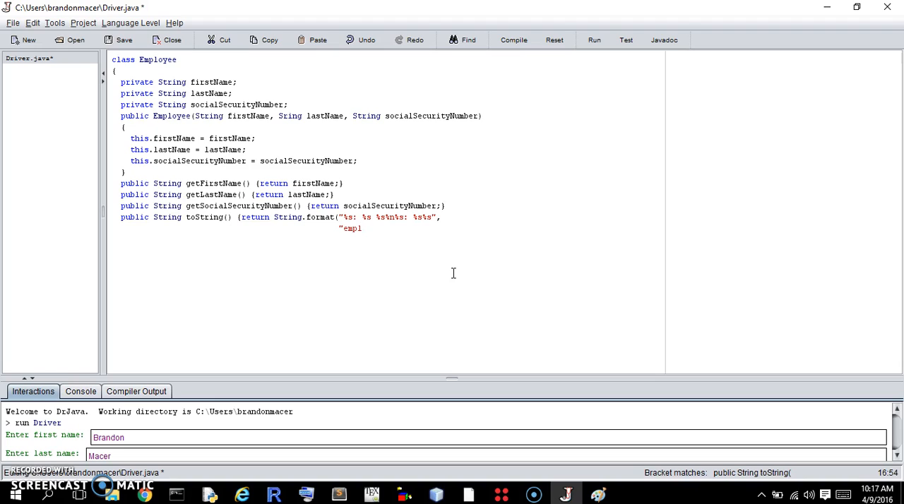
type("oyee\"")
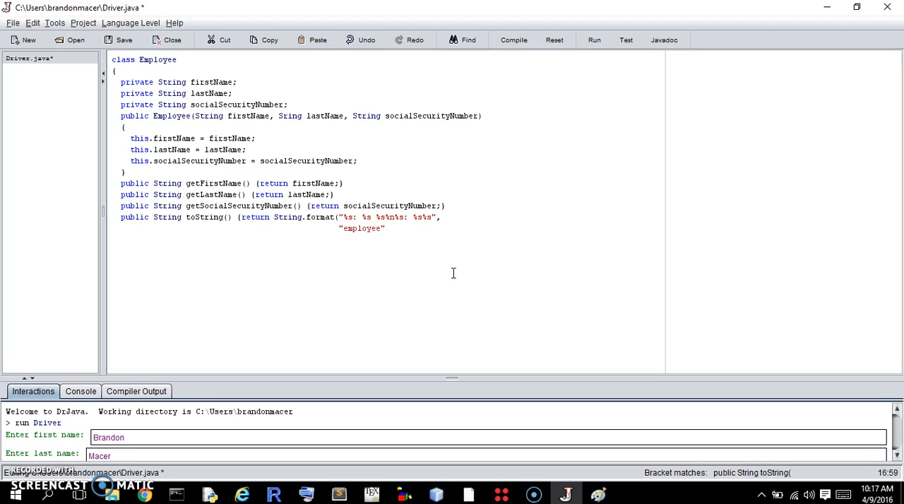
type(", firstName, las")
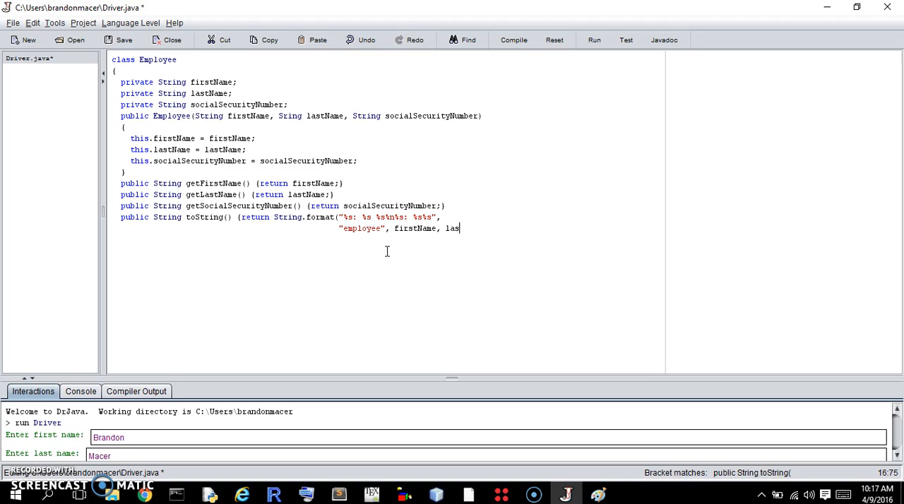
type("tName,")
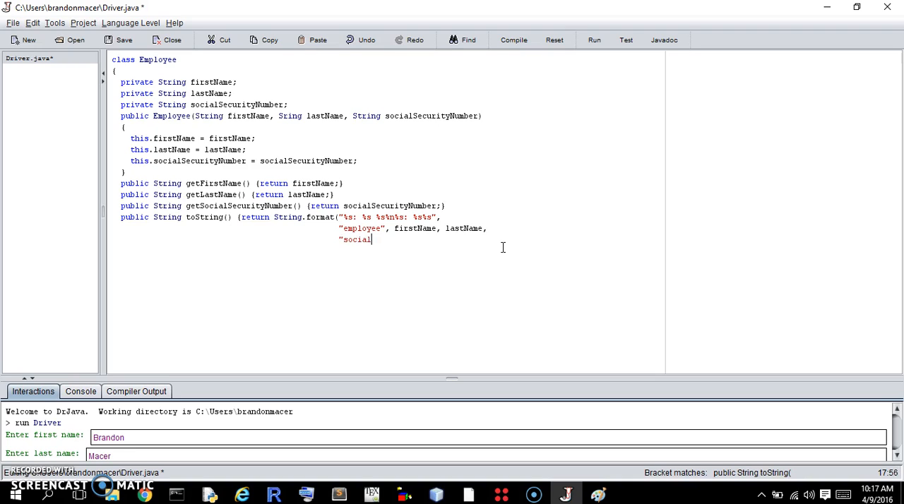
Add the "social security number" label and socialSecurityNumber argument, closing toString and the Employee class.
type("security n")
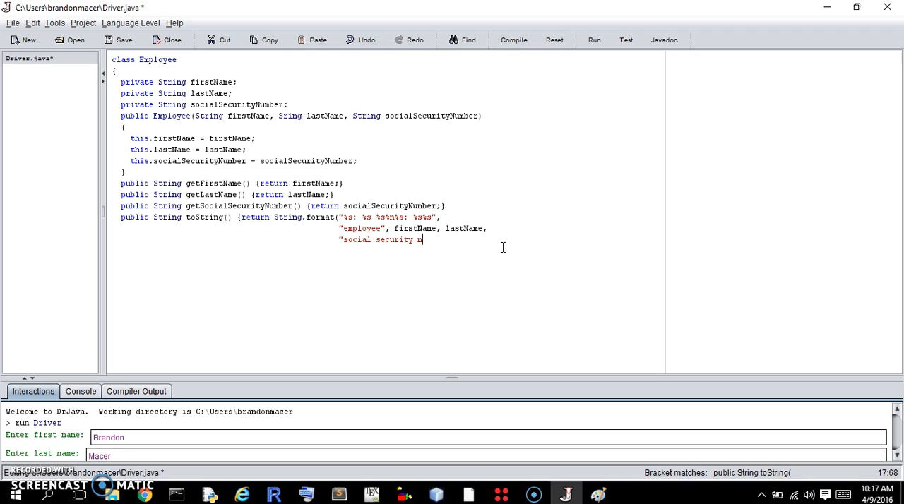
type("umber\",")
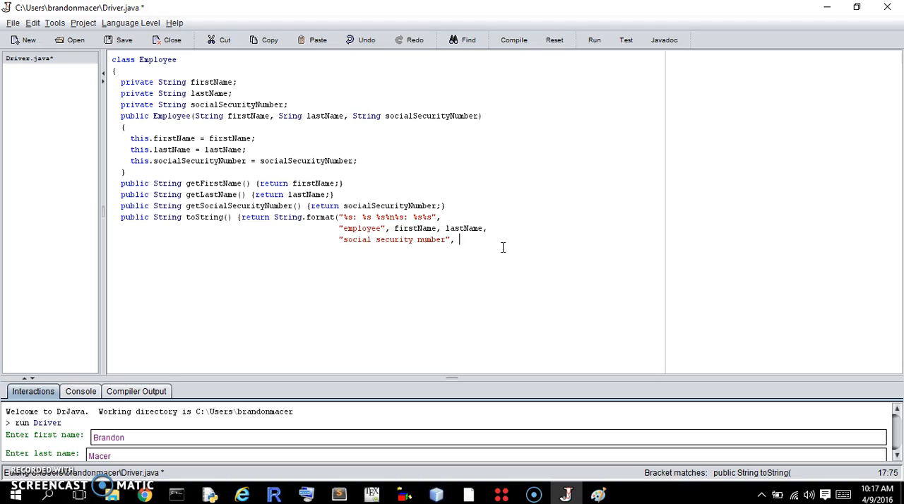
type("socia")
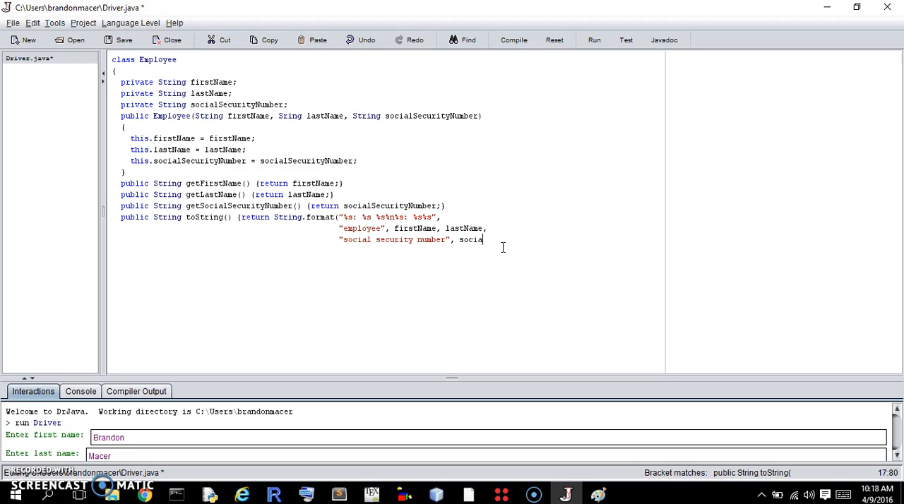
type("lSecurity")
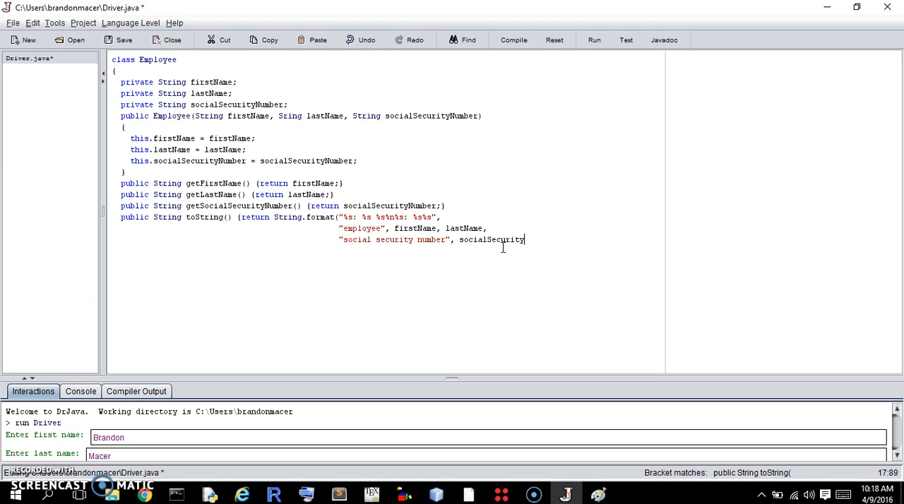
type("Number);")
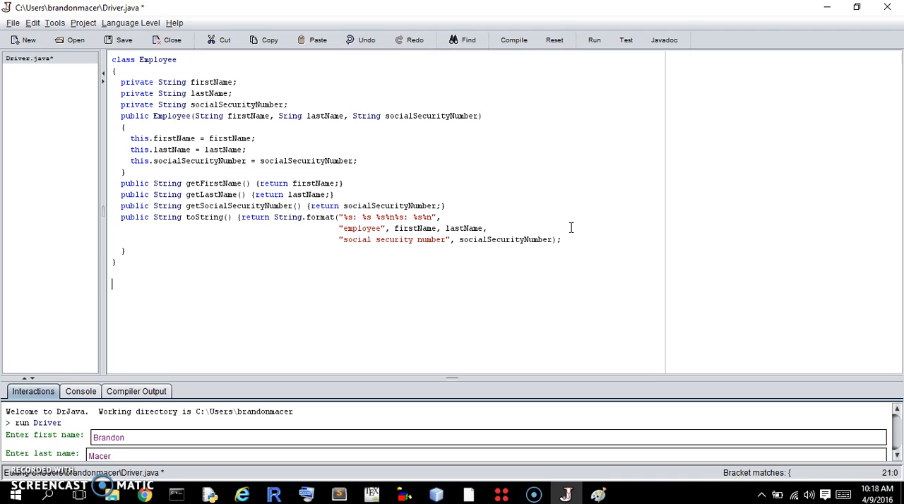
Declare class HourlyEmployee extends Employee with its opening brace.
type("class")
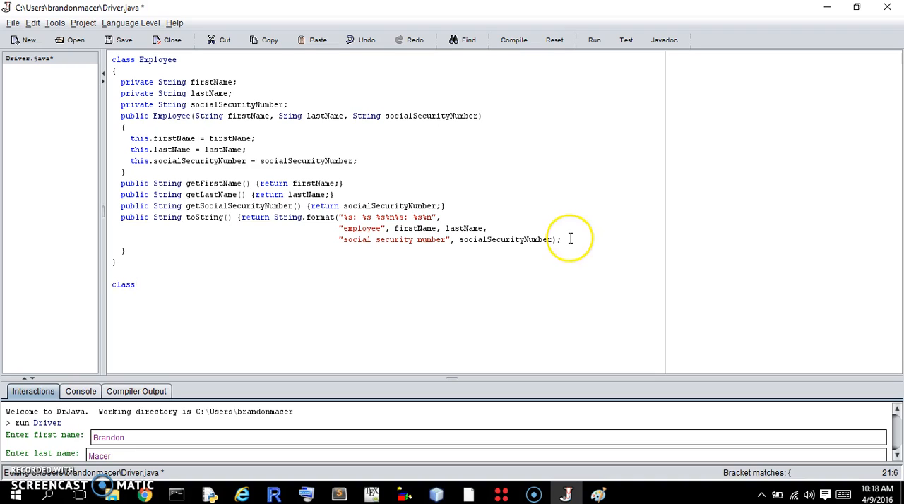
type("H")
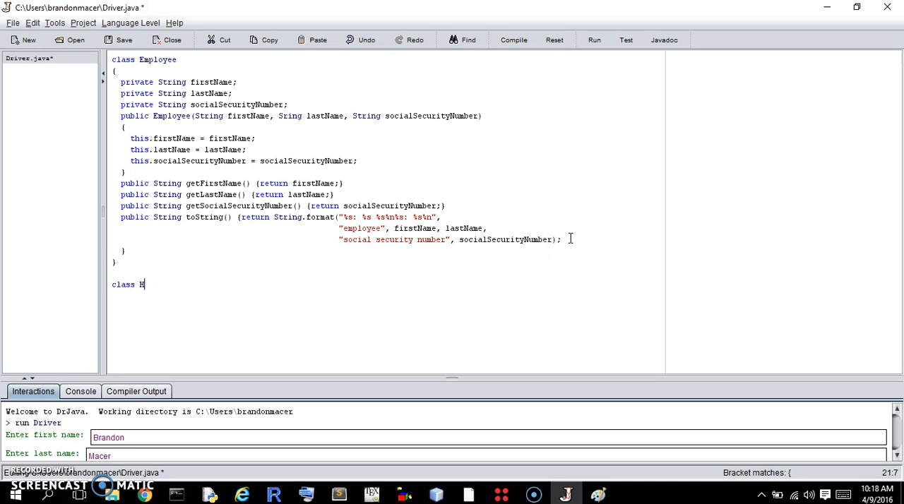
type("ourlyEmploy")
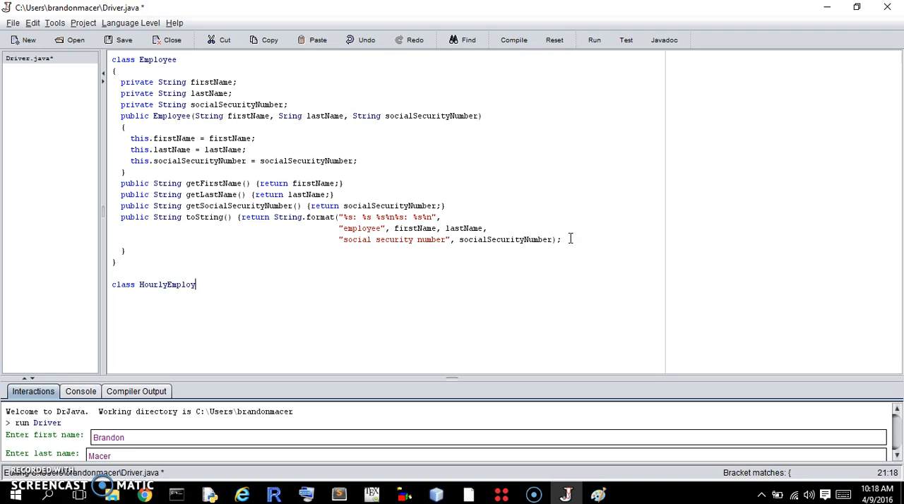
type("ee extends")
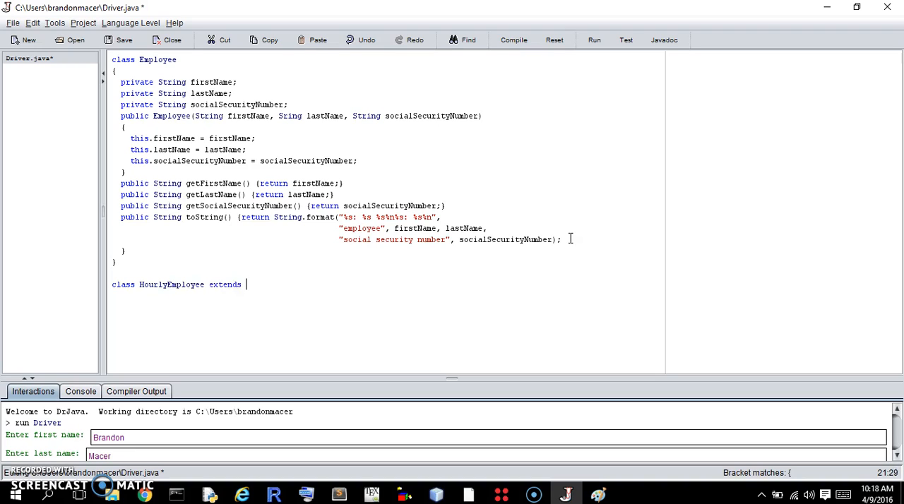
type("Employee")
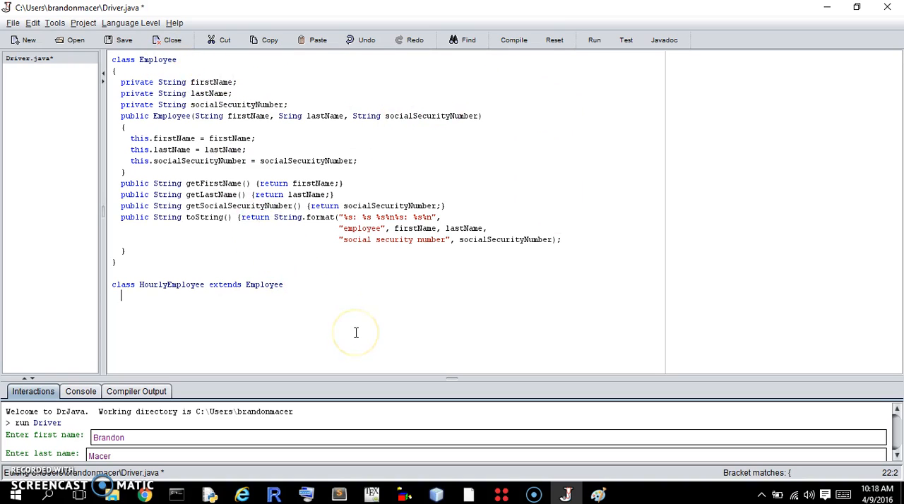
type("{")
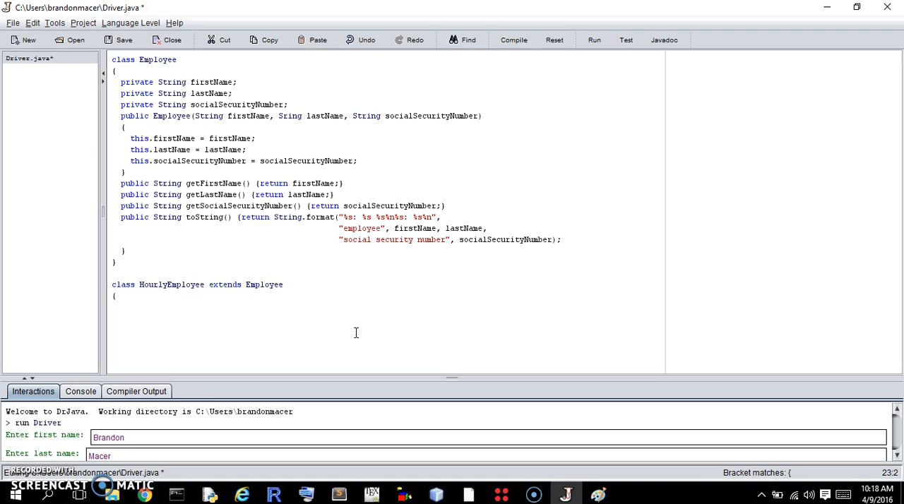
Declare private double wage and private double hours fields.
type("private double wage;")
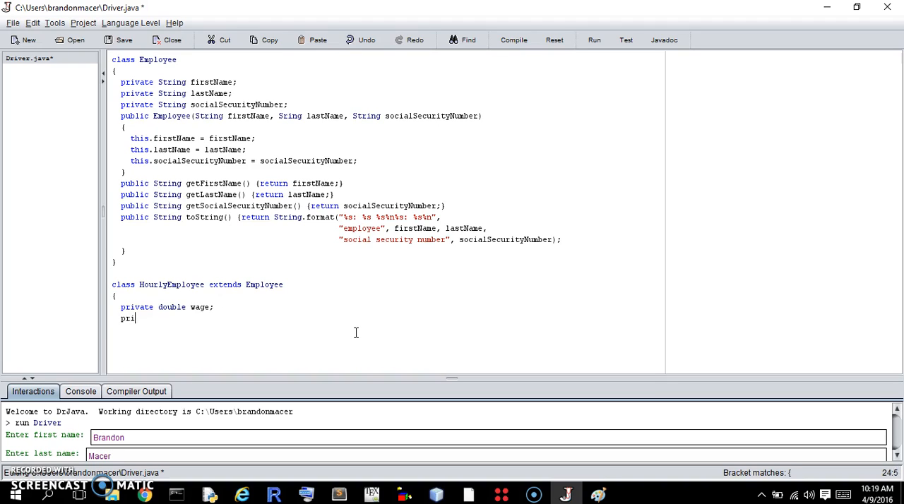
type("vate double")
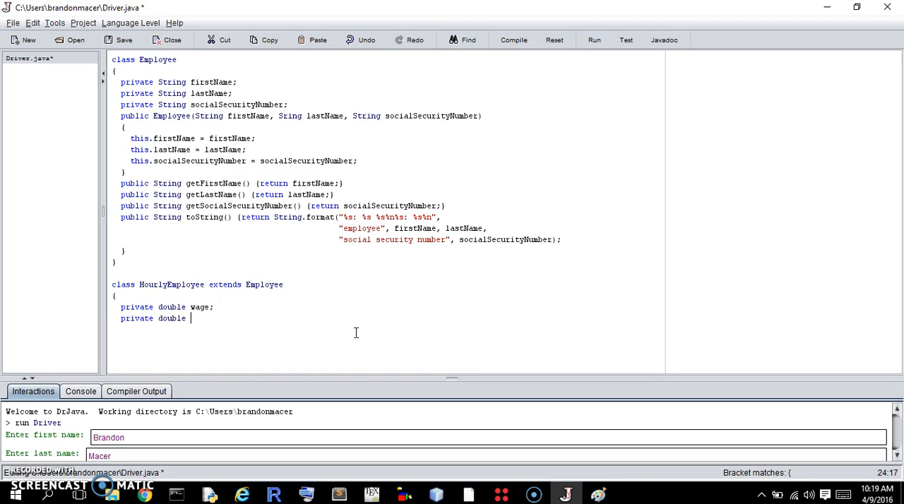
type("hours;")
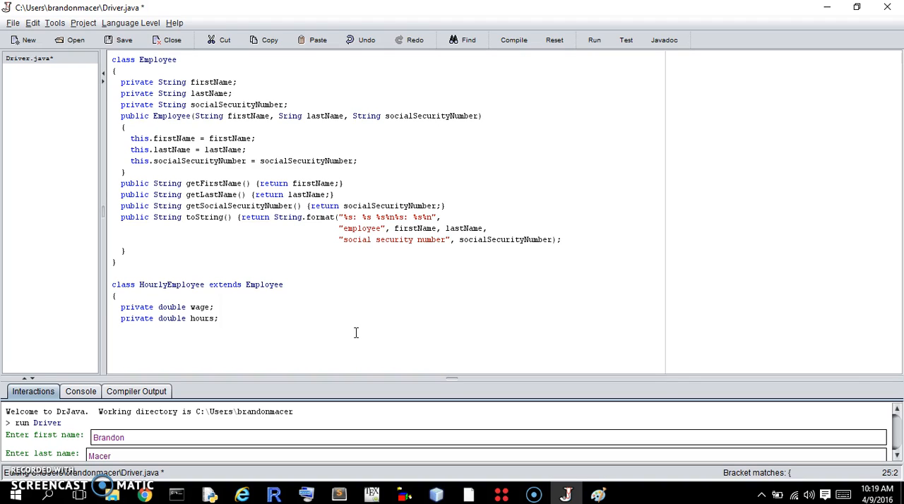
Write the constructor header HourlyEmployee(String first, String last, double hours, double wage).
type("public Hourl")
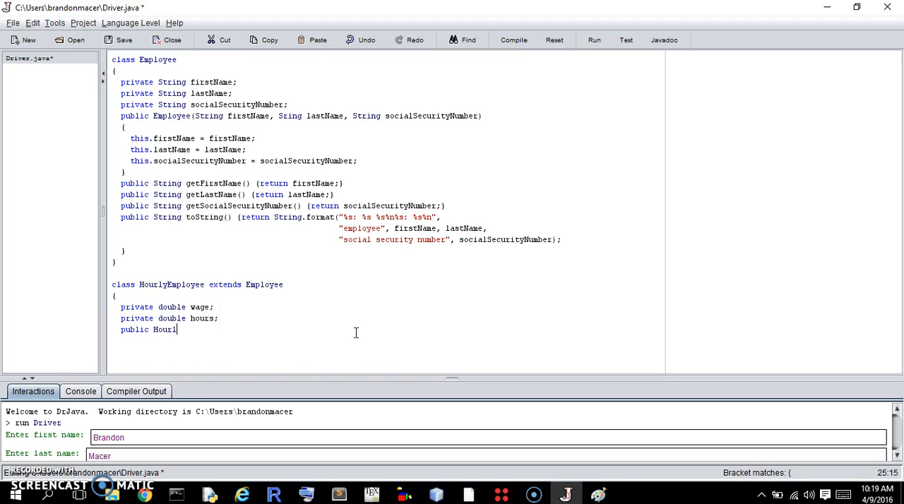
type("yEmployee")
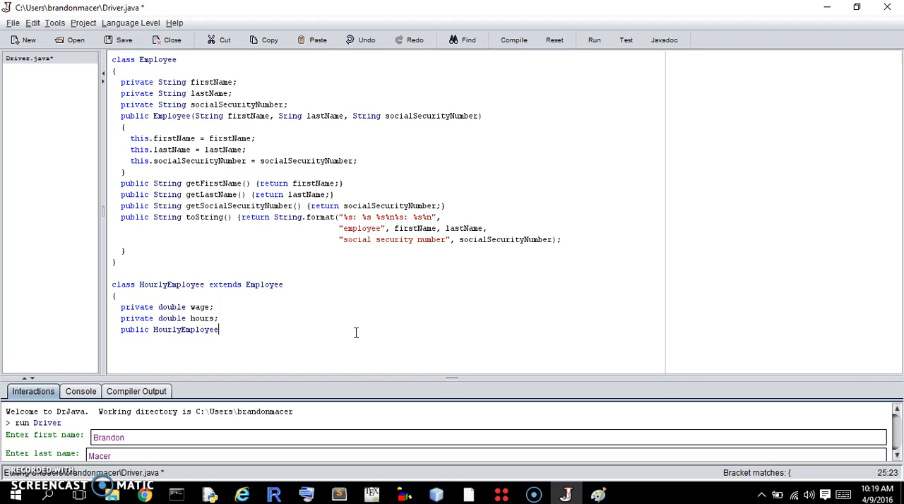
type("(String")
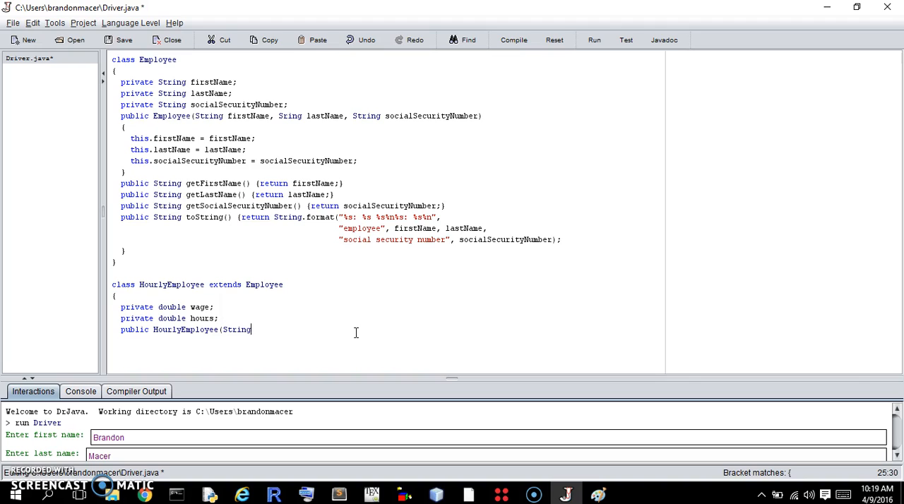
type("first,")
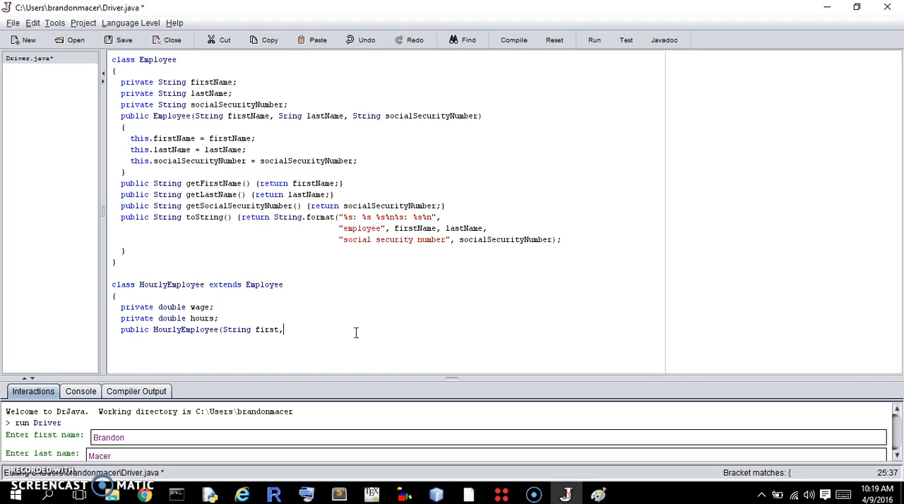
type("String")
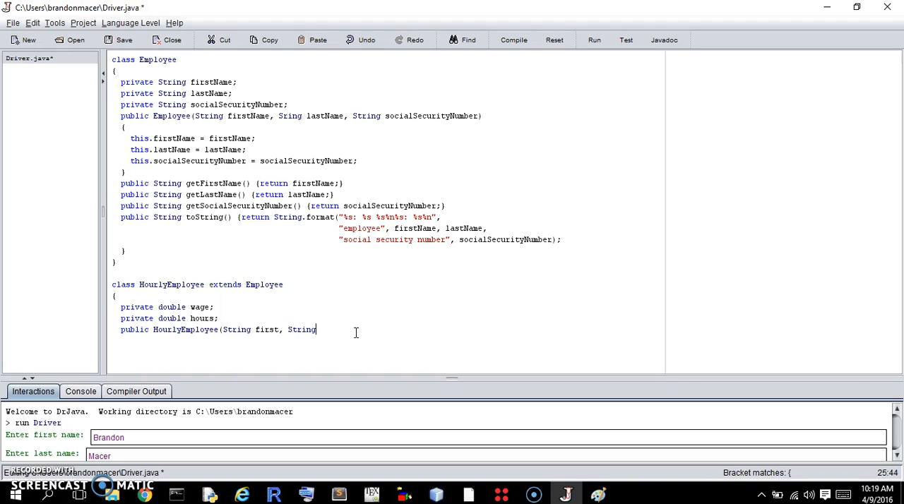
type("last, S")
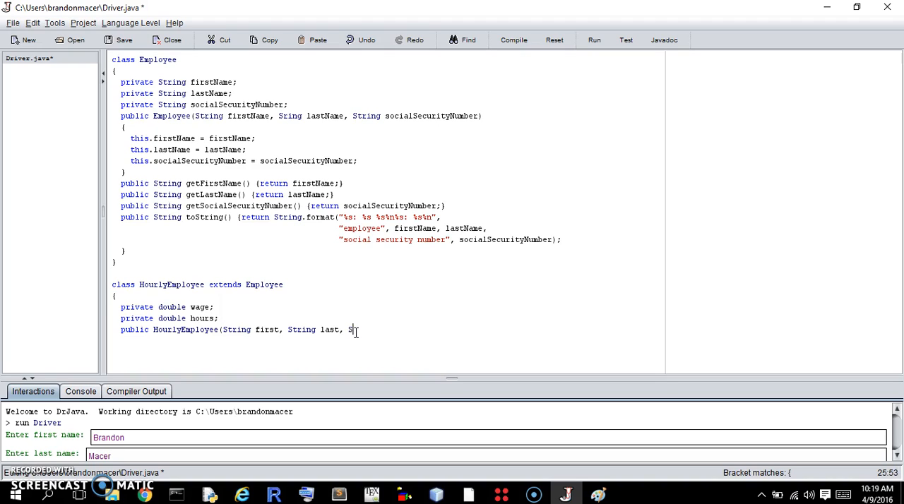
type("tring")
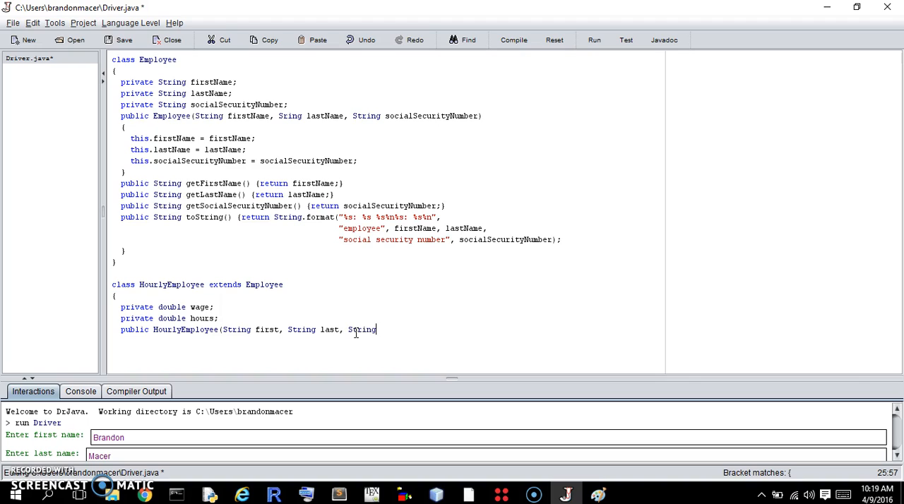
type(",")
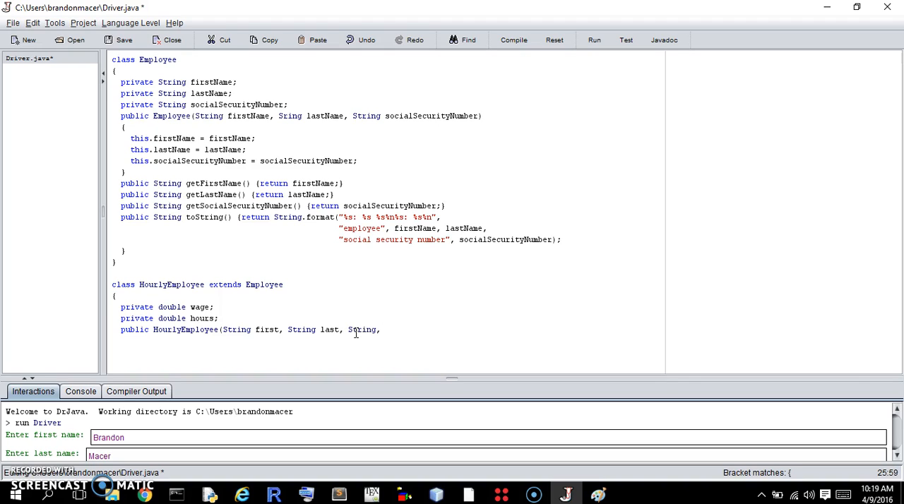
type("double hour")
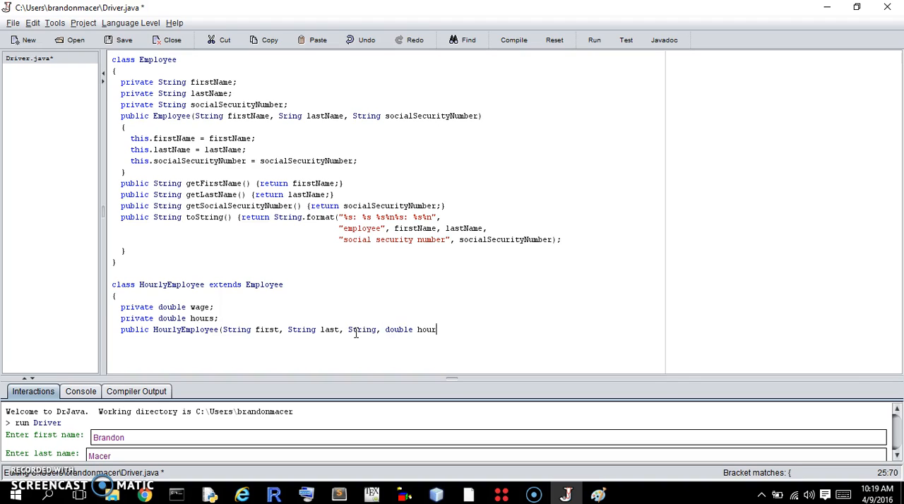
type("s, double")
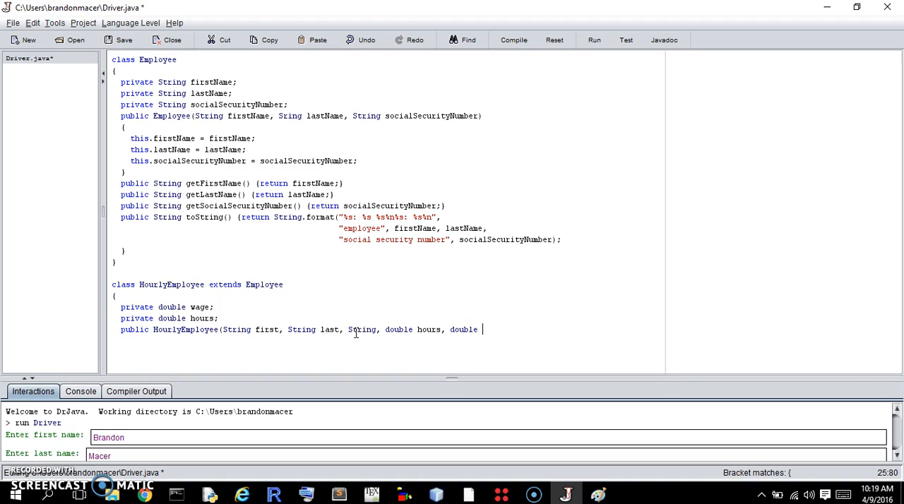
type("wage)")
type("{")
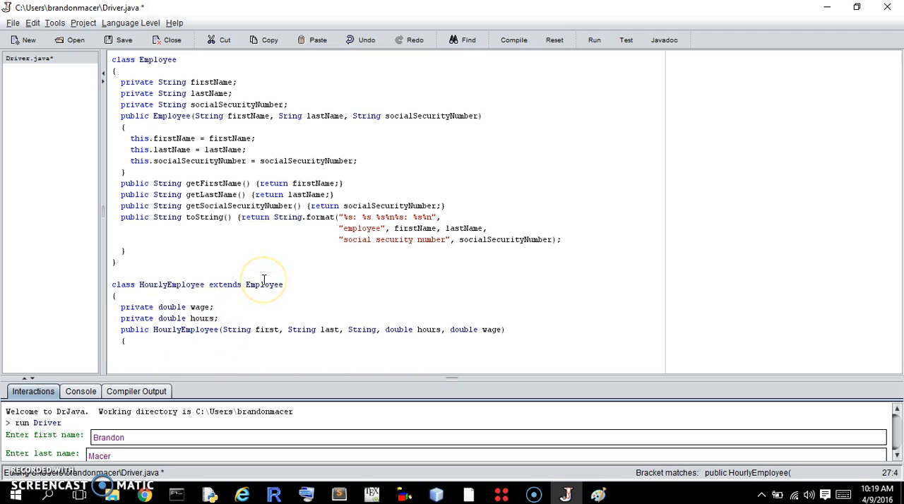
Call super(first, last, ssn); as the first constructor statement.
type("super(")
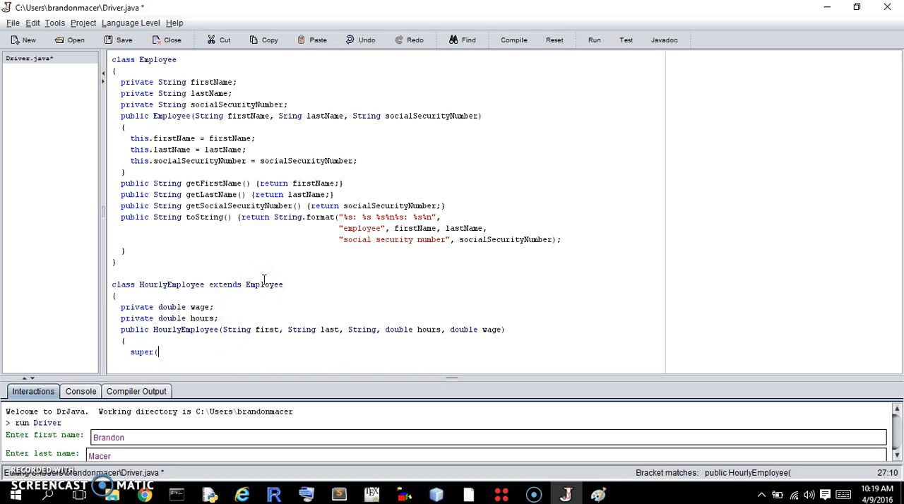
type("f")
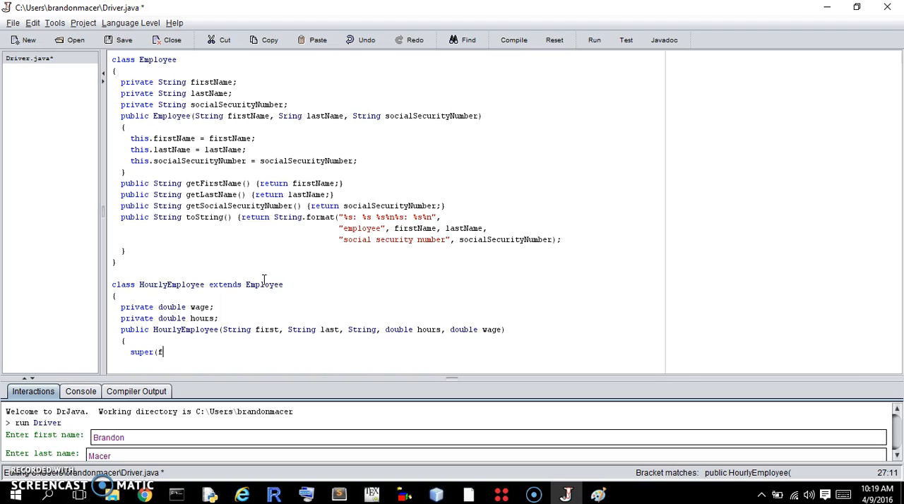
type("irst,")
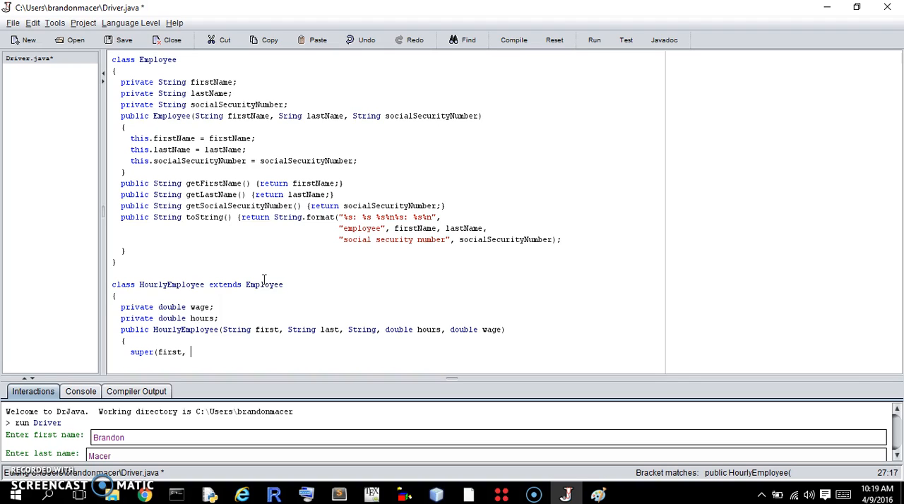
type("last,")
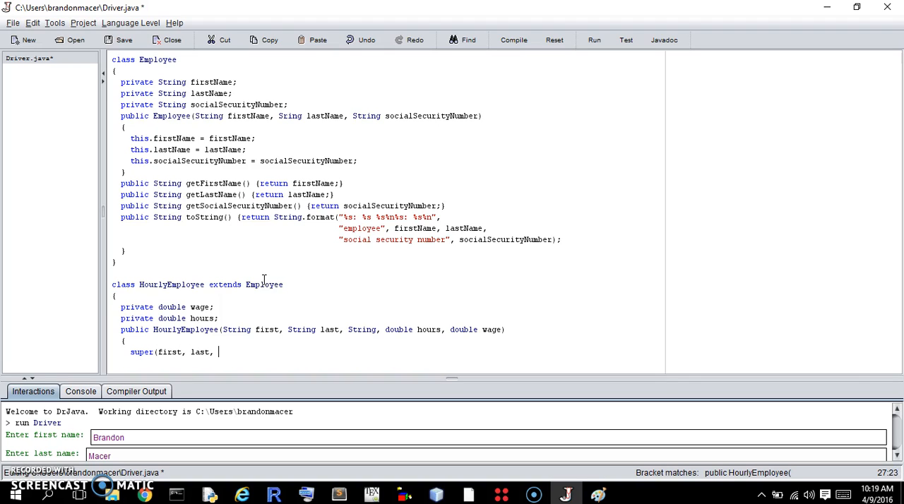
type("ssn)")
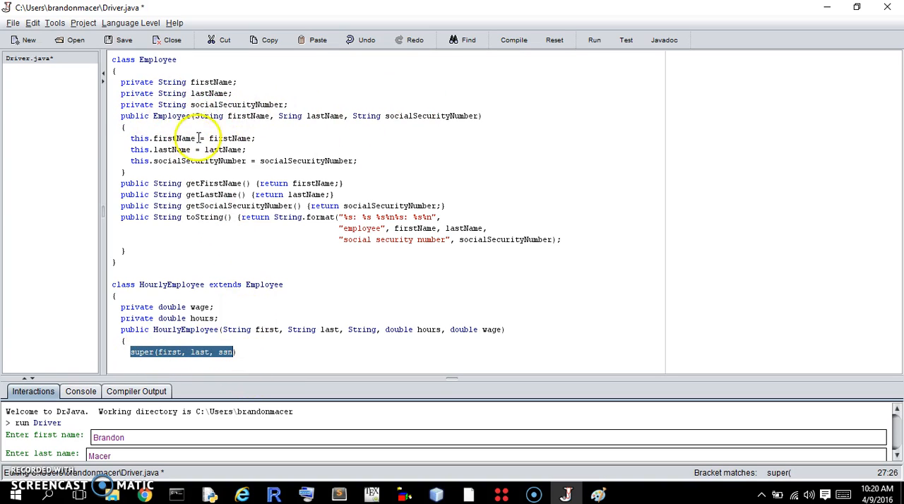
mouse_move(254, 161)
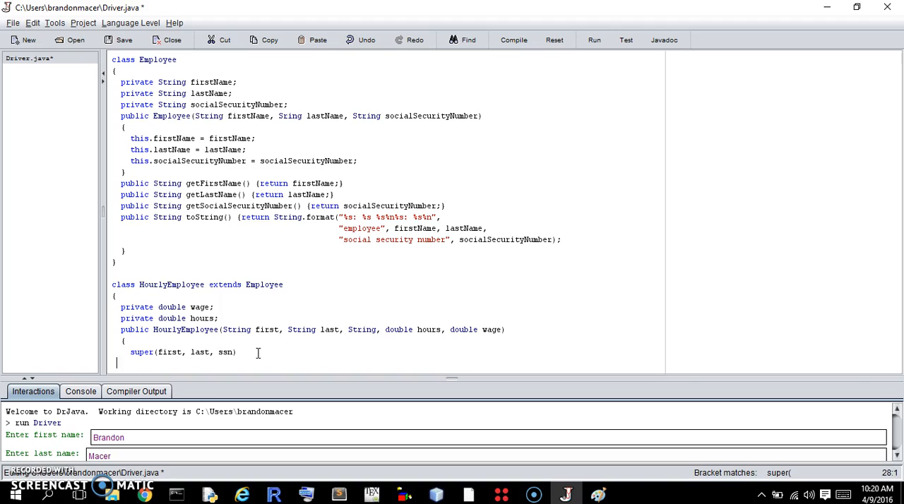
type(";")
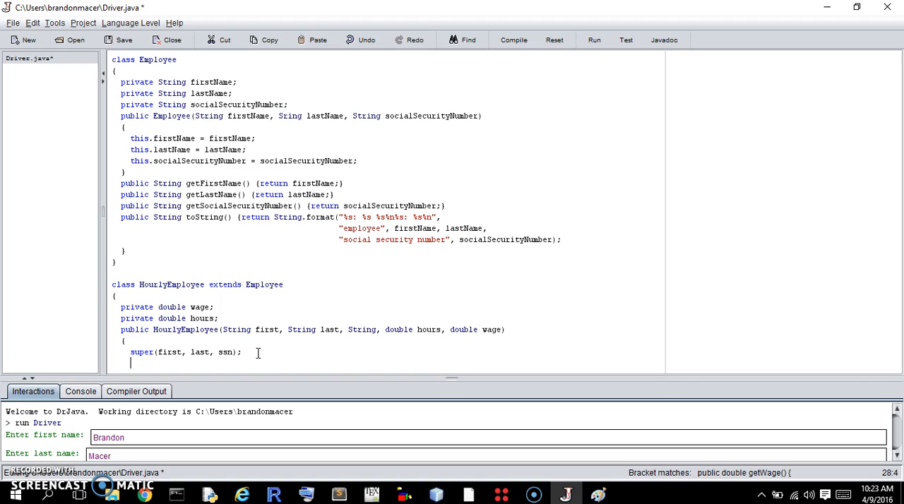
Assign this.wage = wage and this.hours = hours in the constructor body.
type("this.")
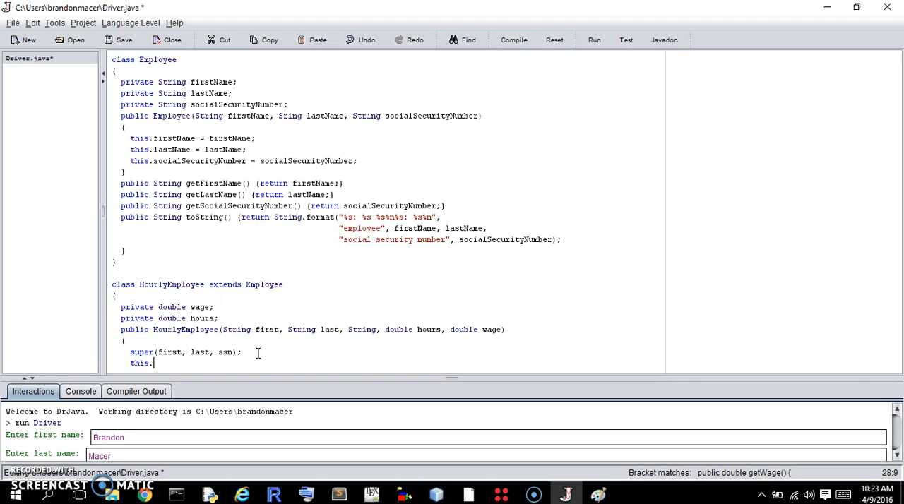
type("wage = wage;")
type("t")
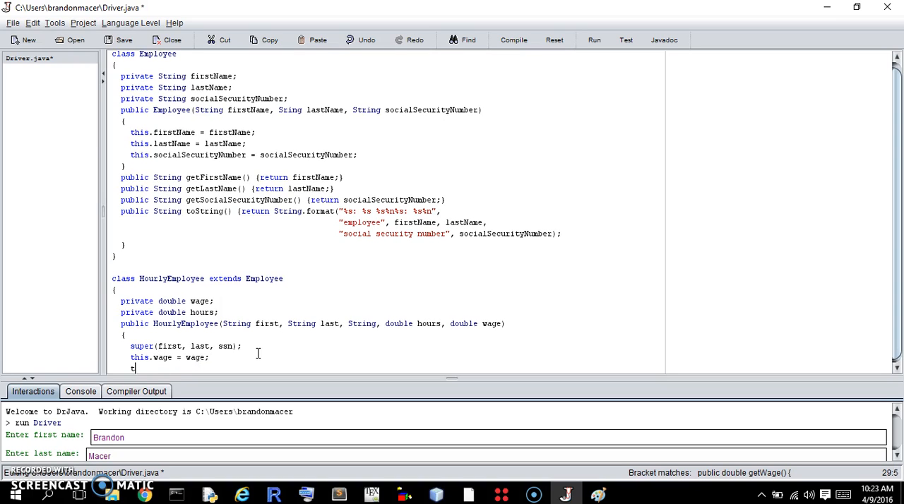
type("his.hours = hou")
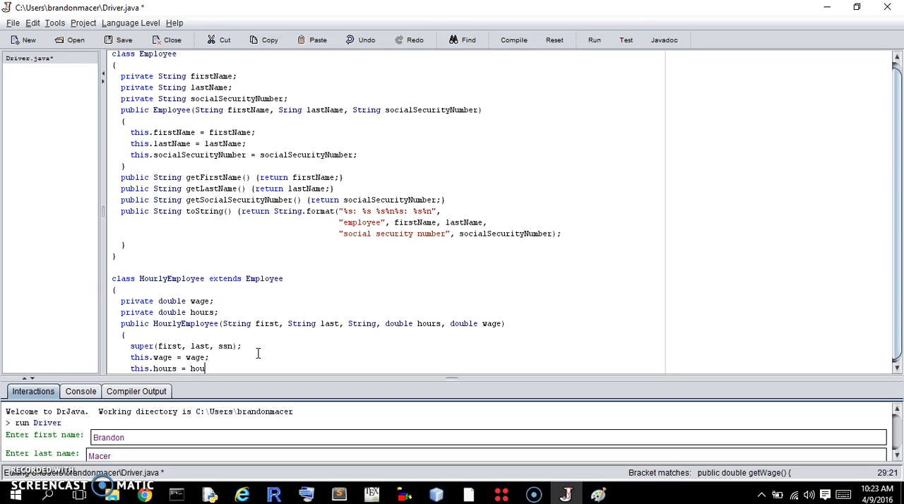
type("rs;")
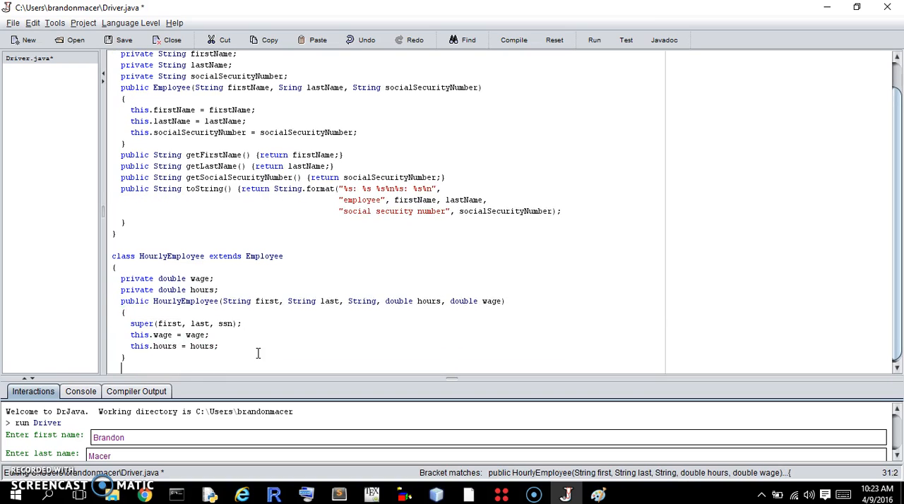
Write the method header public setHours(double hours) and start its body.
type("public")
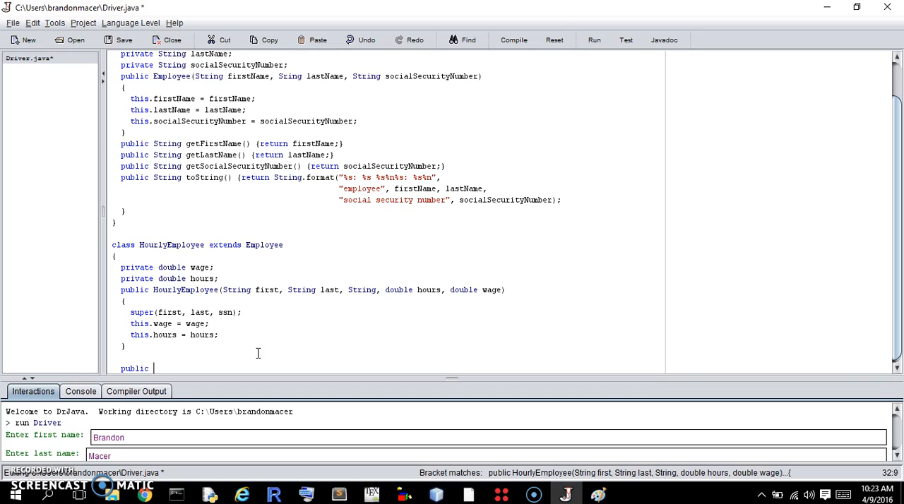
type("set")
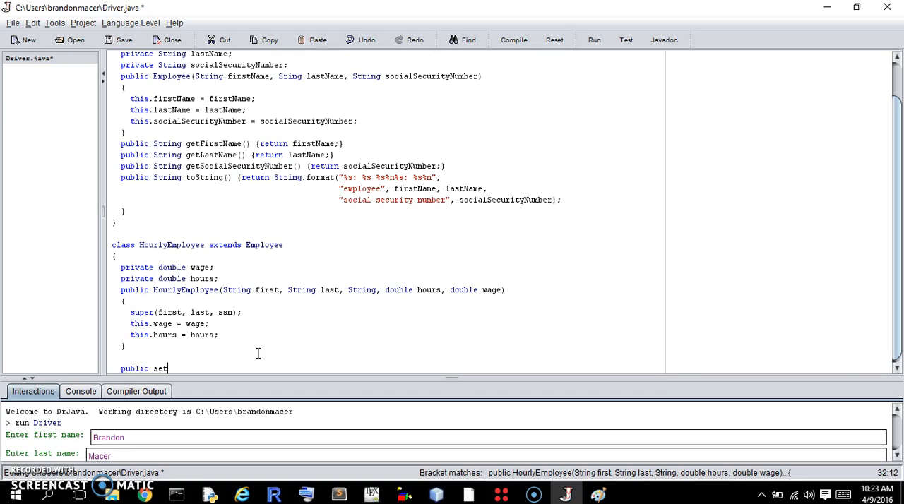
type("Hours(")
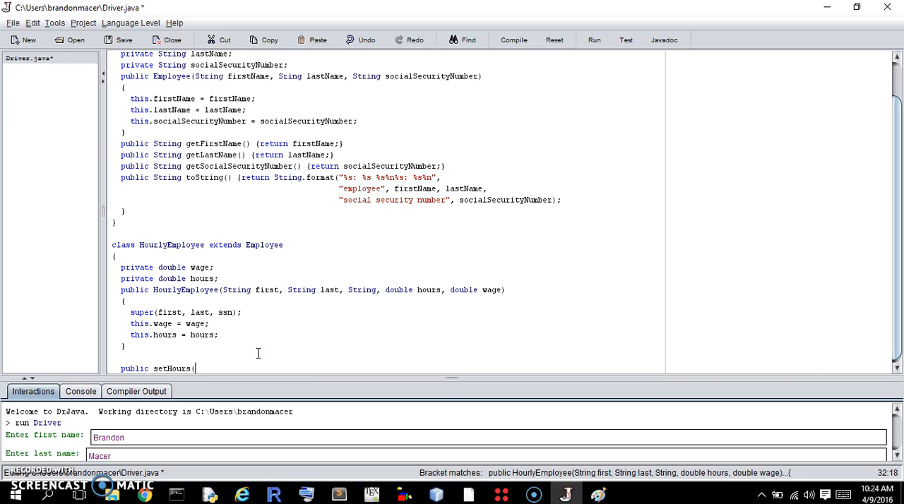
type("doubleHou")
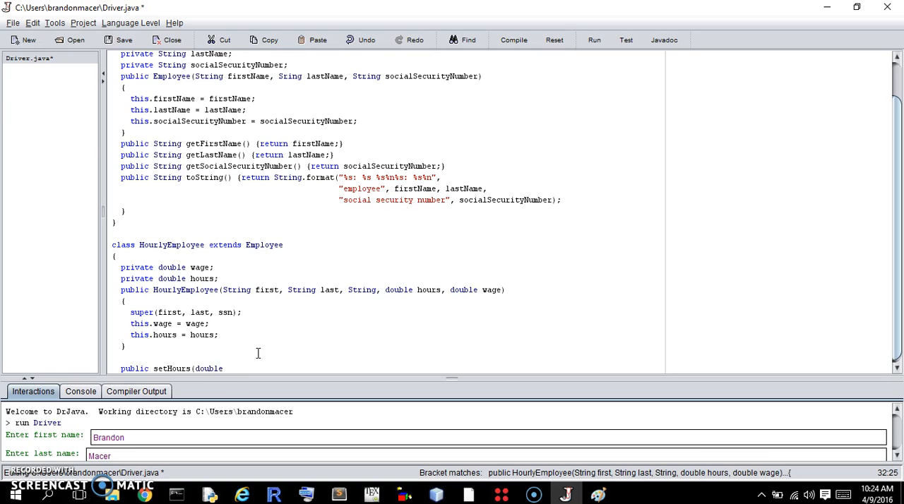
type("hours")
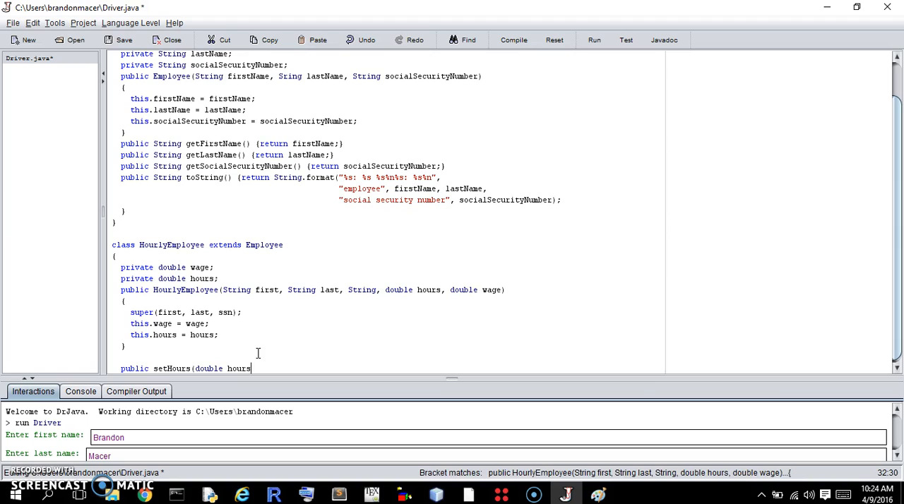
type(")")
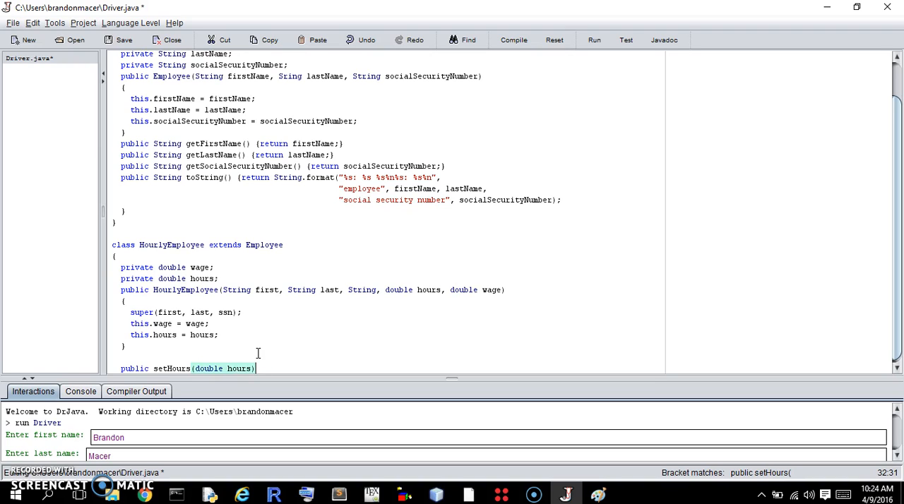
key("Enter")
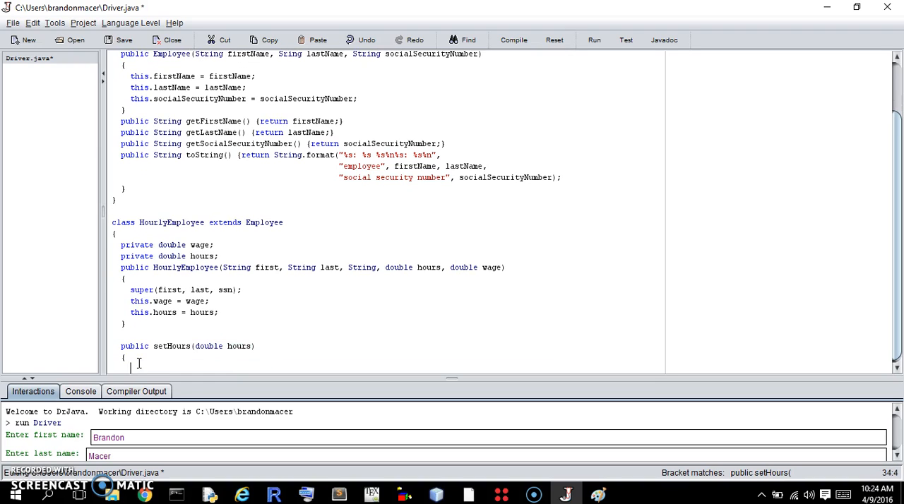
Guard with if(hours > 0 && hours < 168) and assign this.hours = hours inside it.
type("if(")
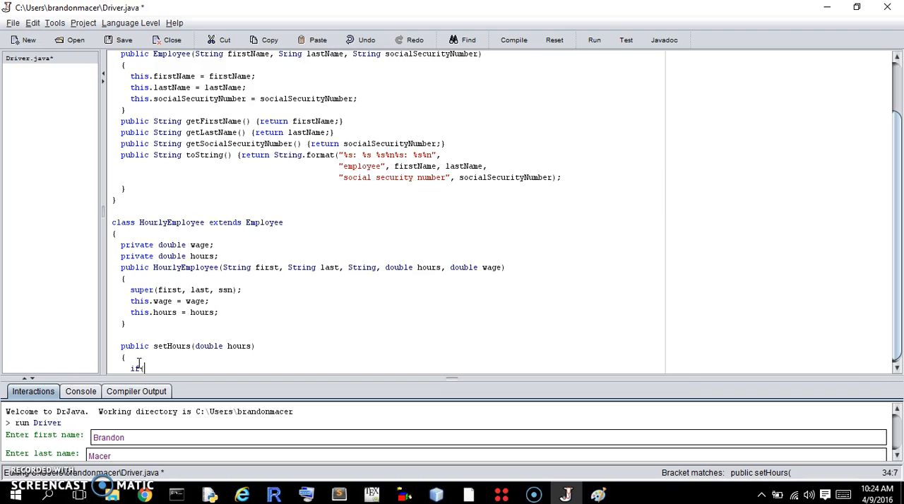
type("(")
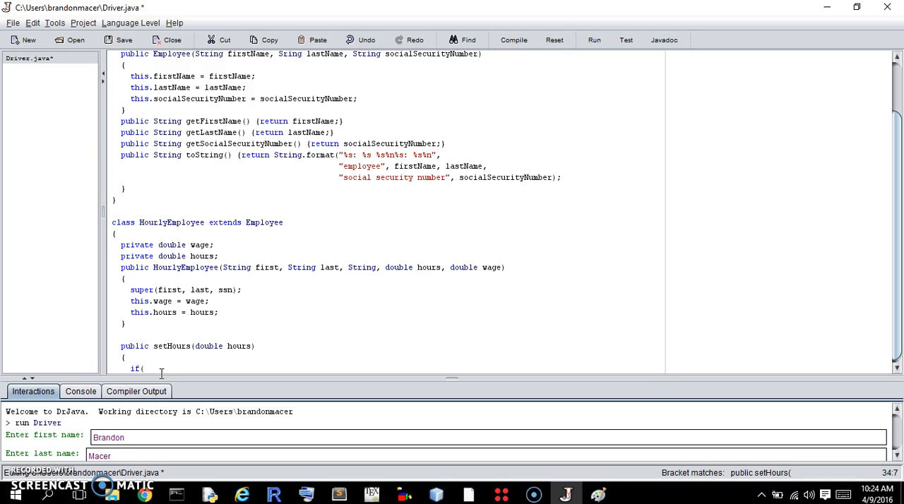
type("hours > 0")
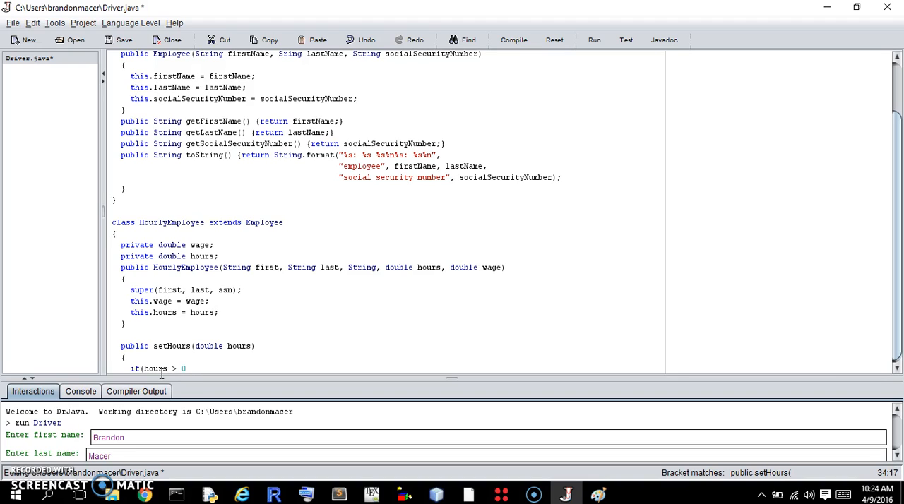
type("&&")
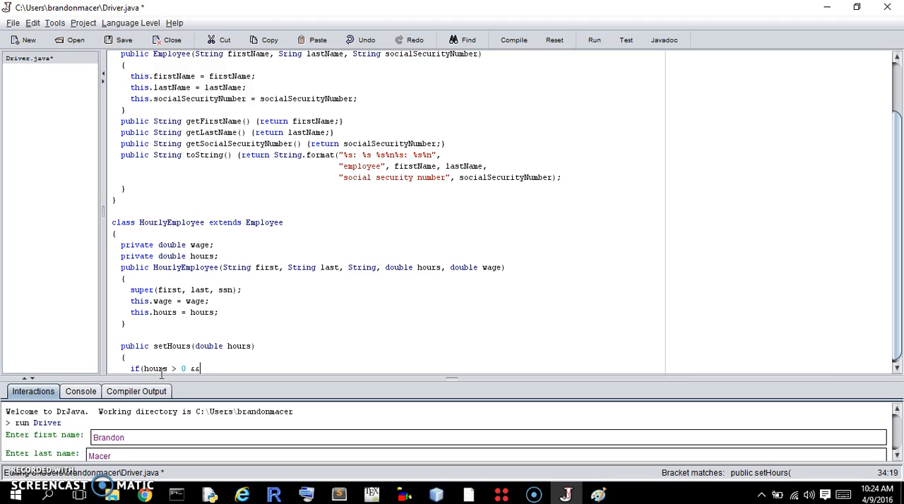
type("hours")
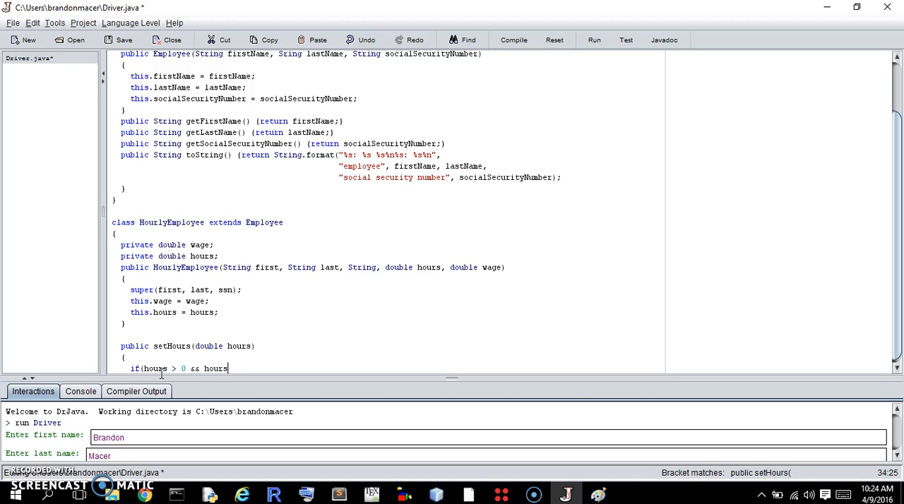
type("<")
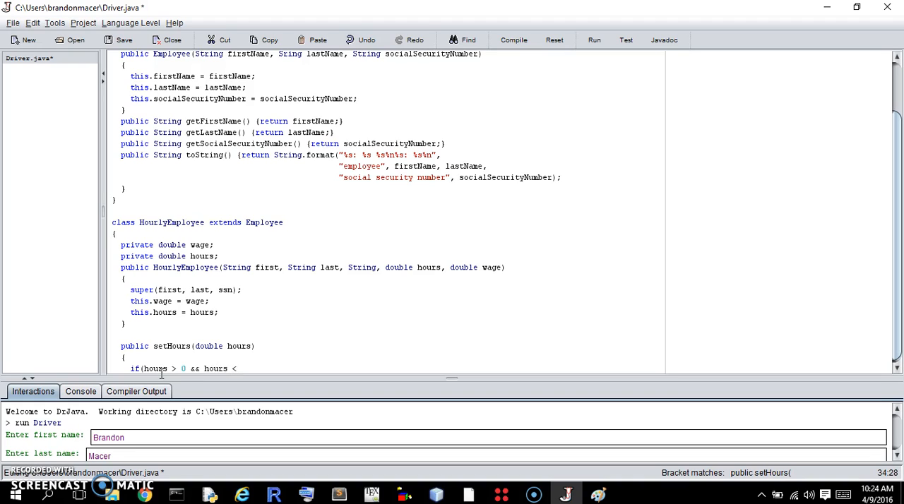
type("168)")
type("{")
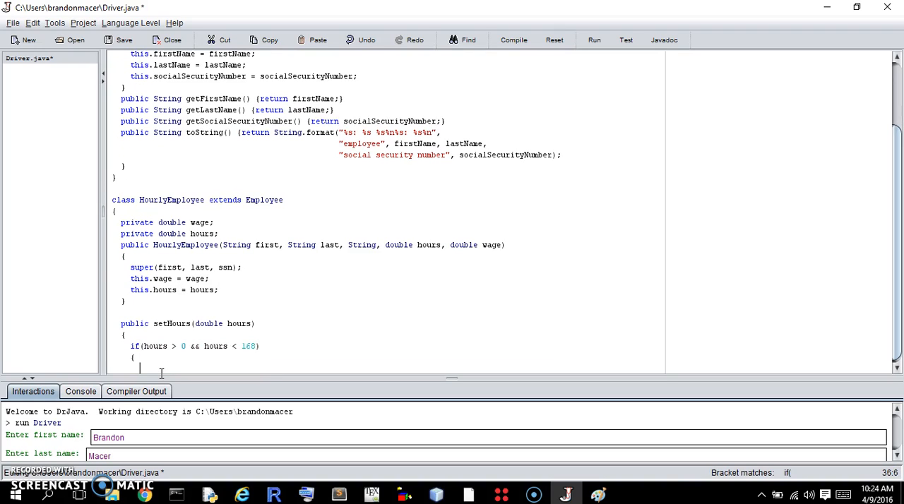
type("this.")
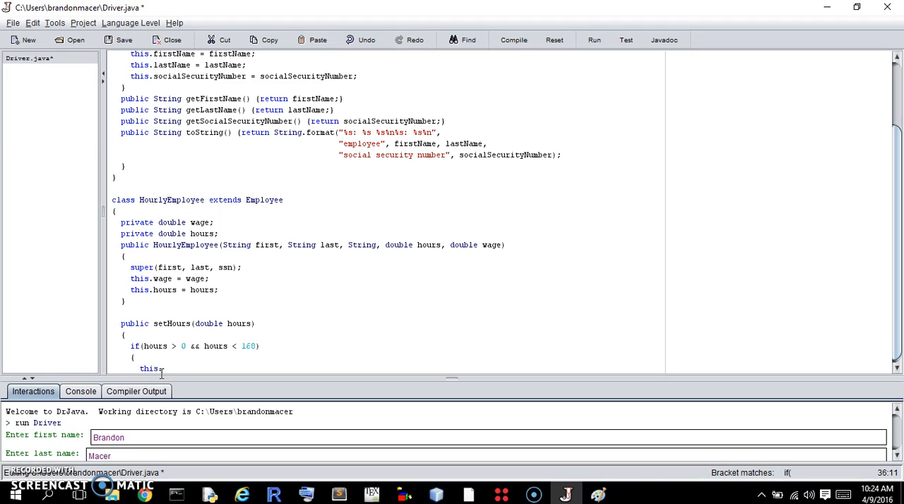
type("hours =")
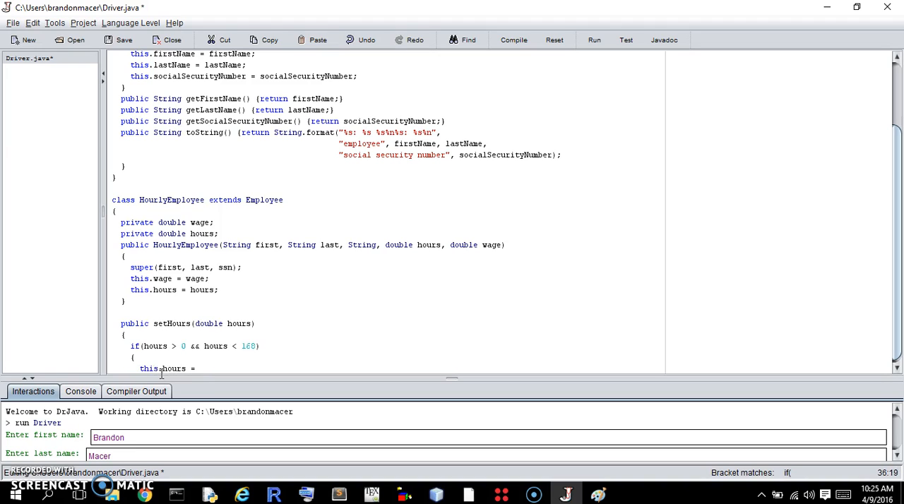
type("hours;")
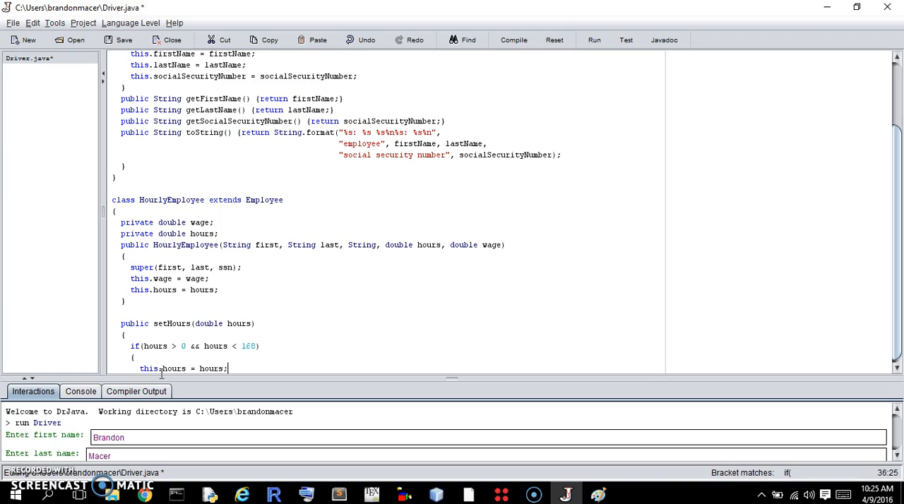